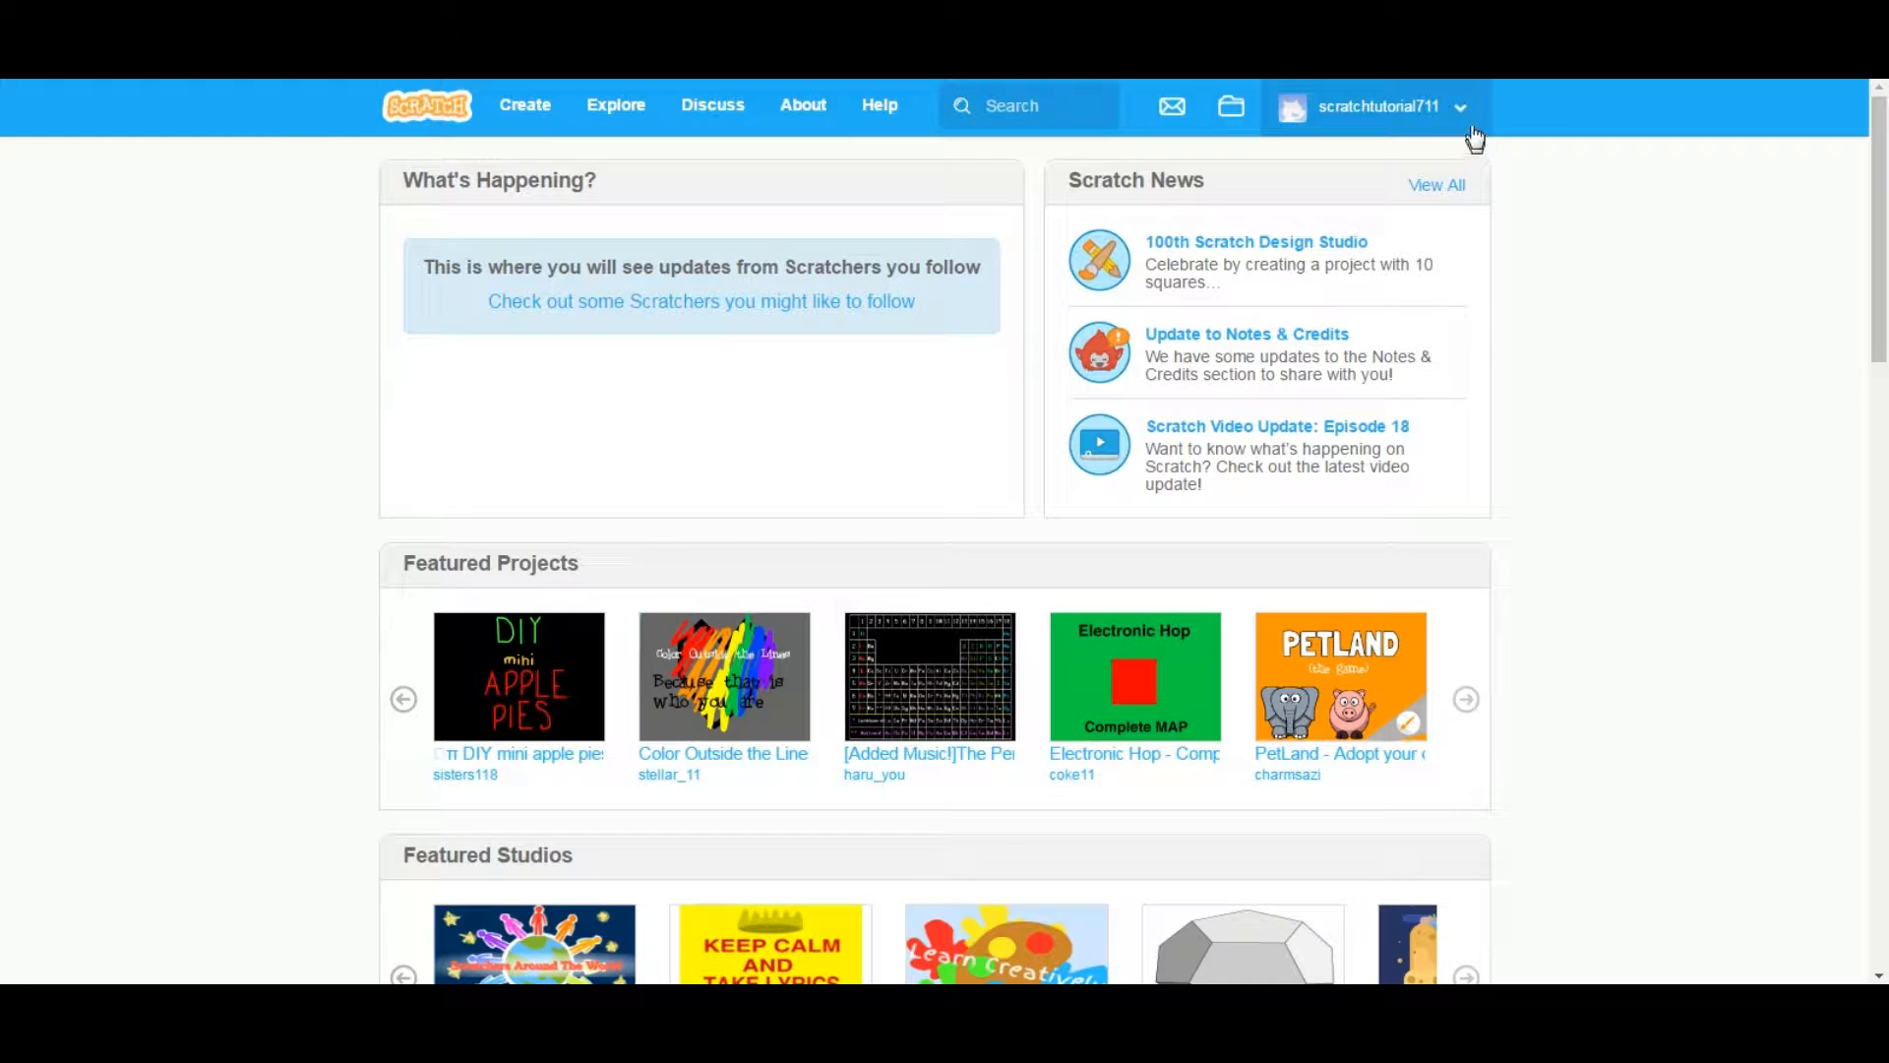
Go to My Stuff from the account menu and open the Untitled project in the editor
{"action": "left_click", "coordinate": [1374, 106]}
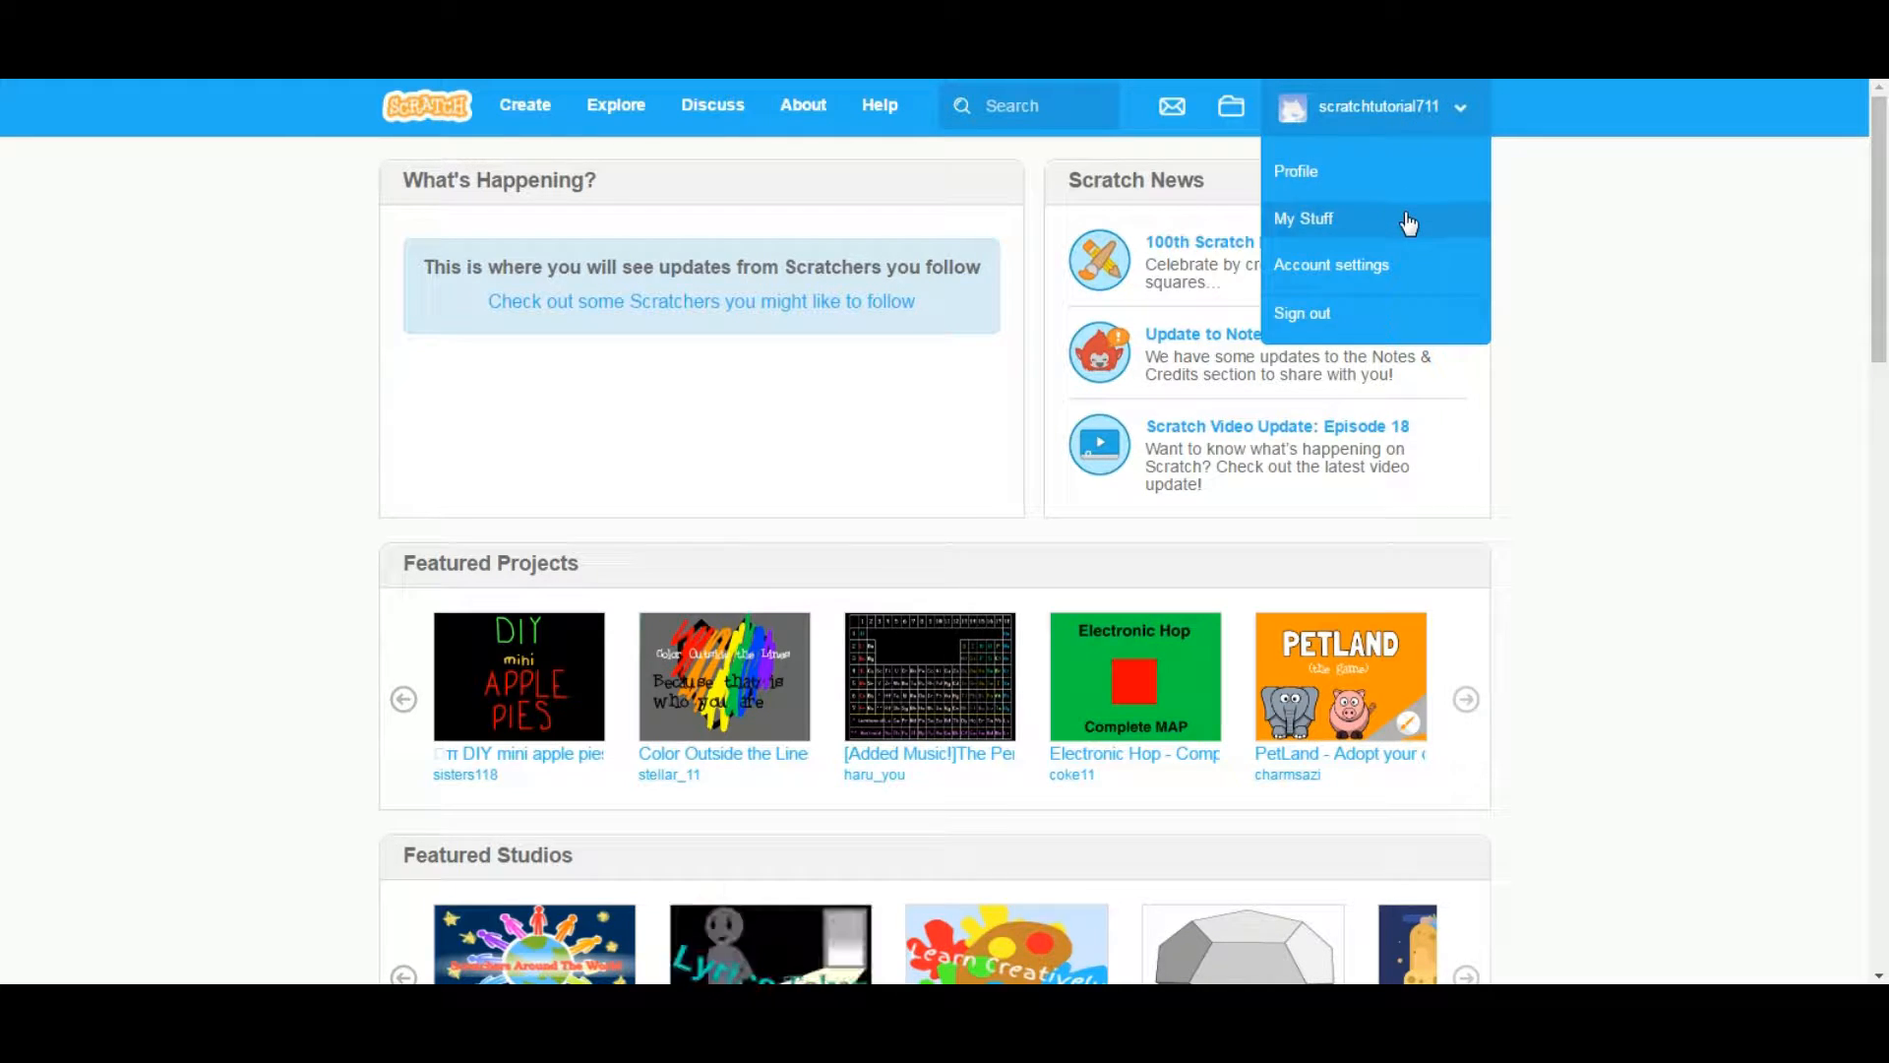
{"action": "left_click", "coordinate": [1302, 218]}
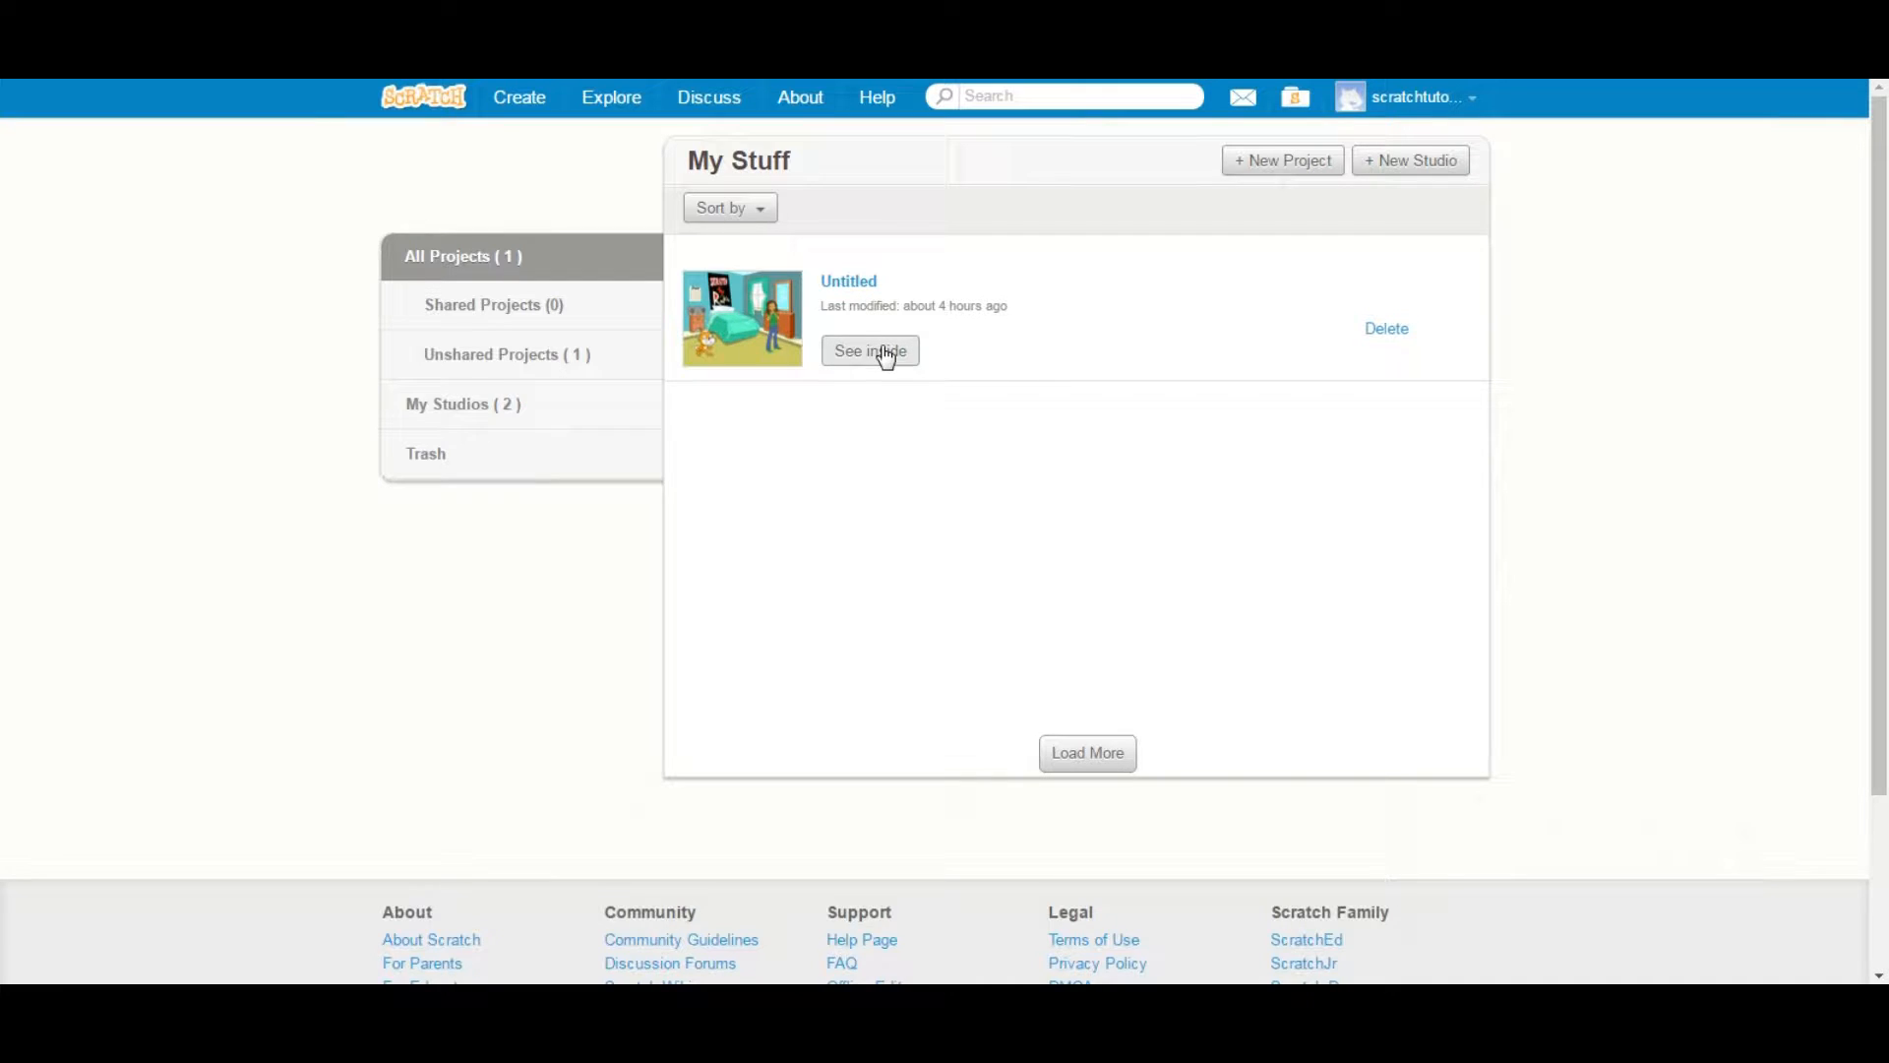
{"action": "left_click", "coordinate": [868, 350]}
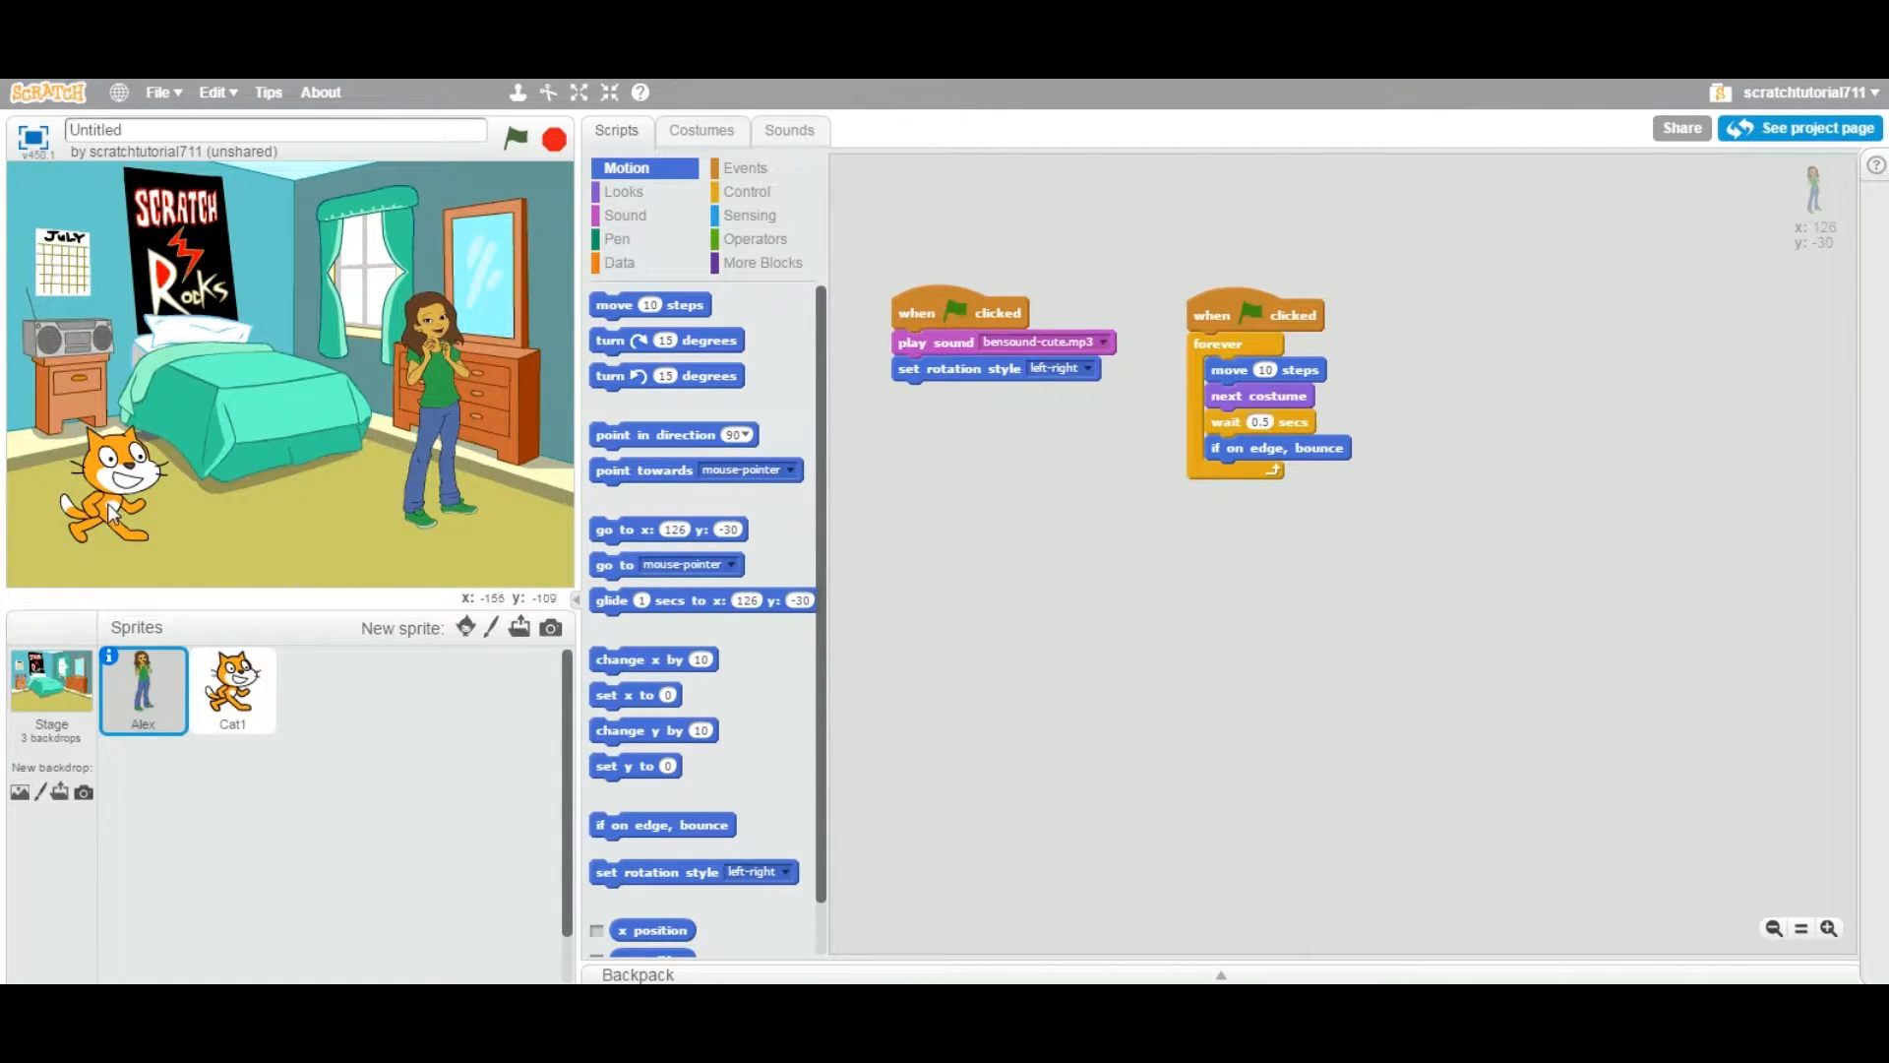
Delete the Cat1 sprite so only Alex remains in the bedroom
{"action": "right_click", "coordinate": [232, 687]}
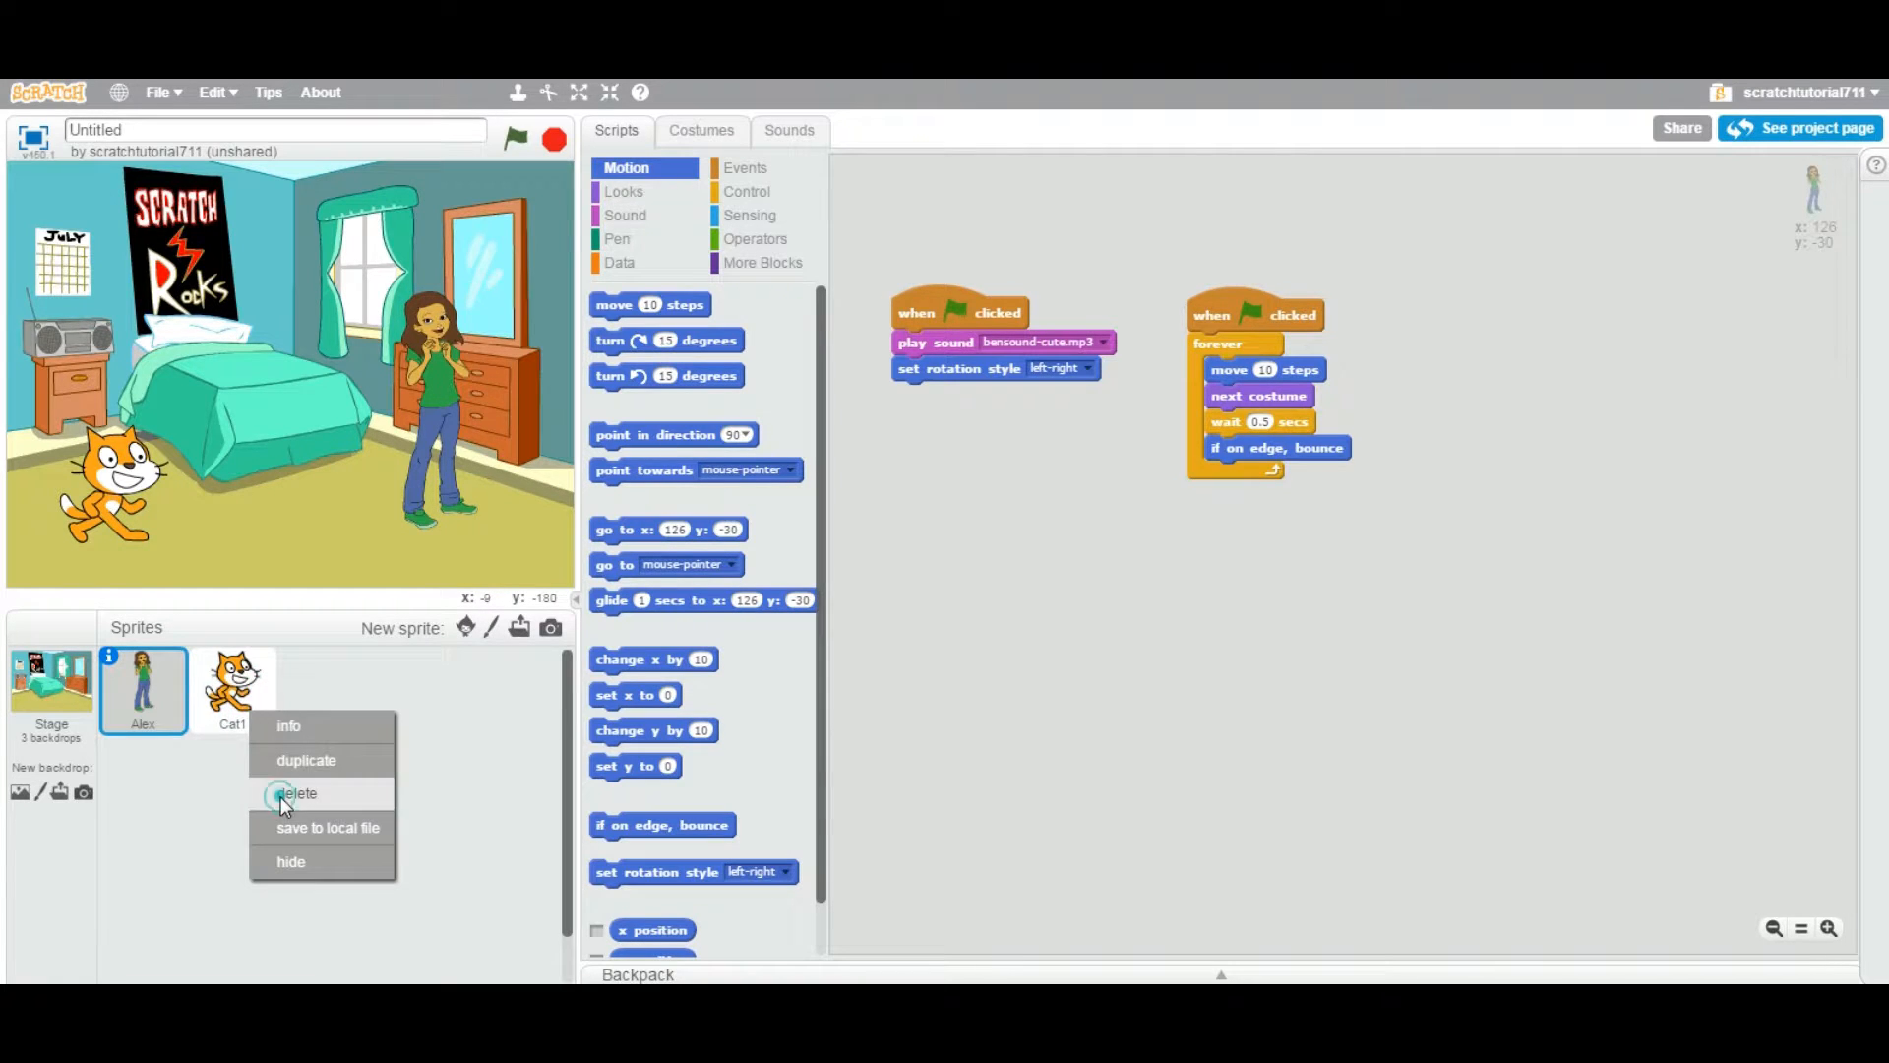
{"action": "left_click", "coordinate": [297, 793]}
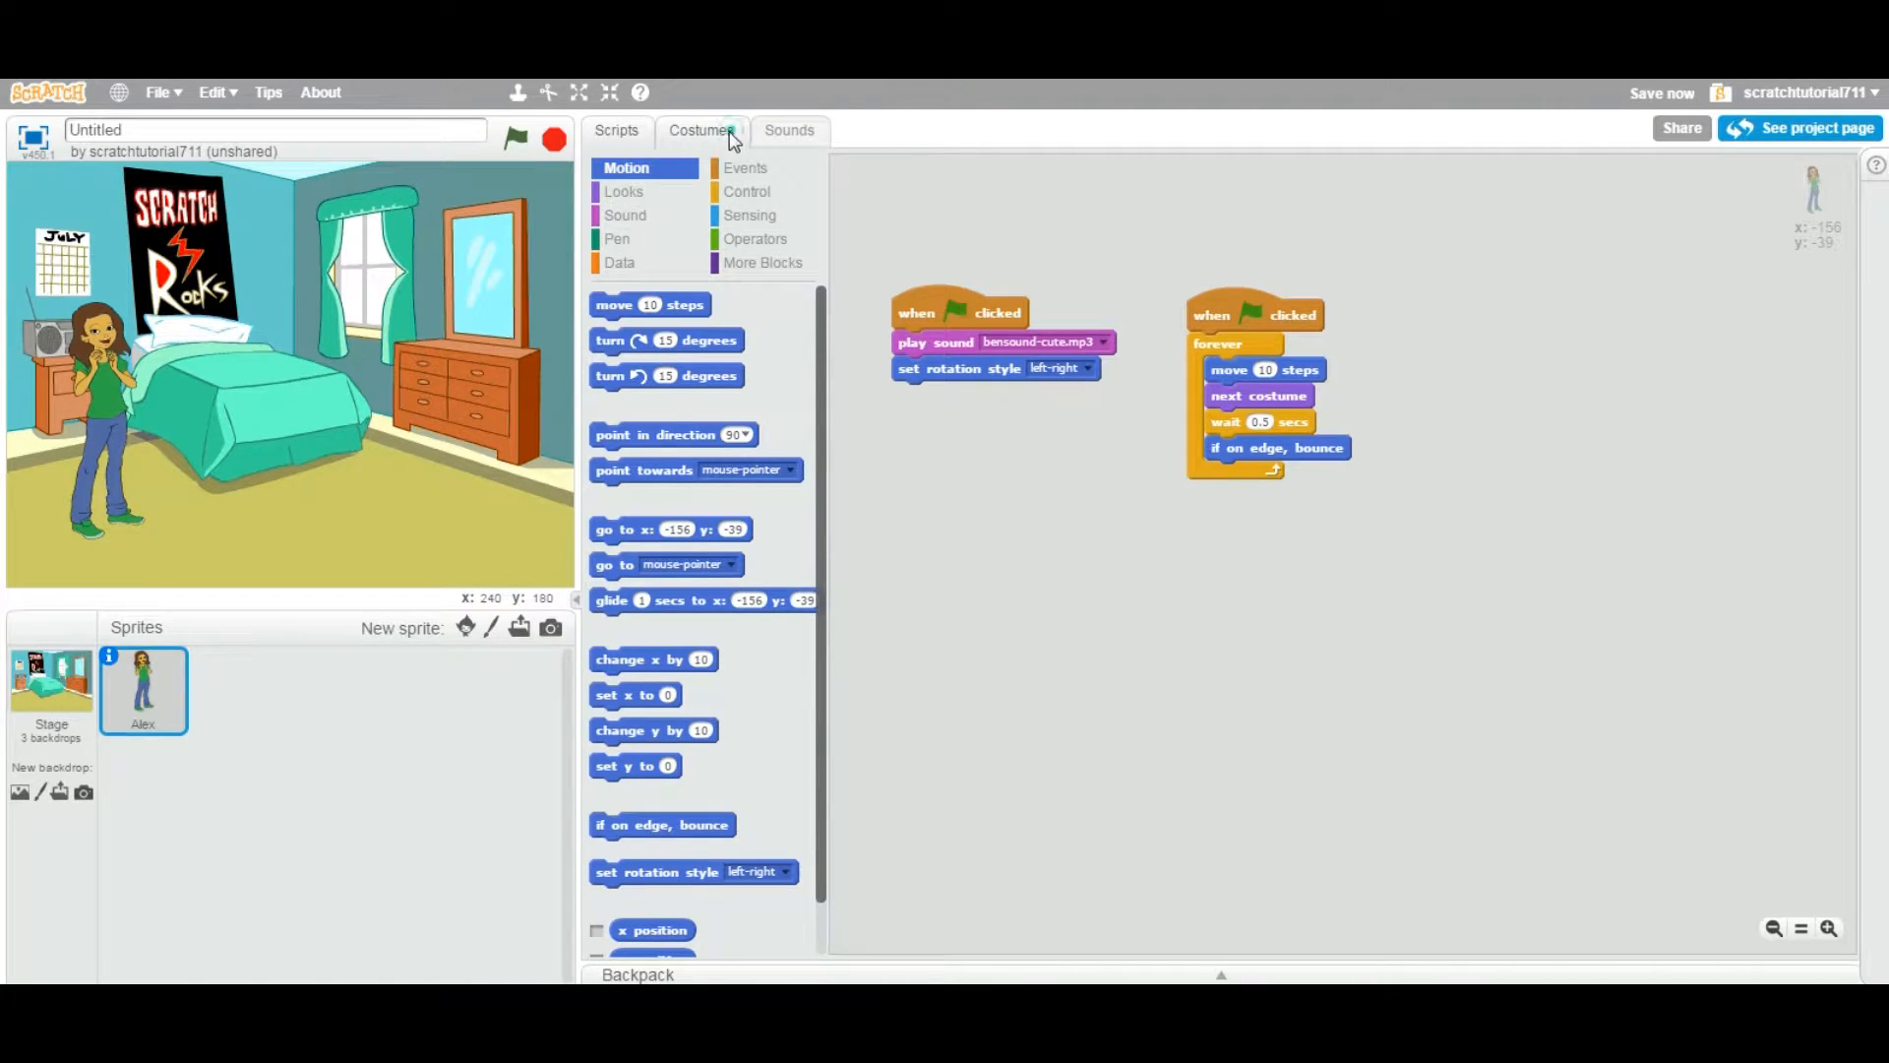
Show Alex's sound list, which is still empty
{"action": "left_click", "coordinate": [789, 130]}
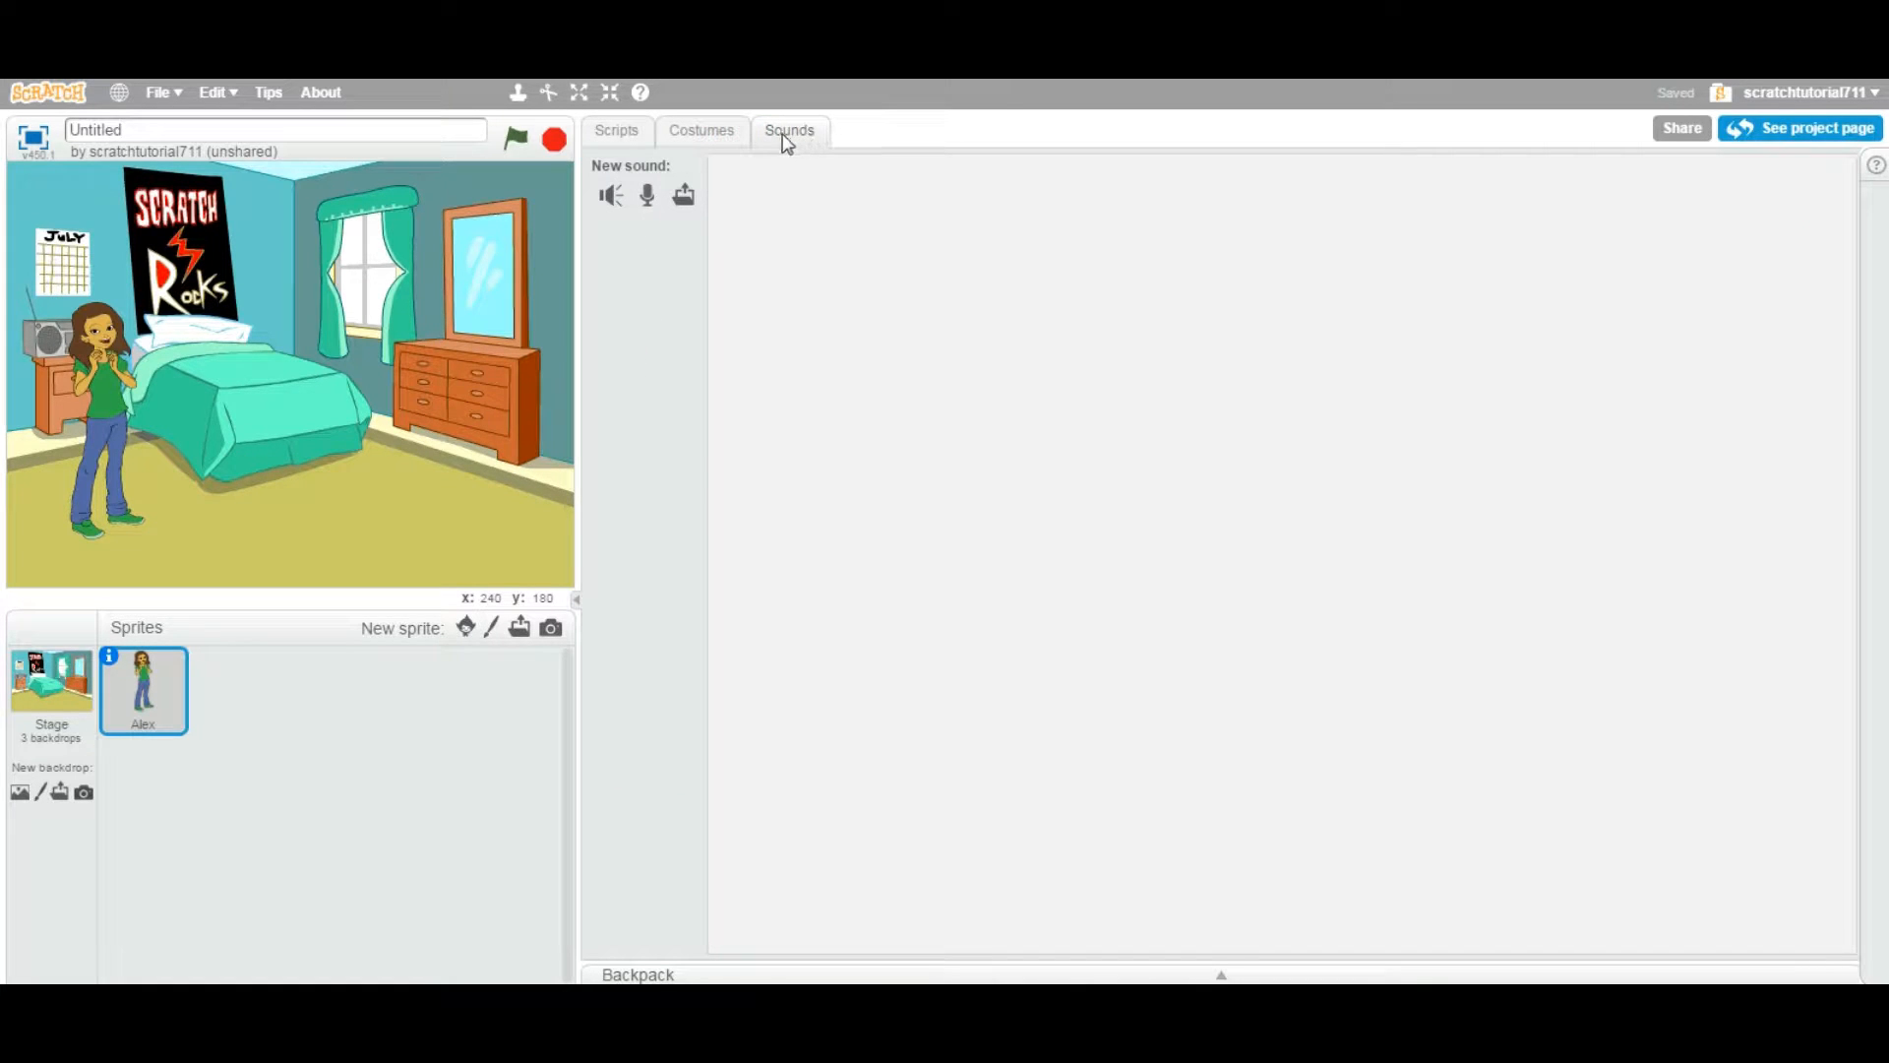
{"action": "mouse_move", "coordinate": [805, 142]}
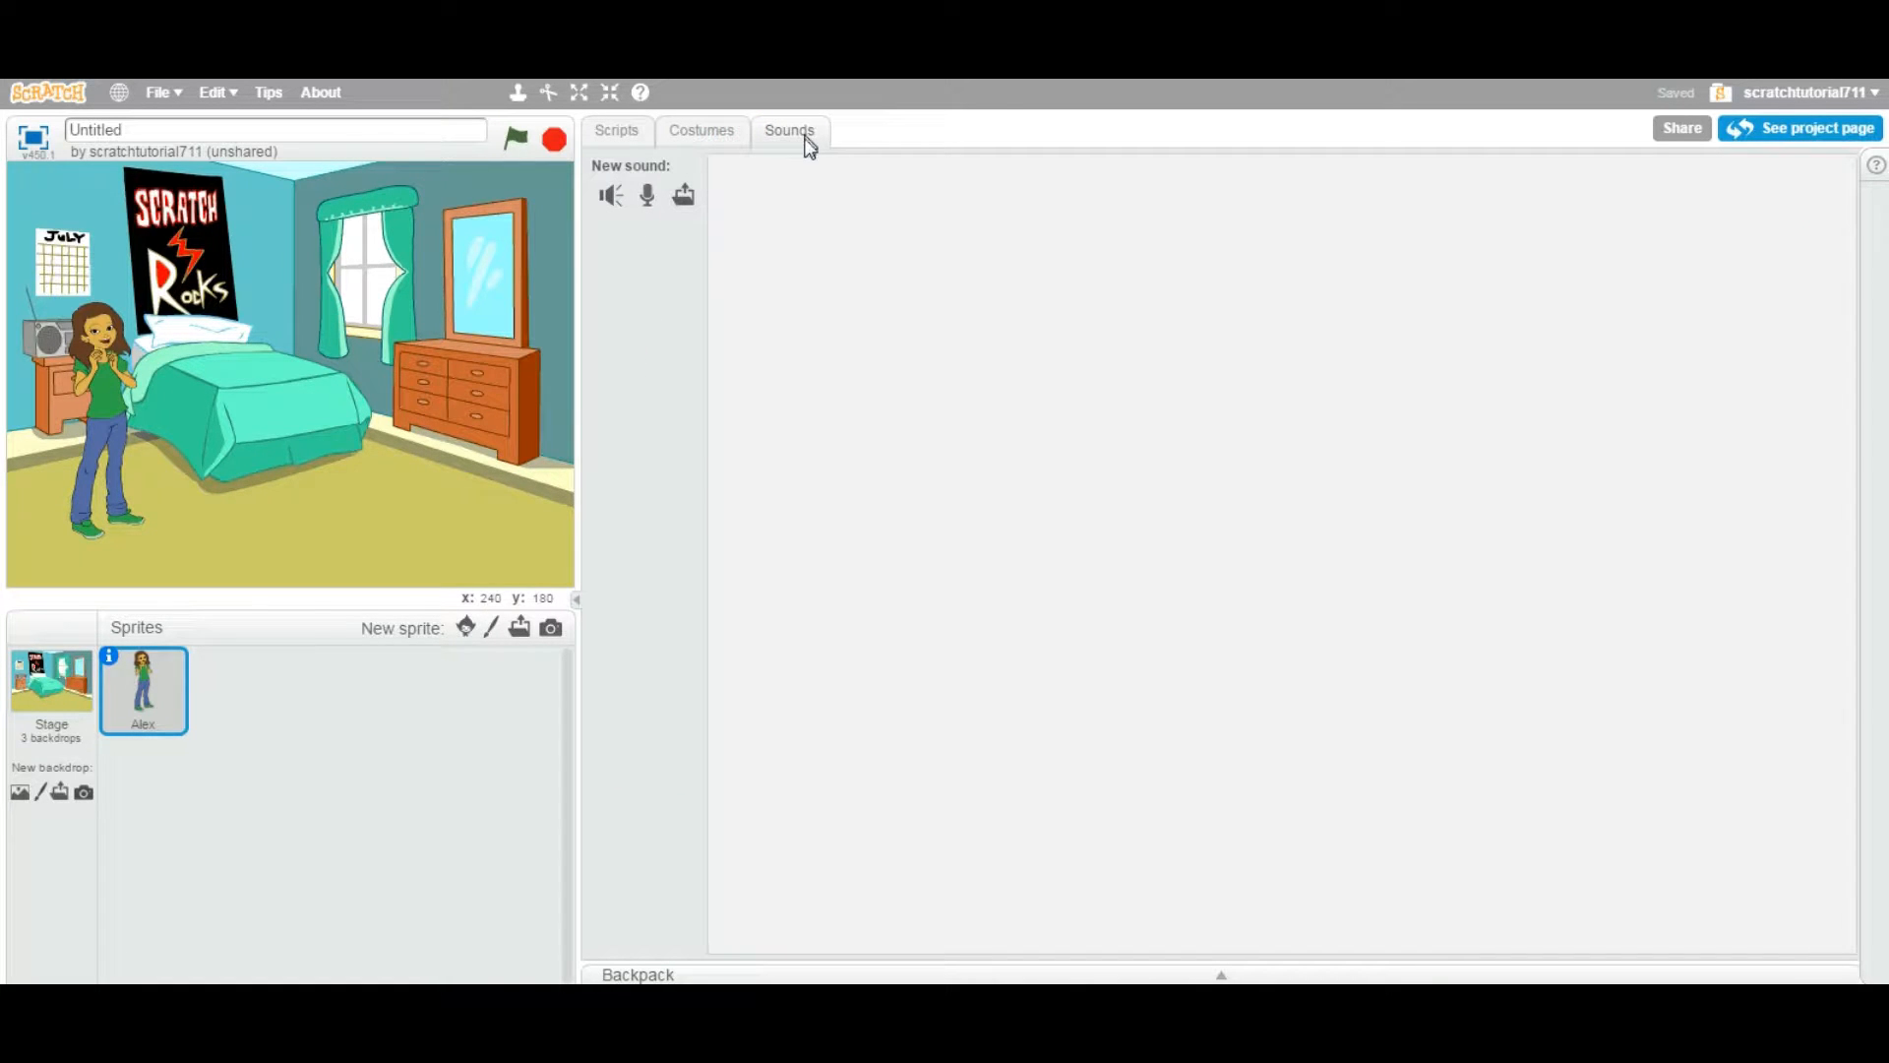
{"action": "mouse_move", "coordinate": [786, 220]}
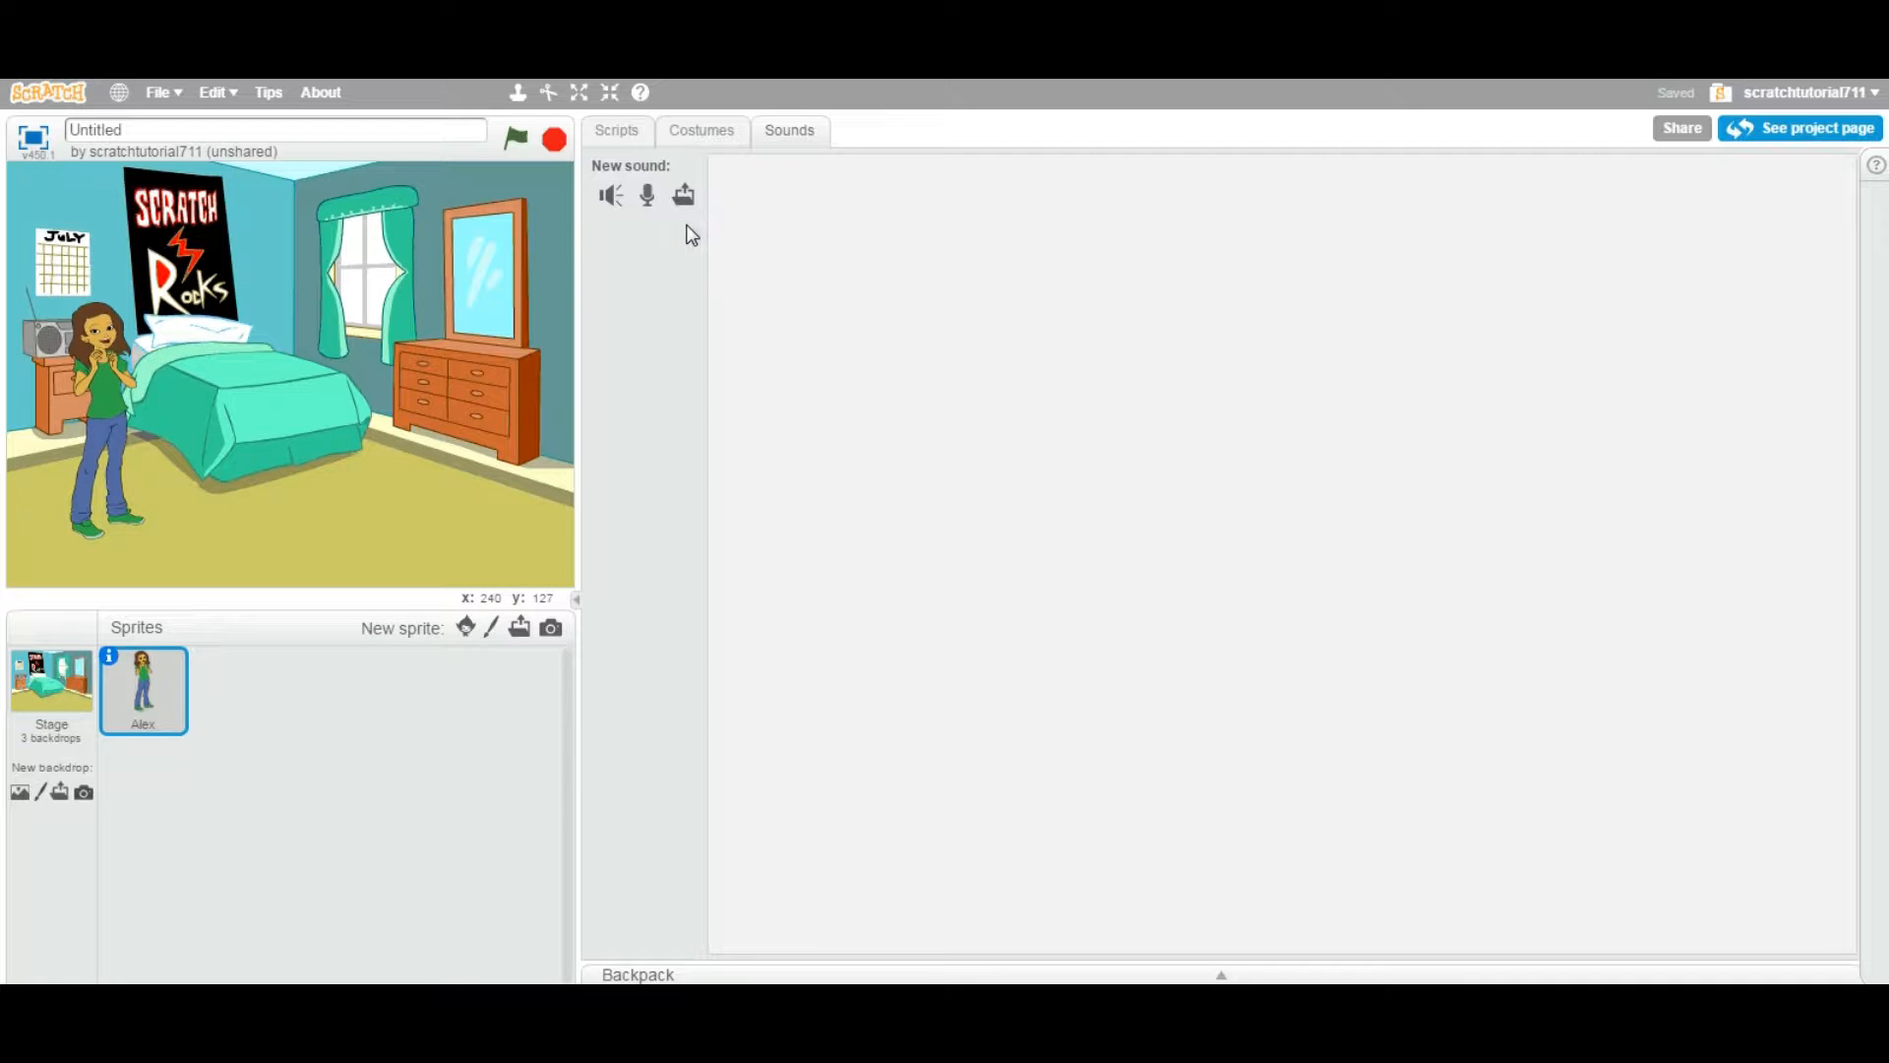
{"action": "mouse_move", "coordinate": [690, 255]}
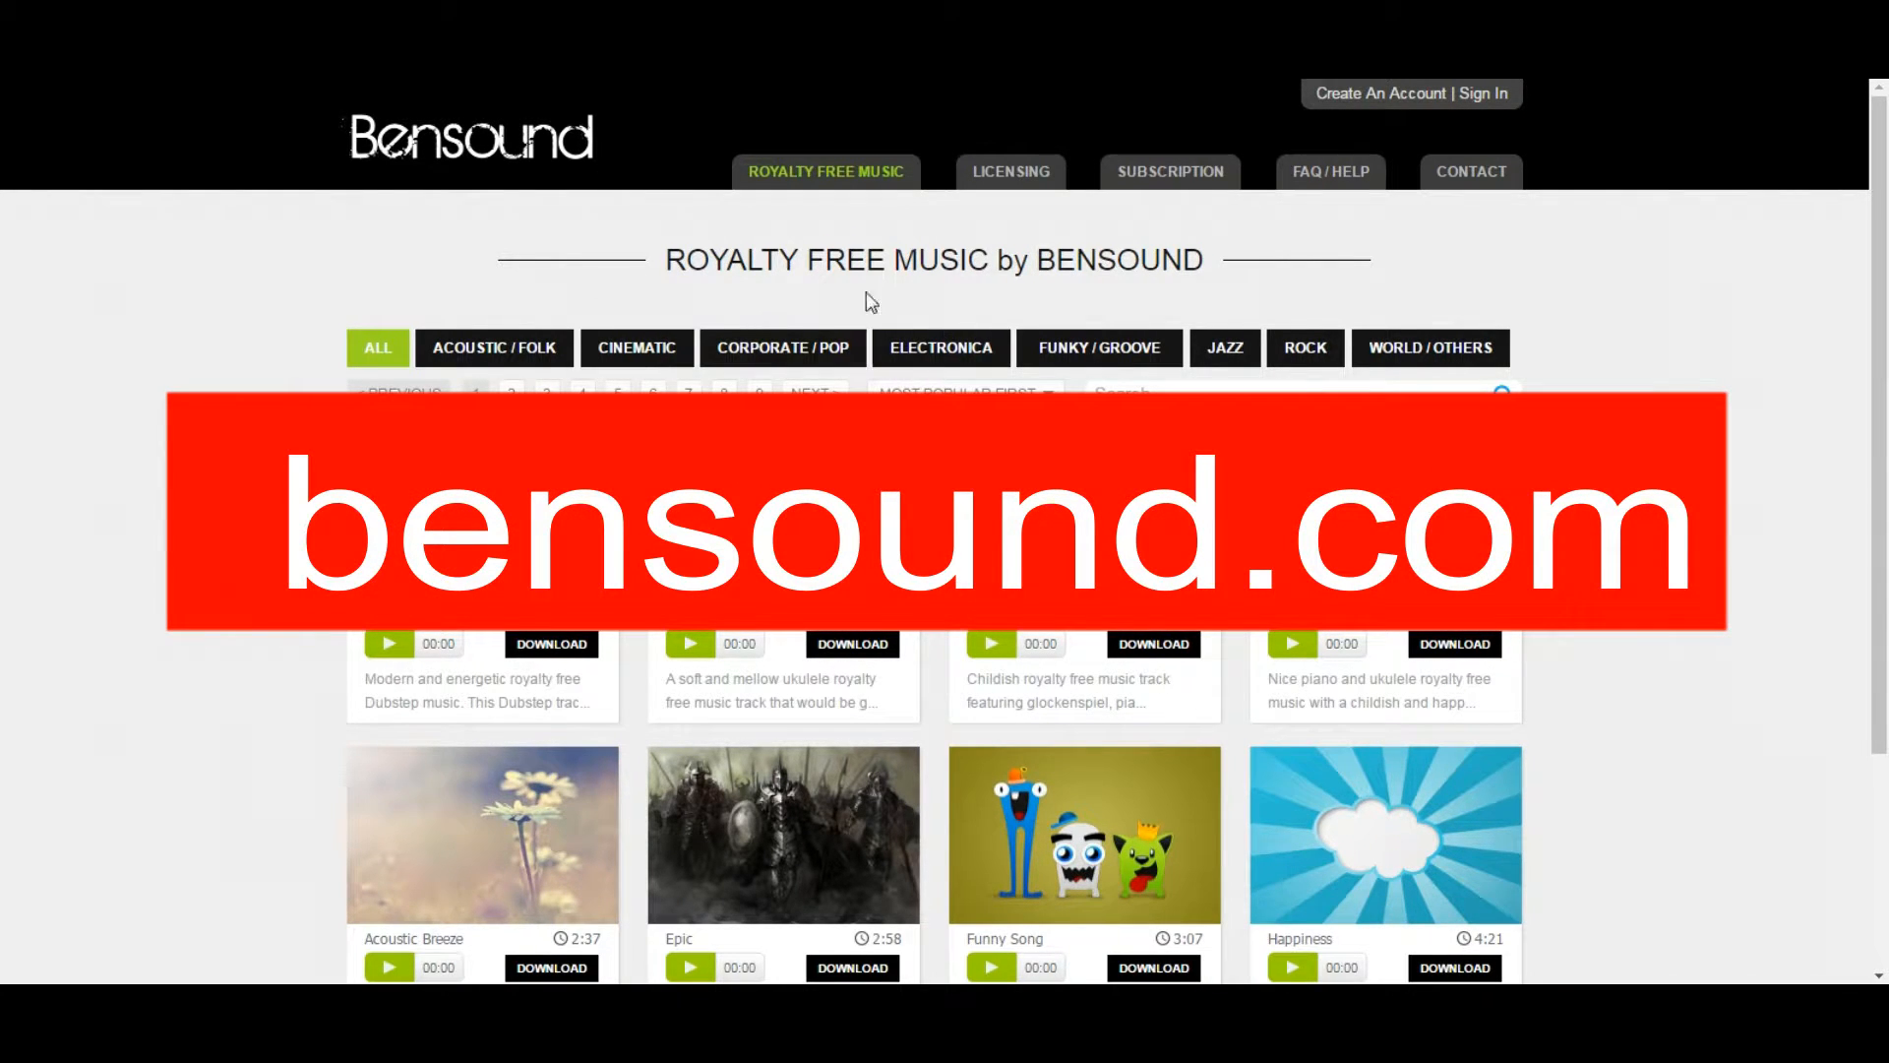
Play a few seconds of the Cute track preview on Bensound, then pause it
{"action": "scroll", "scroll_direction": "down", "scroll_amount": 3}
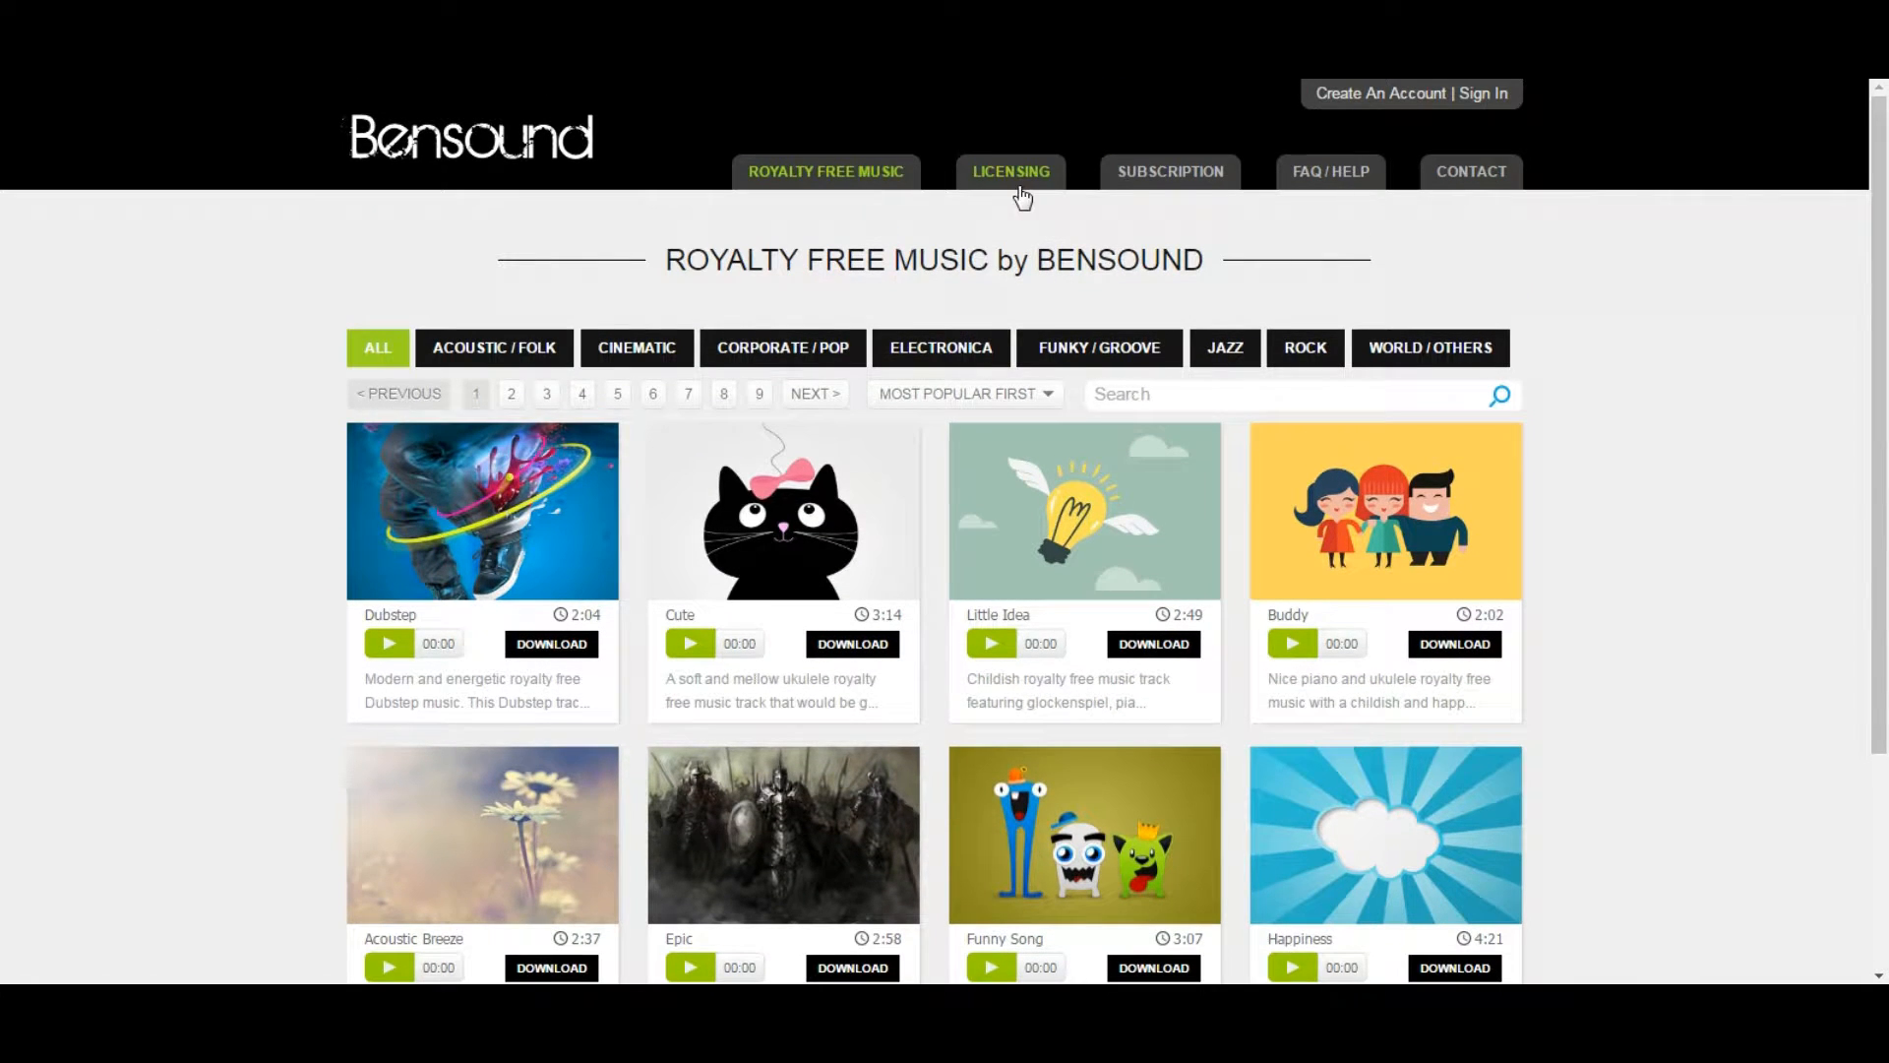
{"action": "scroll", "scroll_direction": "down", "scroll_amount": 3}
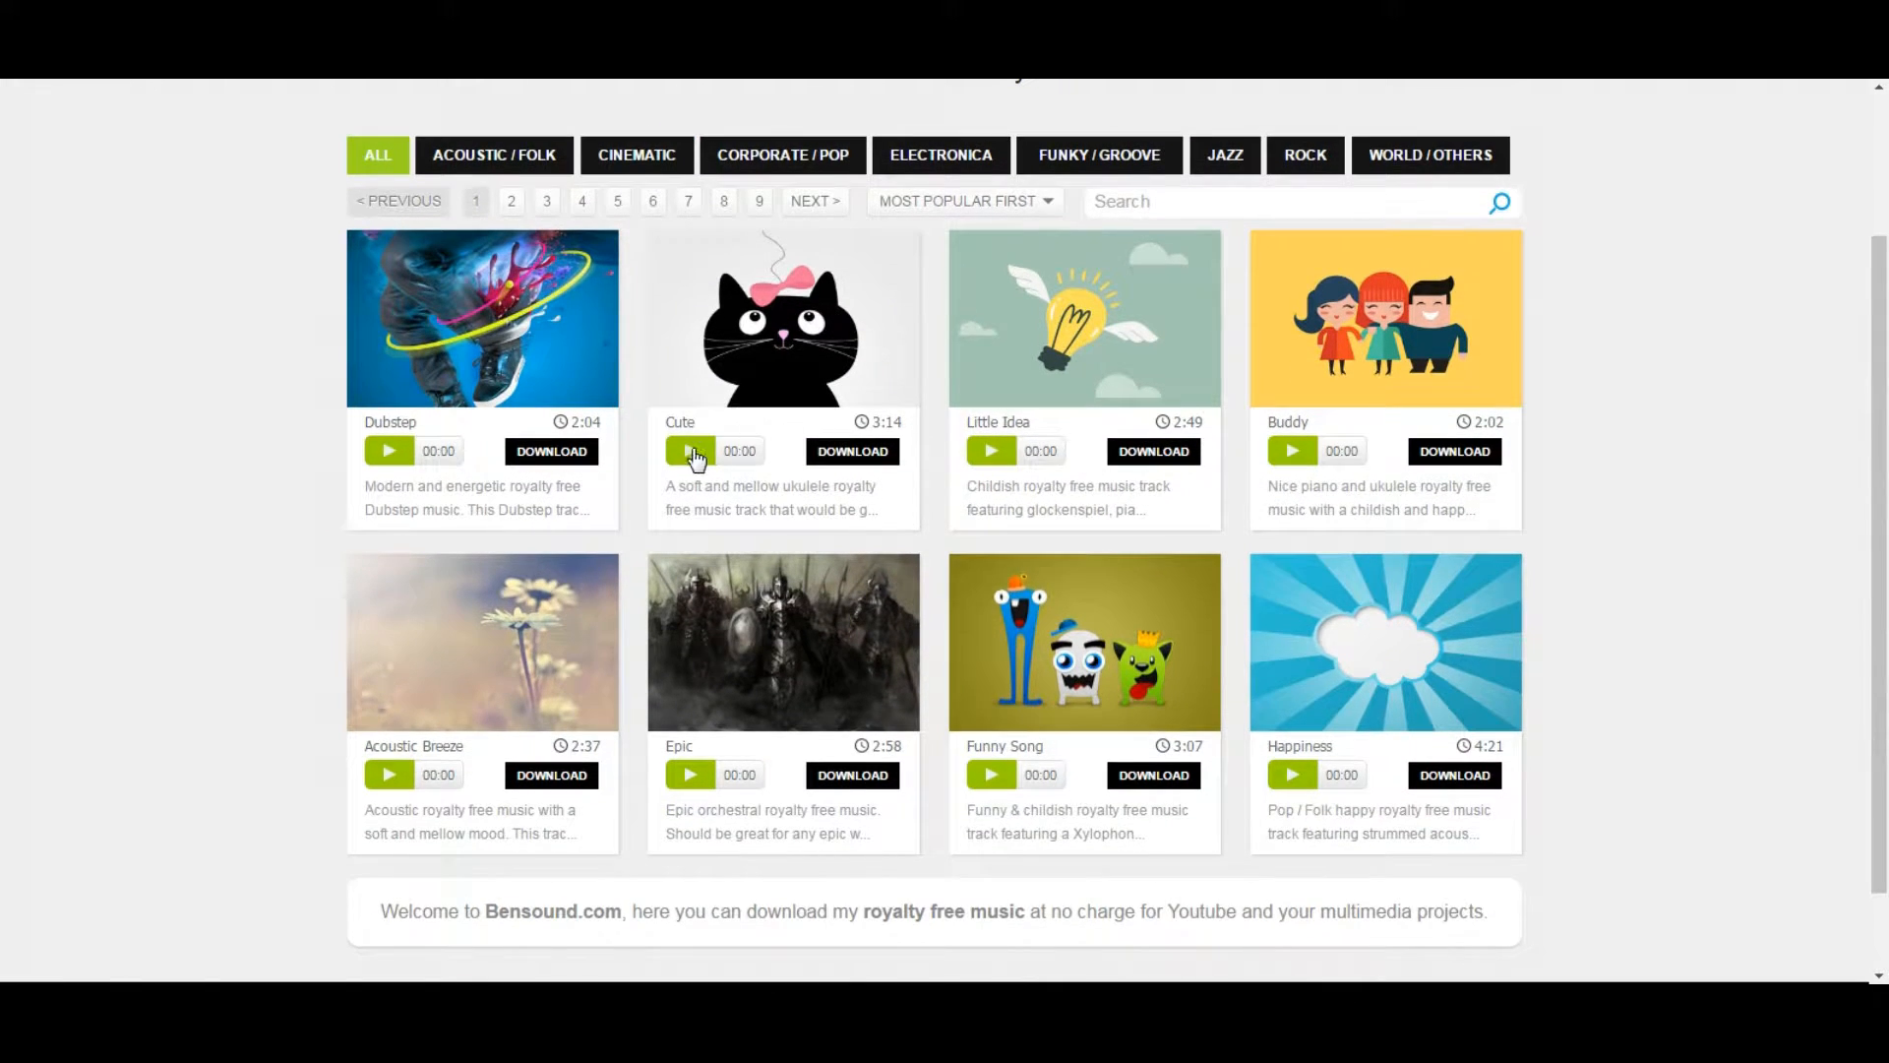
{"action": "left_click", "coordinate": [691, 451]}
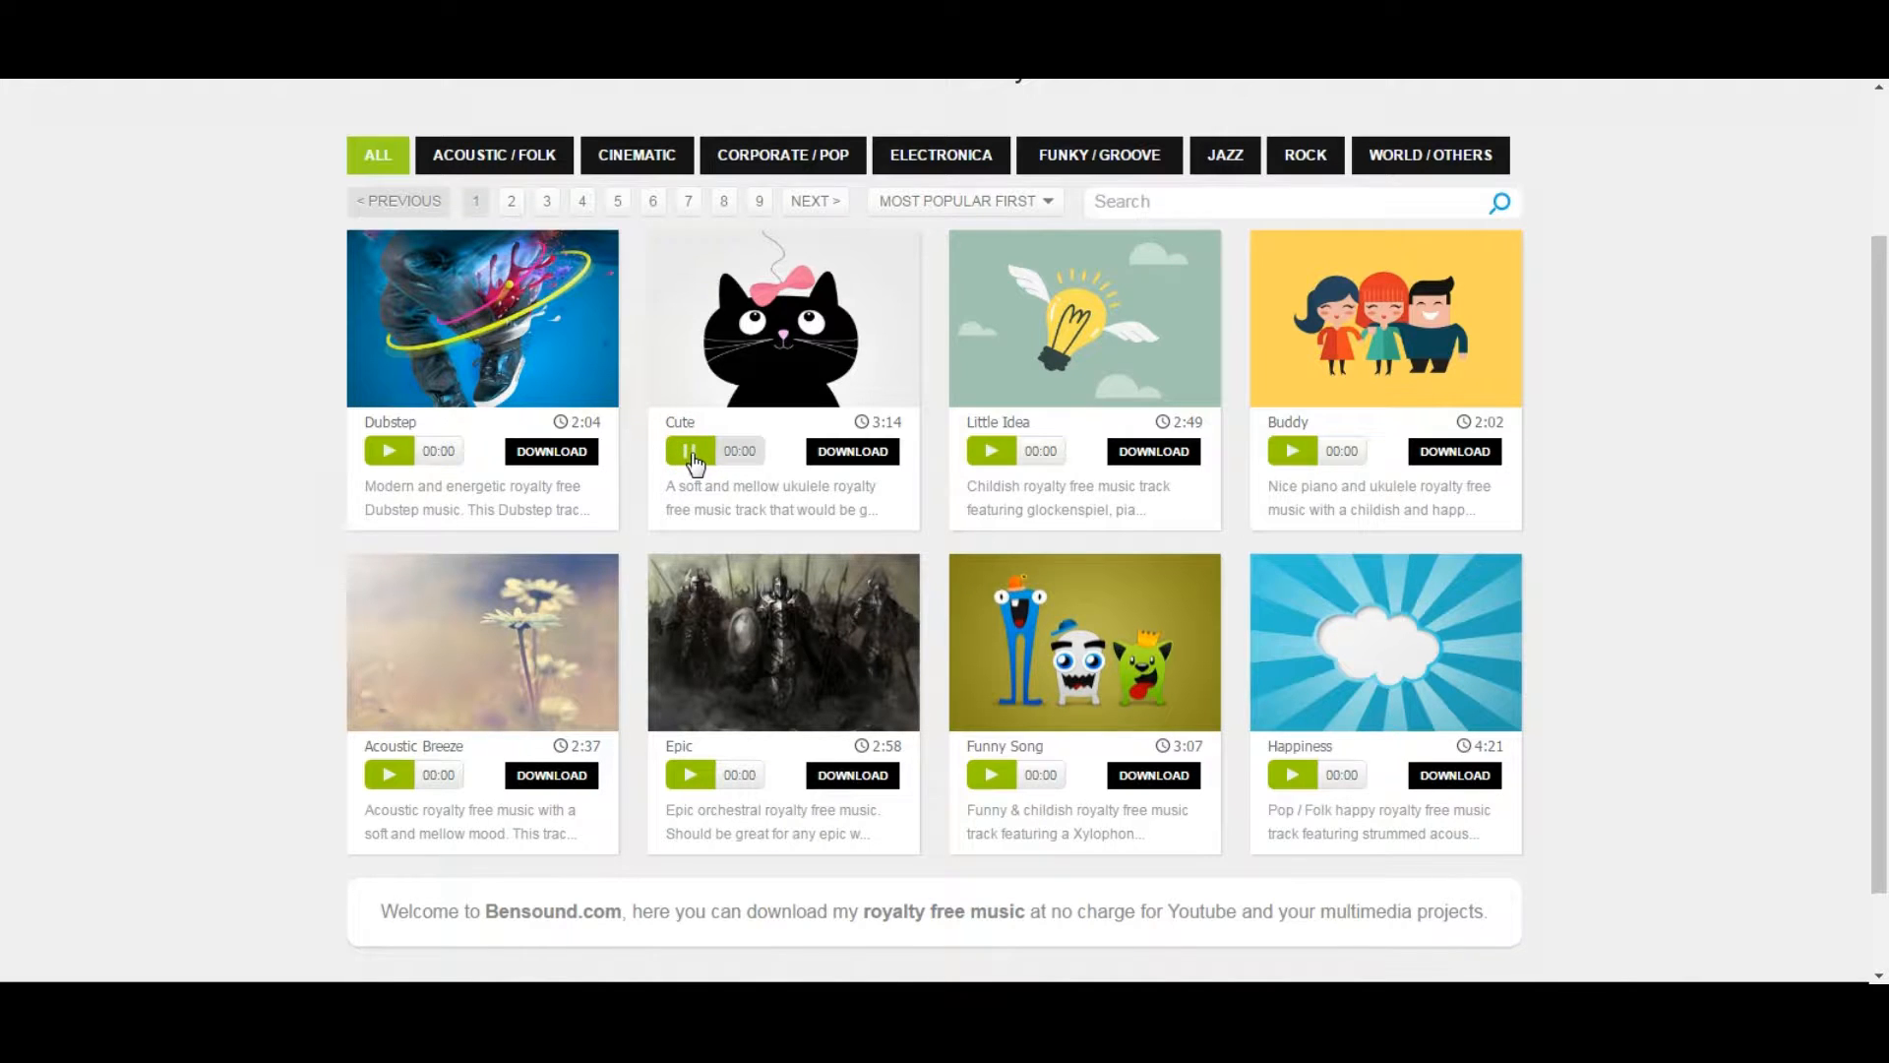
{"action": "left_click", "coordinate": [691, 451]}
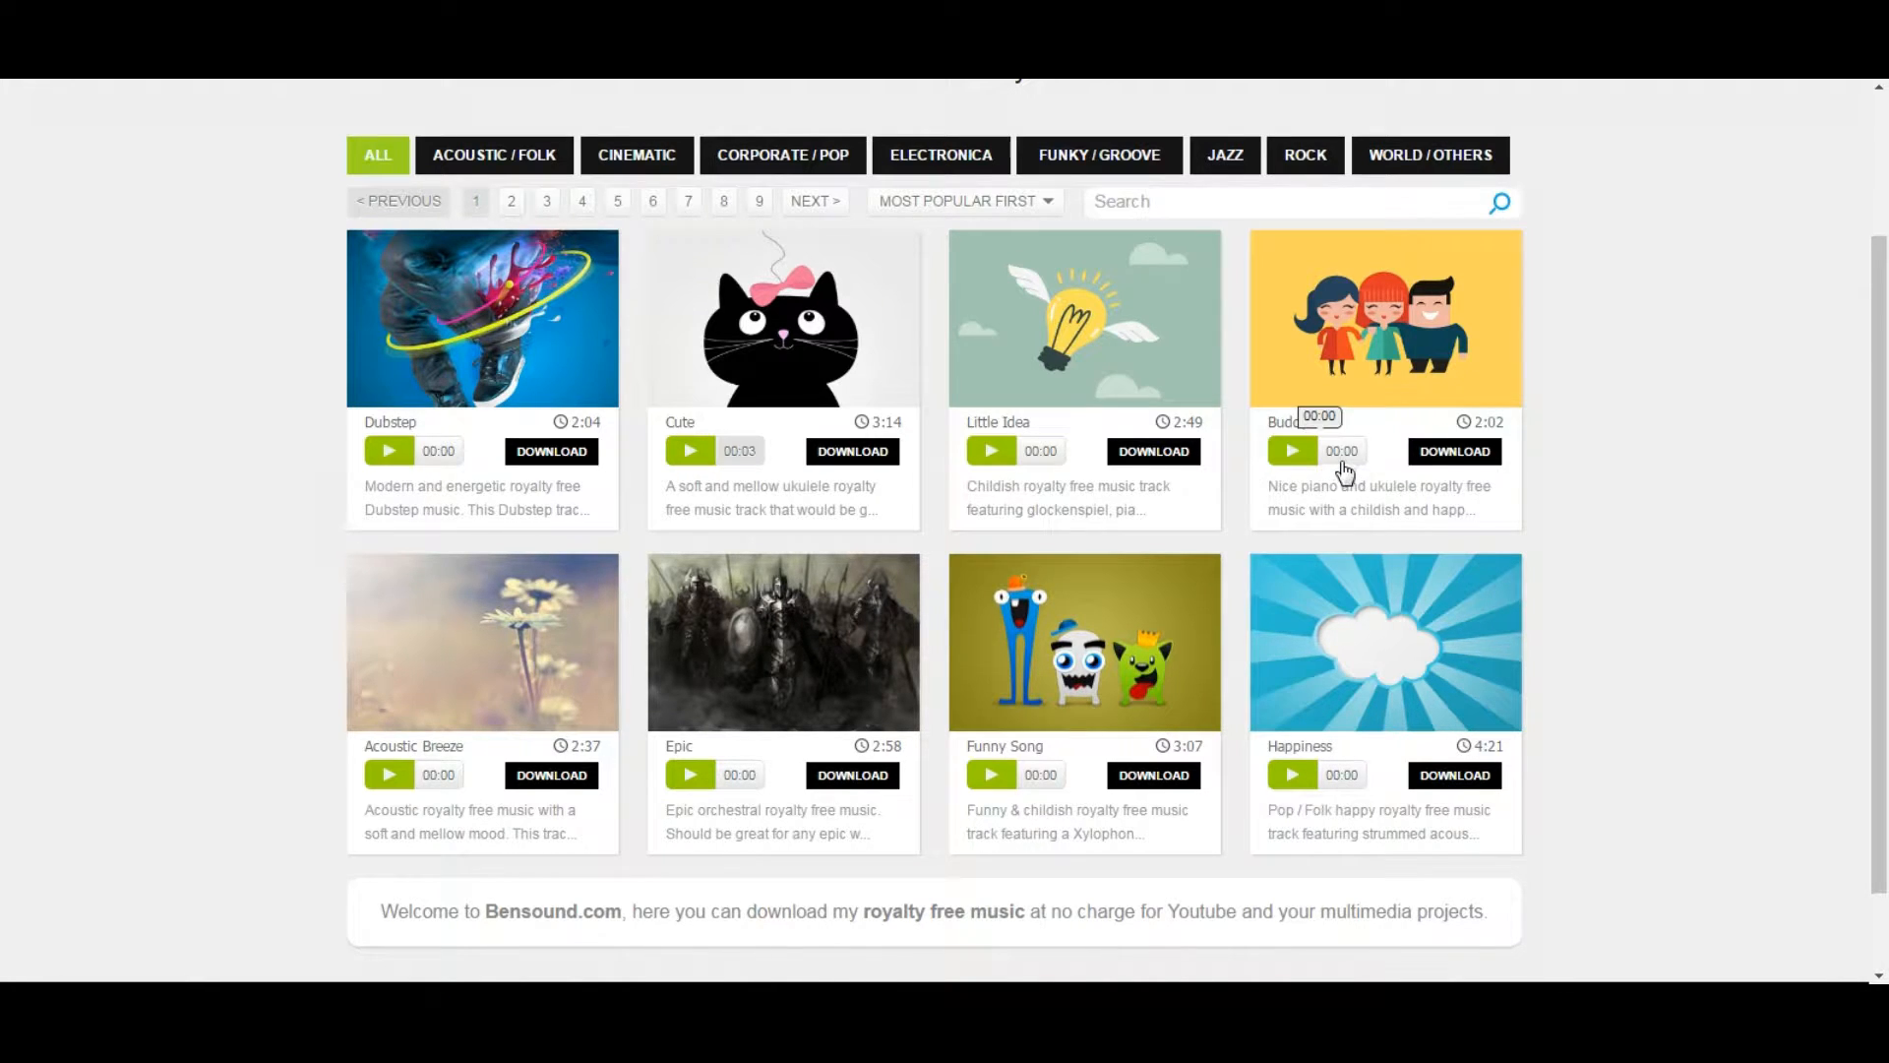
{"action": "mouse_move", "coordinate": [852, 451]}
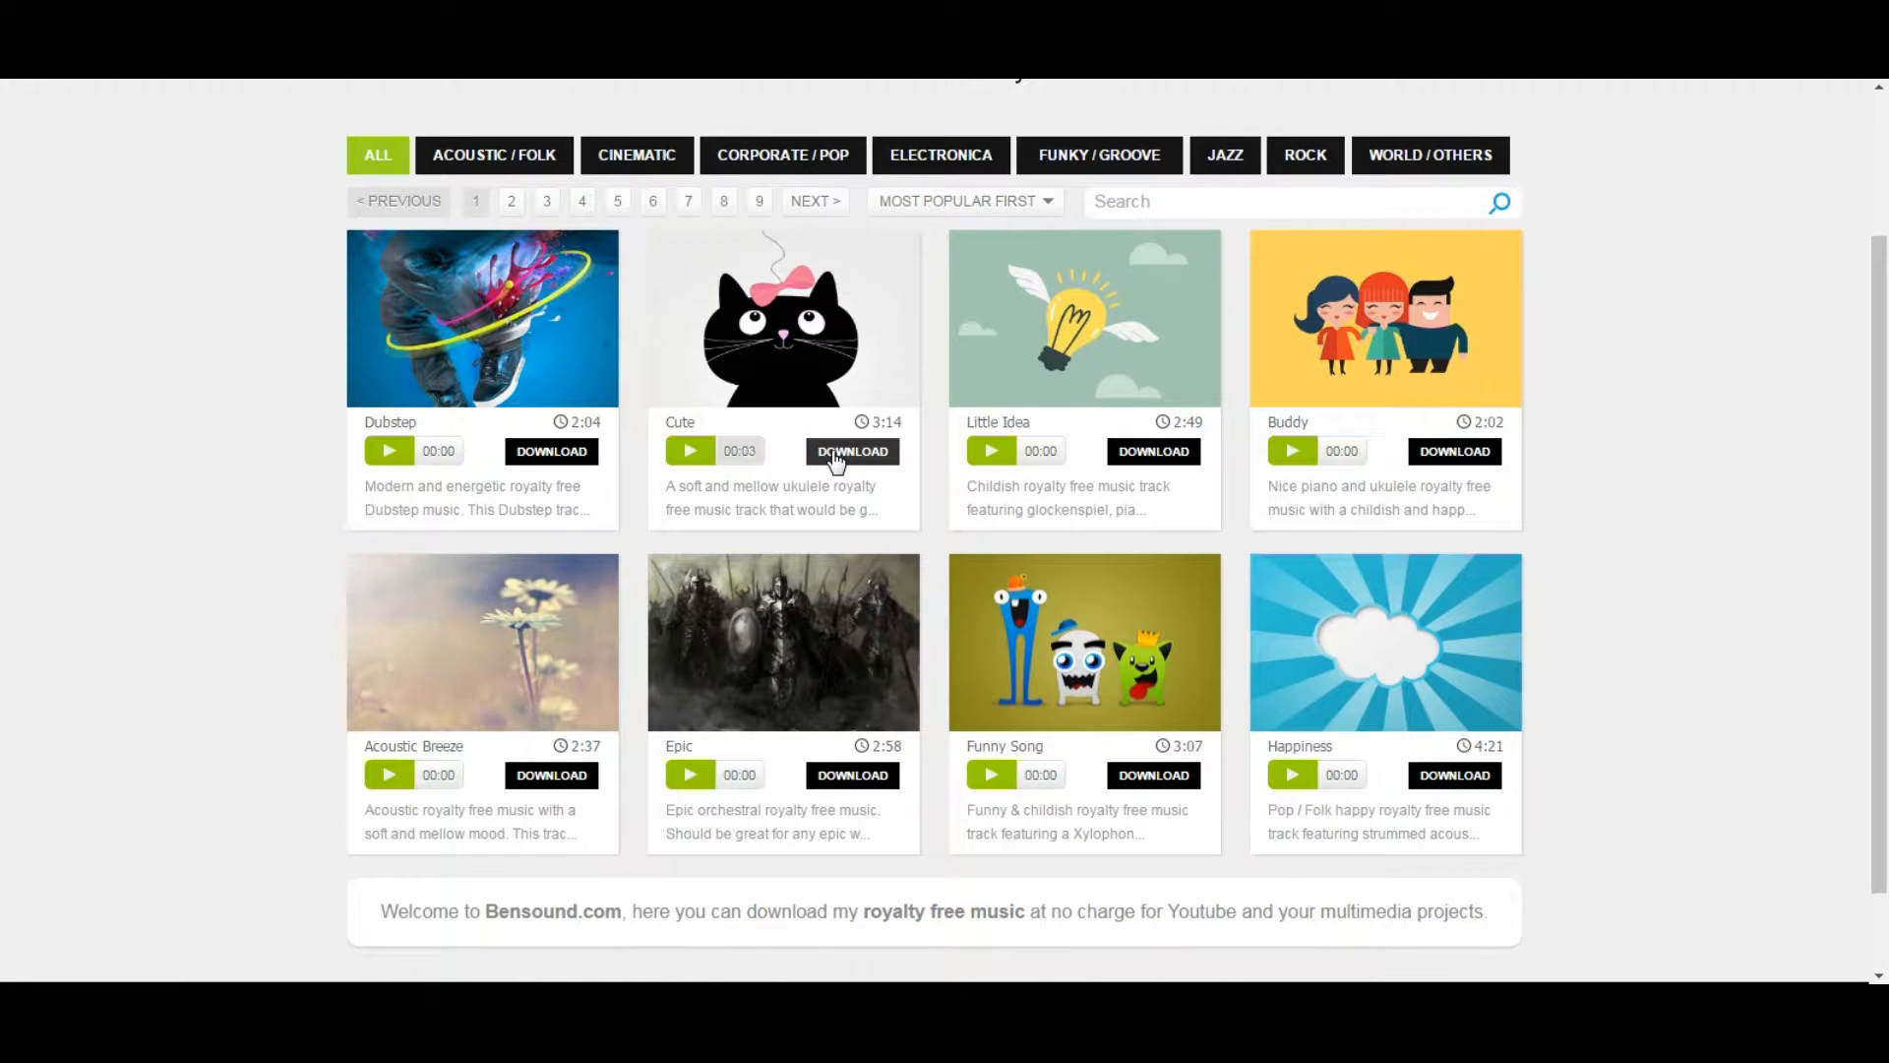
Review the free license popup for Cute via DOWNLOAD, then close it
{"action": "left_click", "coordinate": [852, 451]}
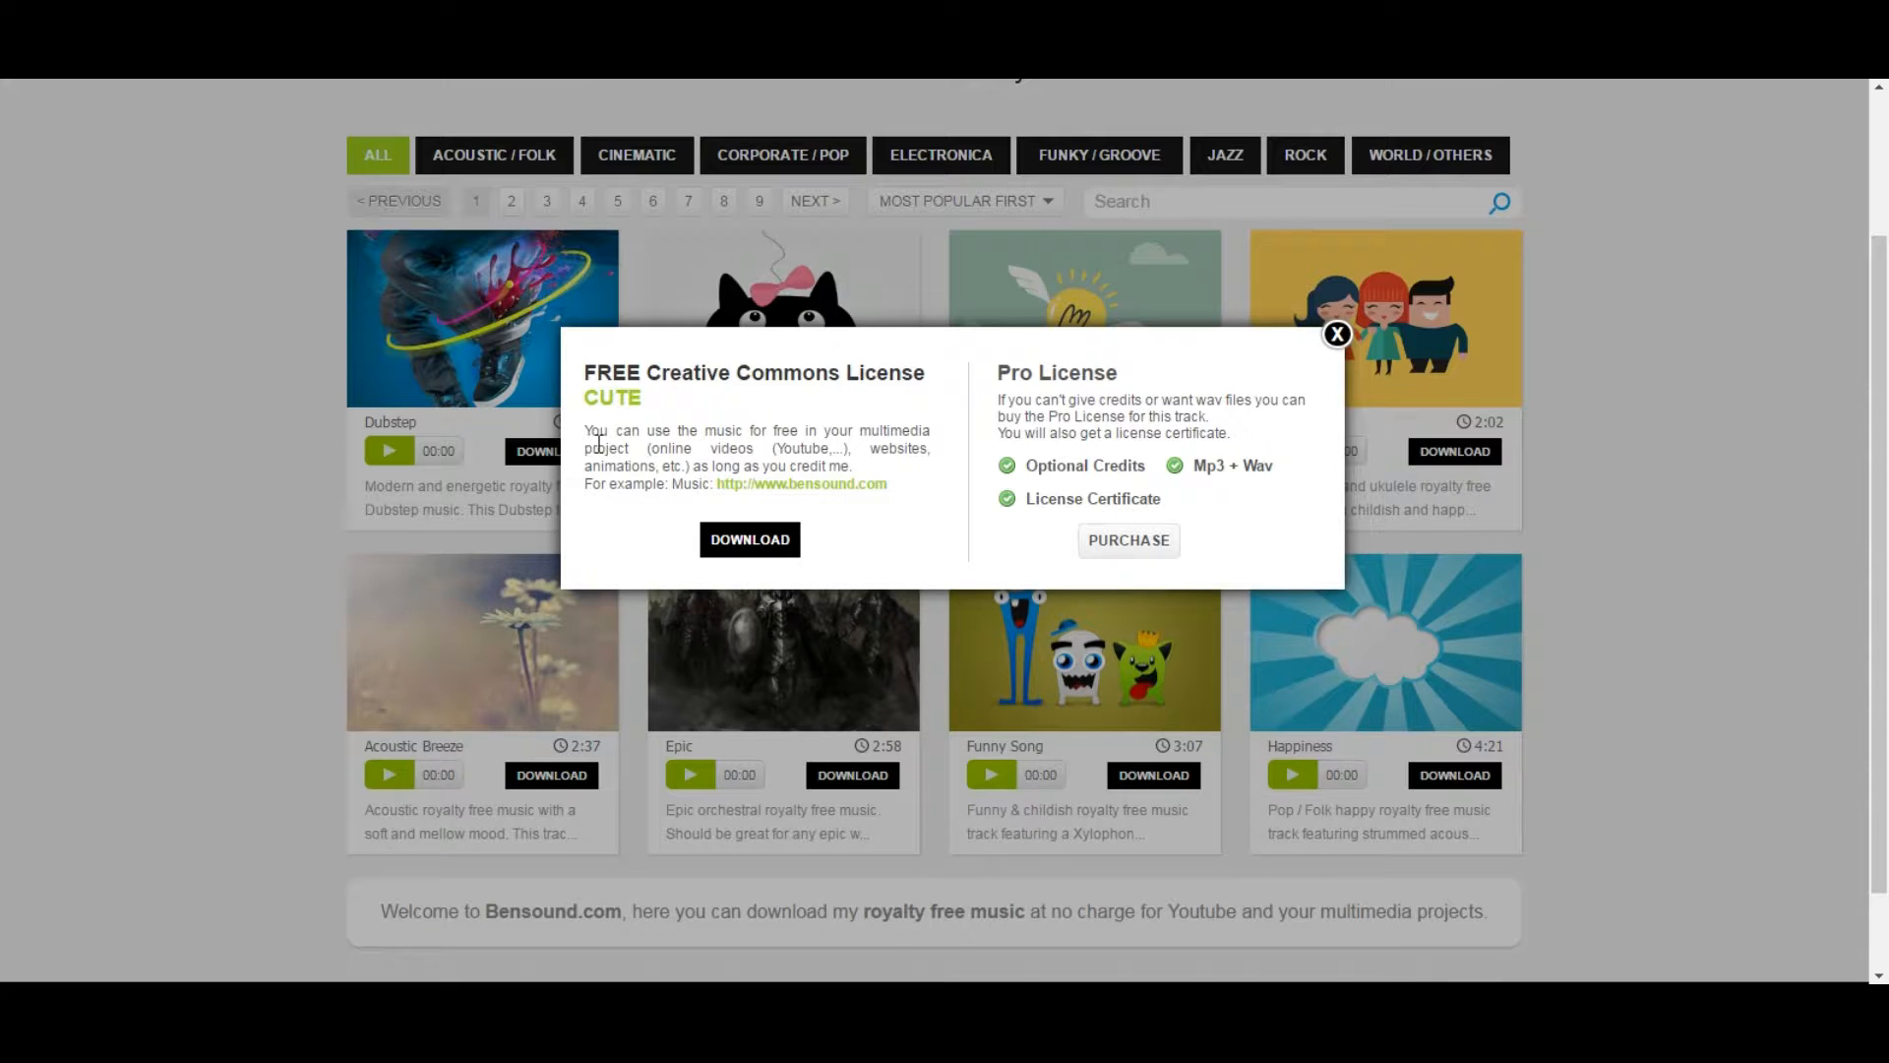
{"action": "mouse_move", "coordinate": [858, 447]}
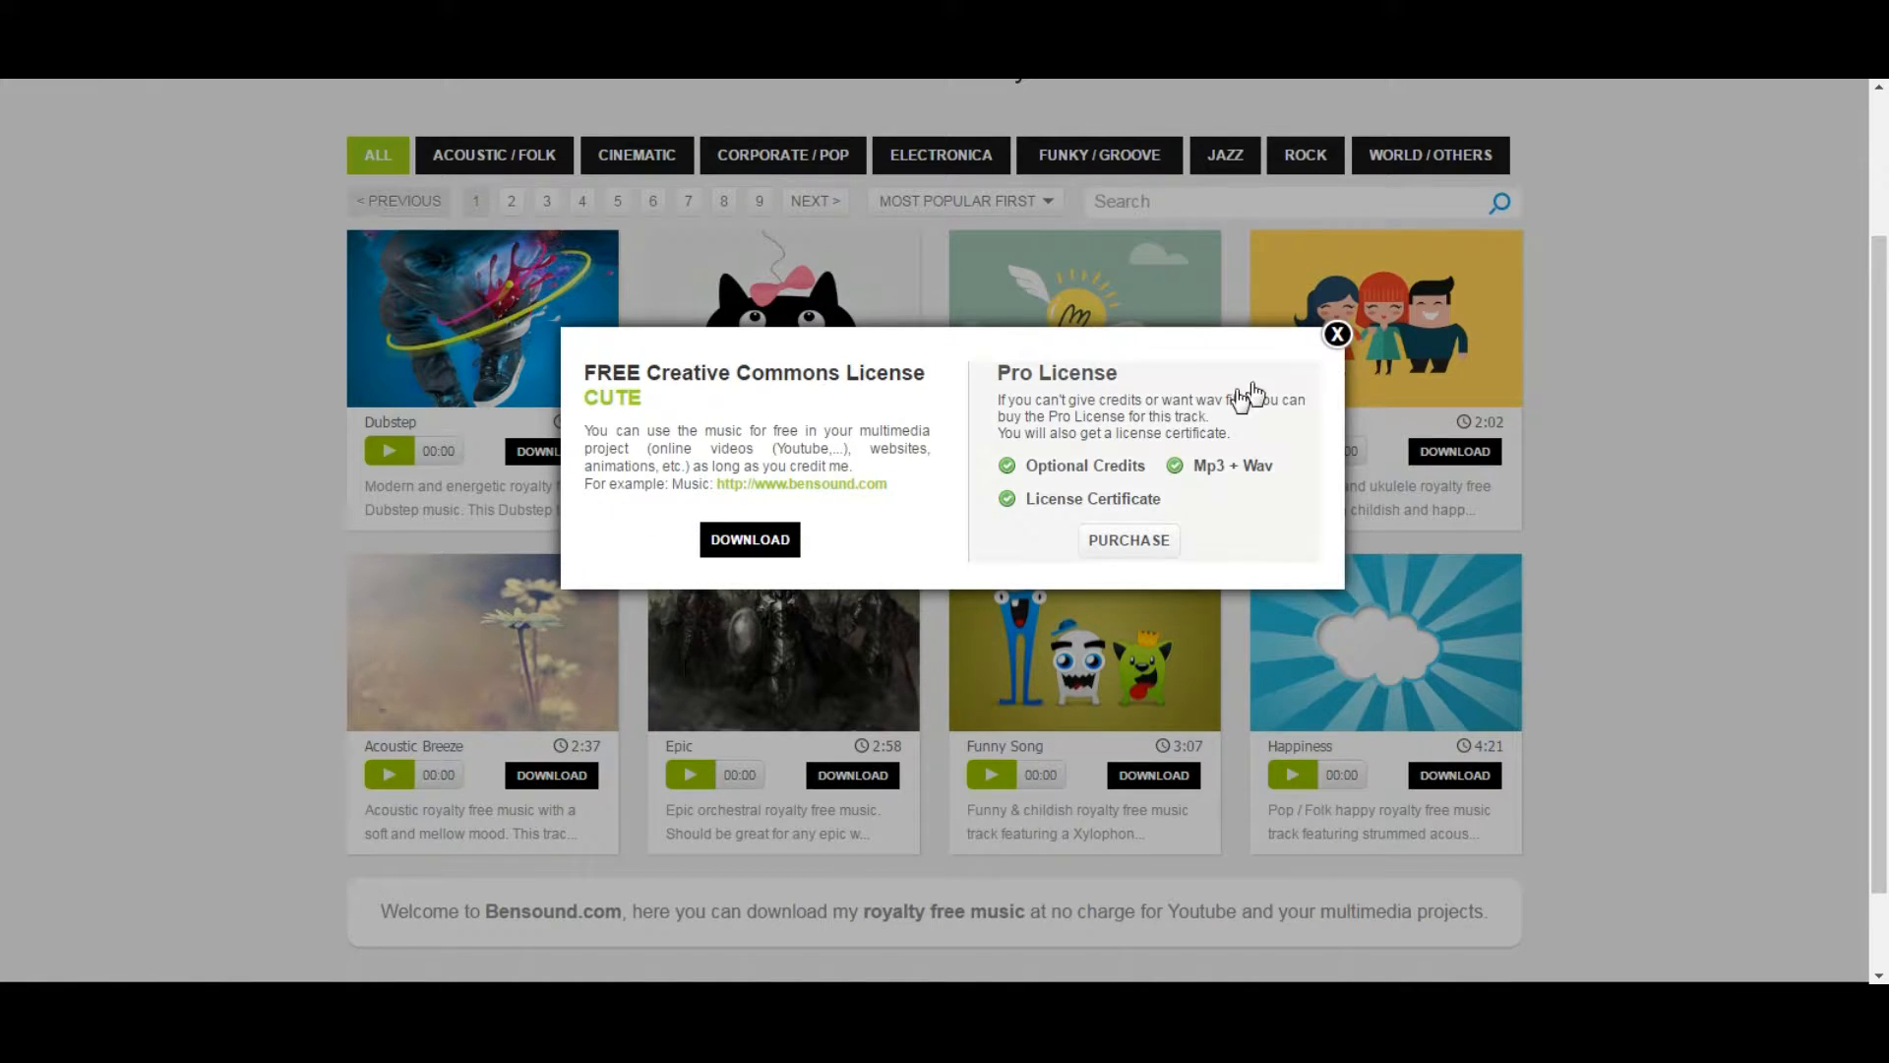
{"action": "mouse_move", "coordinate": [610, 506]}
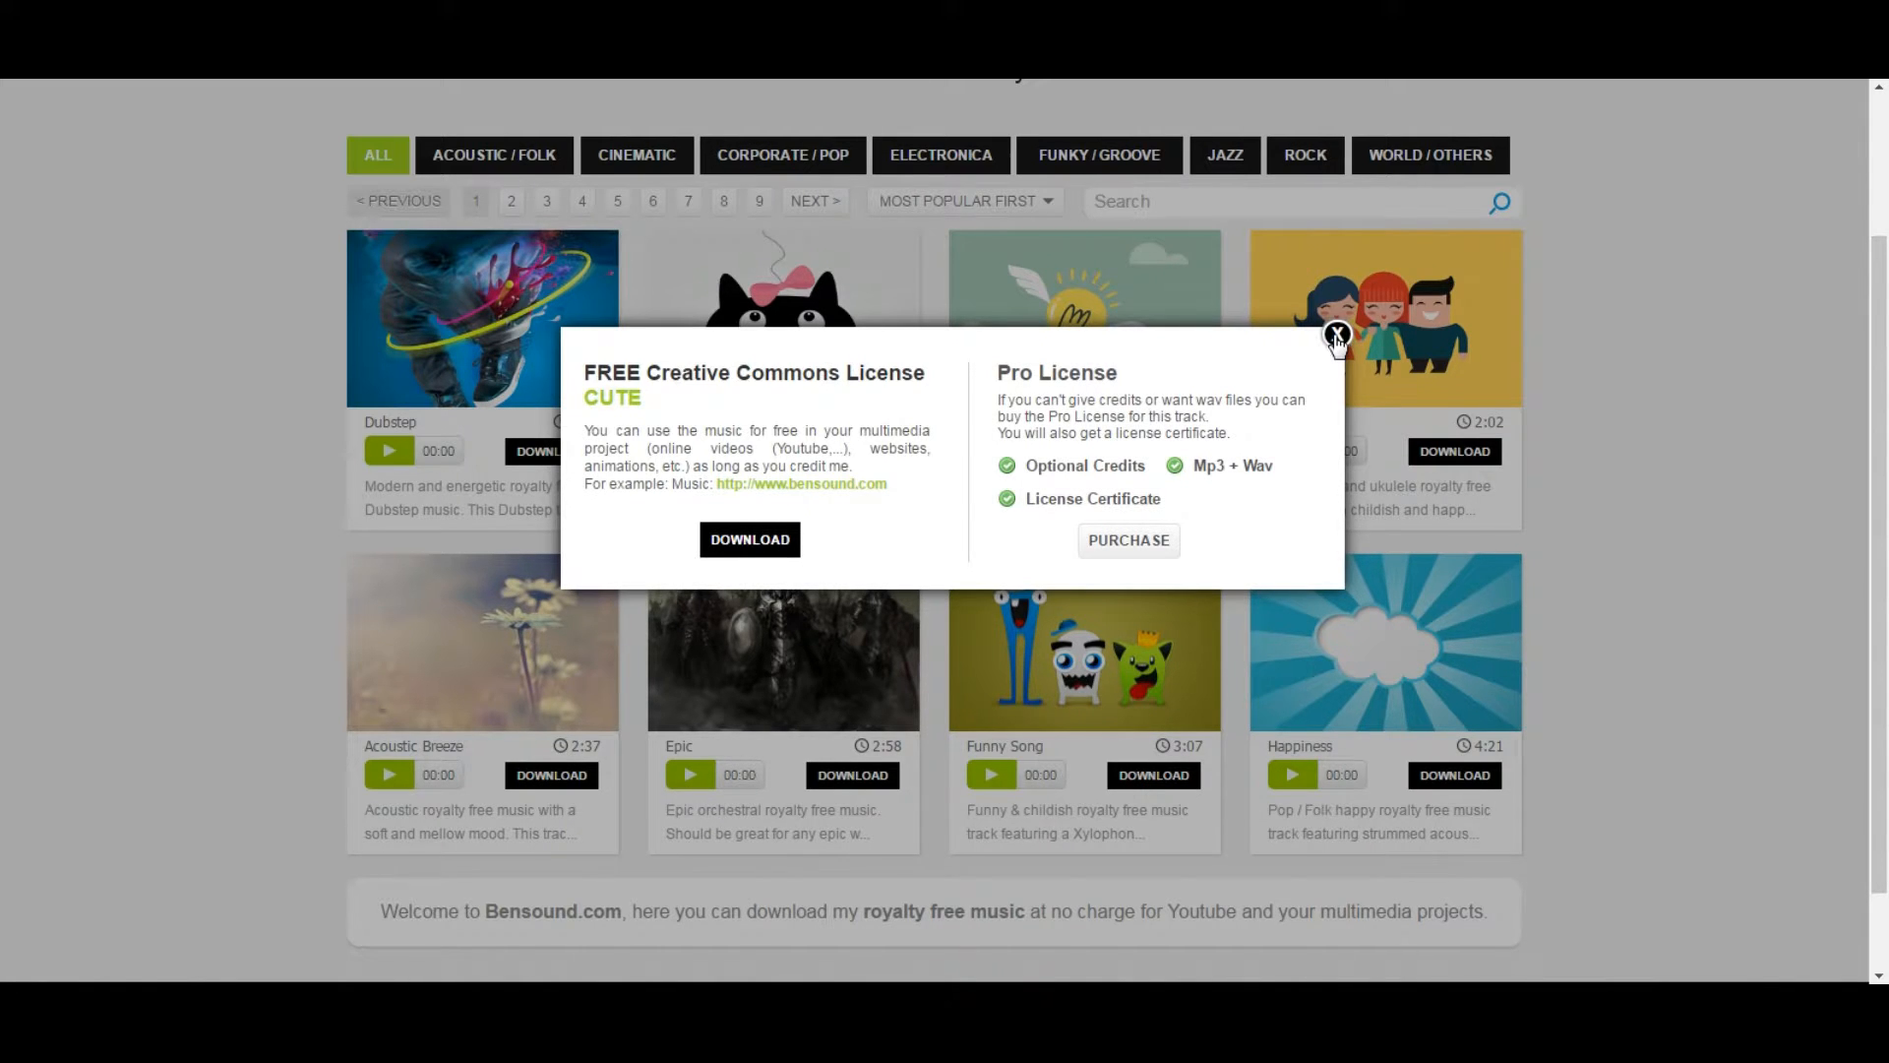
{"action": "left_click", "coordinate": [1337, 334]}
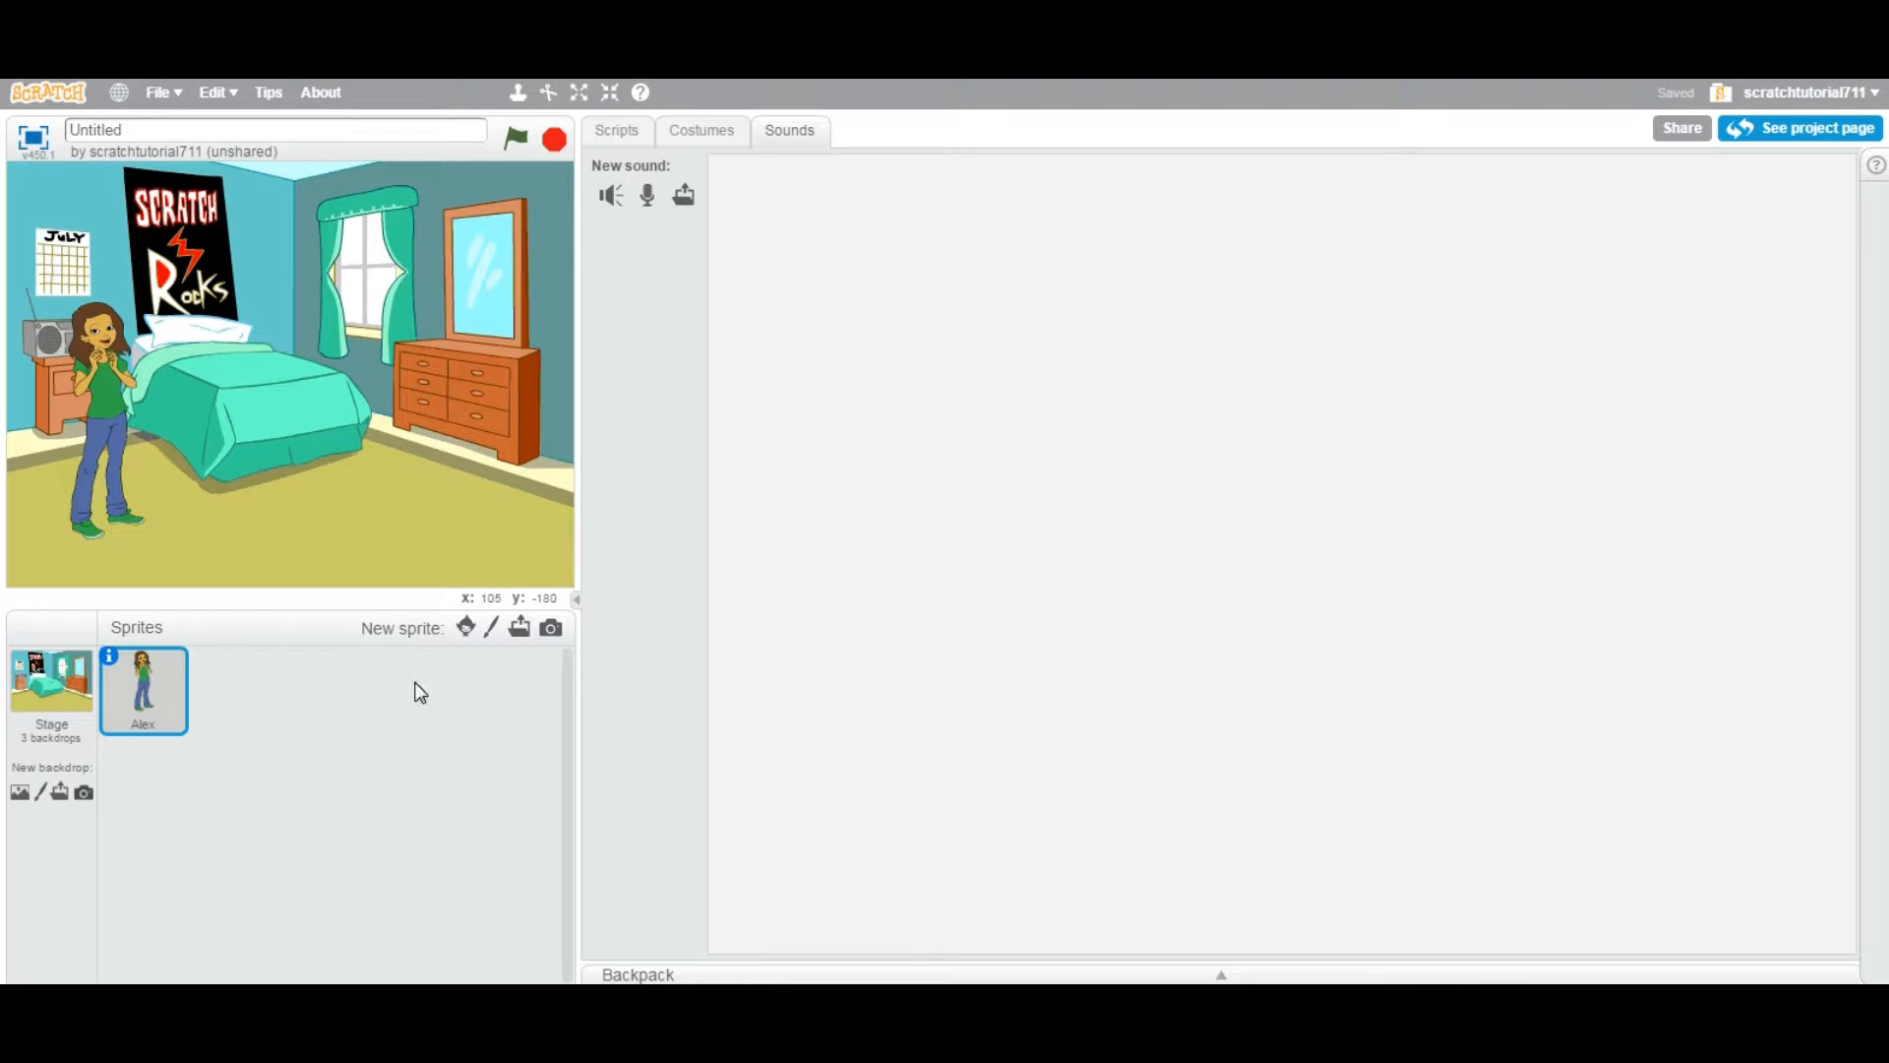
{"action": "mouse_move", "coordinate": [466, 626]}
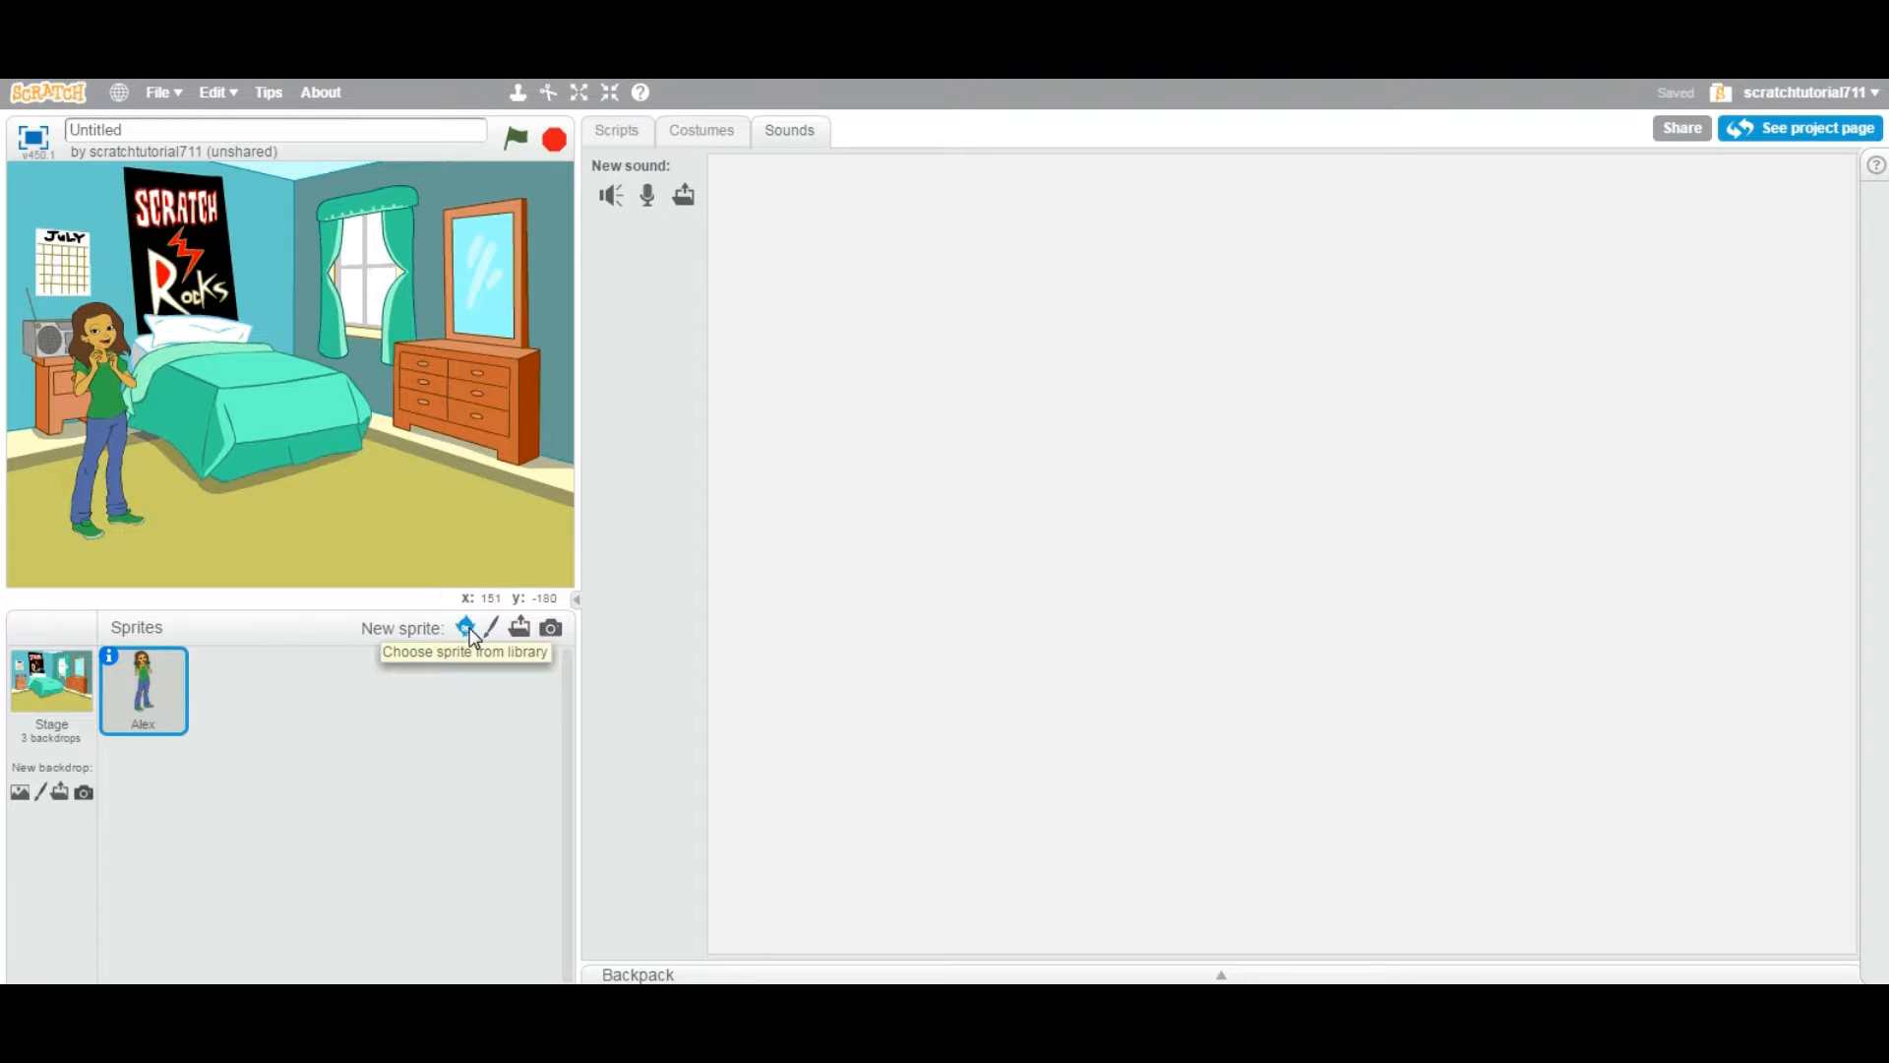
Add the Cat1 sprite from the Animals category of the sprite library
{"action": "left_click", "coordinate": [464, 627]}
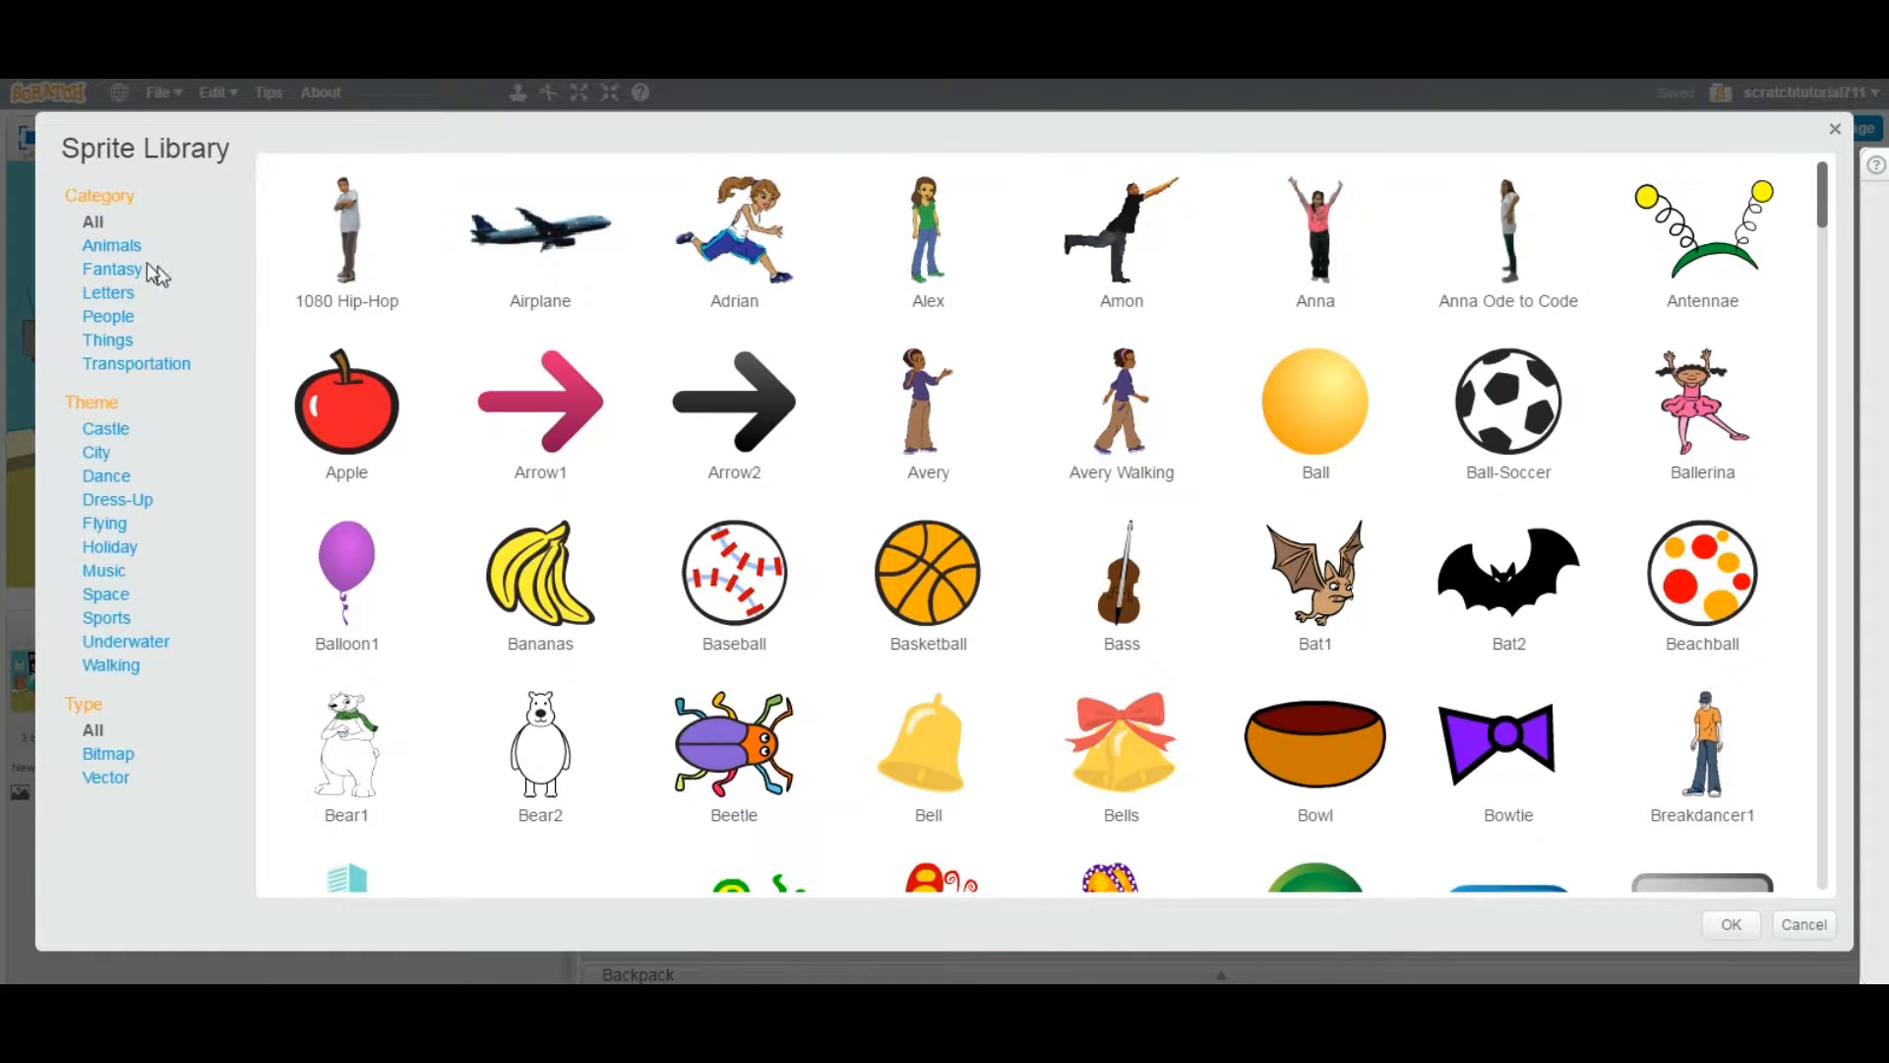
{"action": "left_click", "coordinate": [112, 244]}
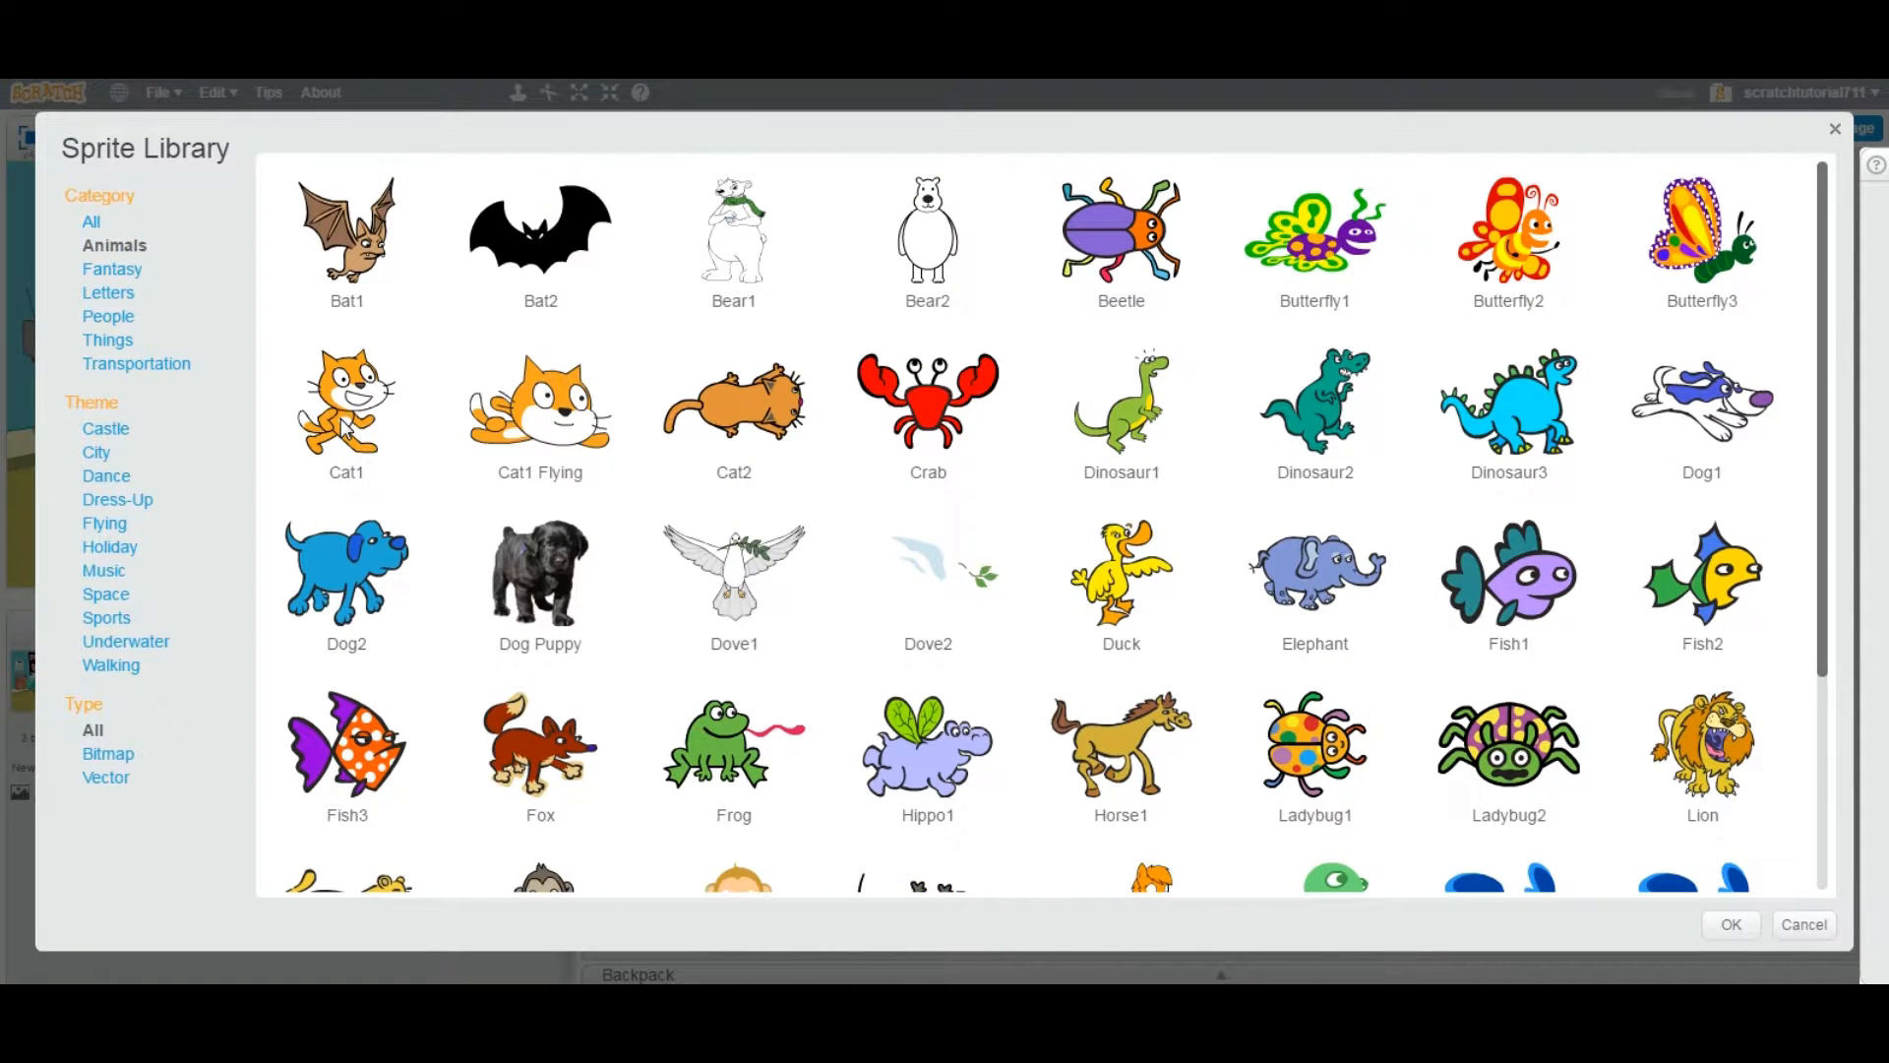
{"action": "left_click", "coordinate": [346, 411]}
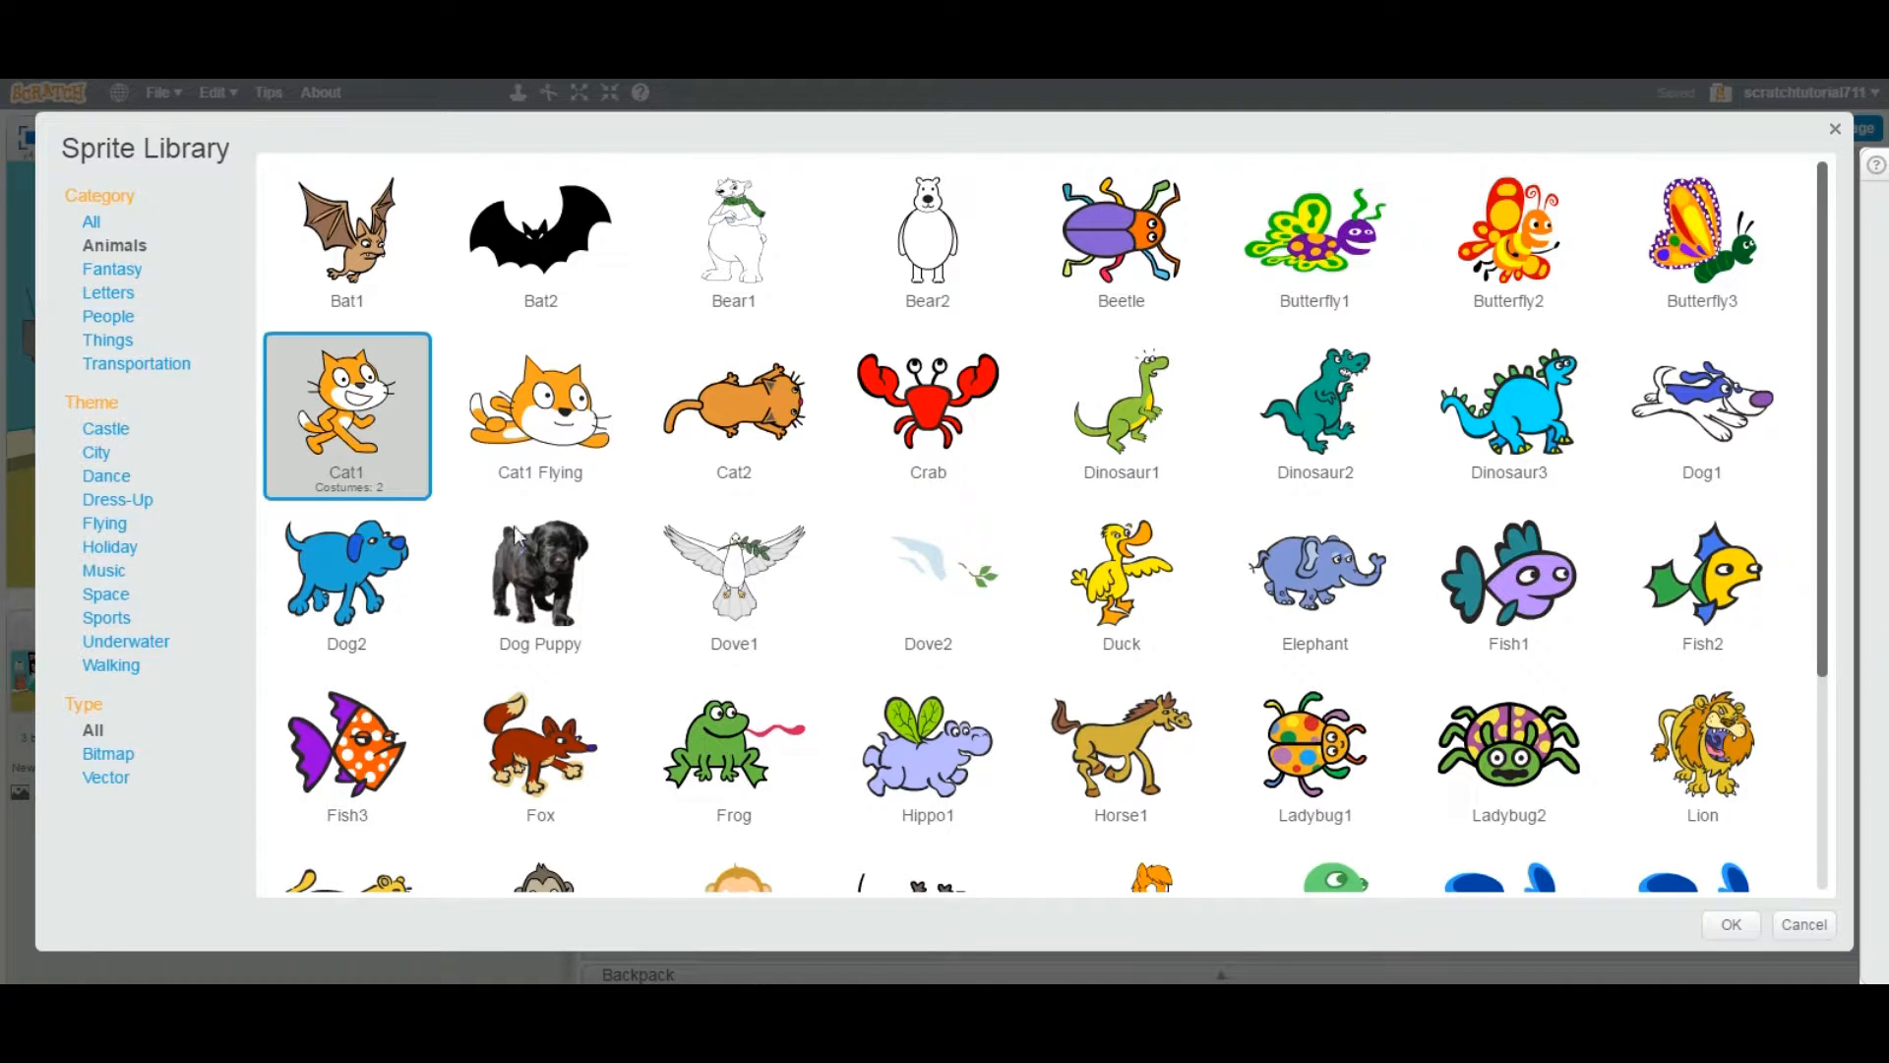
{"action": "left_click", "coordinate": [1729, 925]}
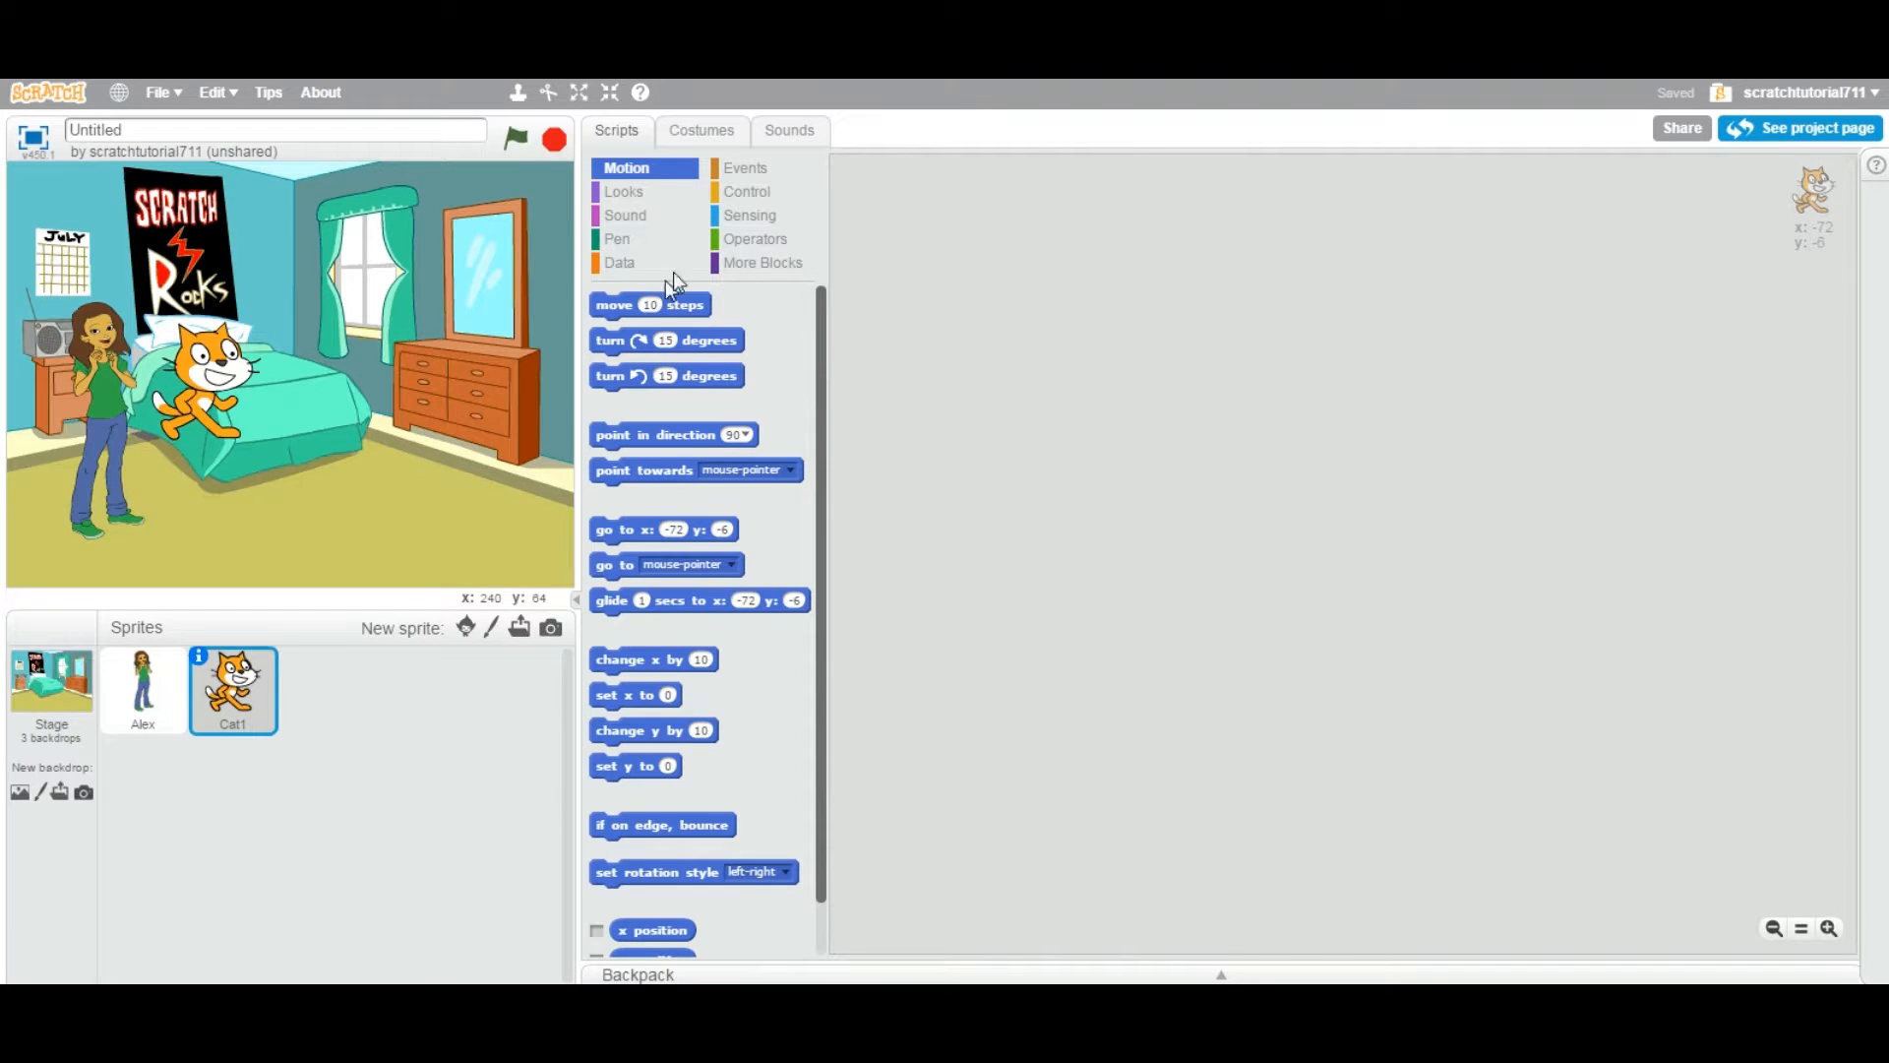
Look at Cat1's meow sound, then switch back to the Alex sprite's empty sound list
{"action": "left_click", "coordinate": [787, 130]}
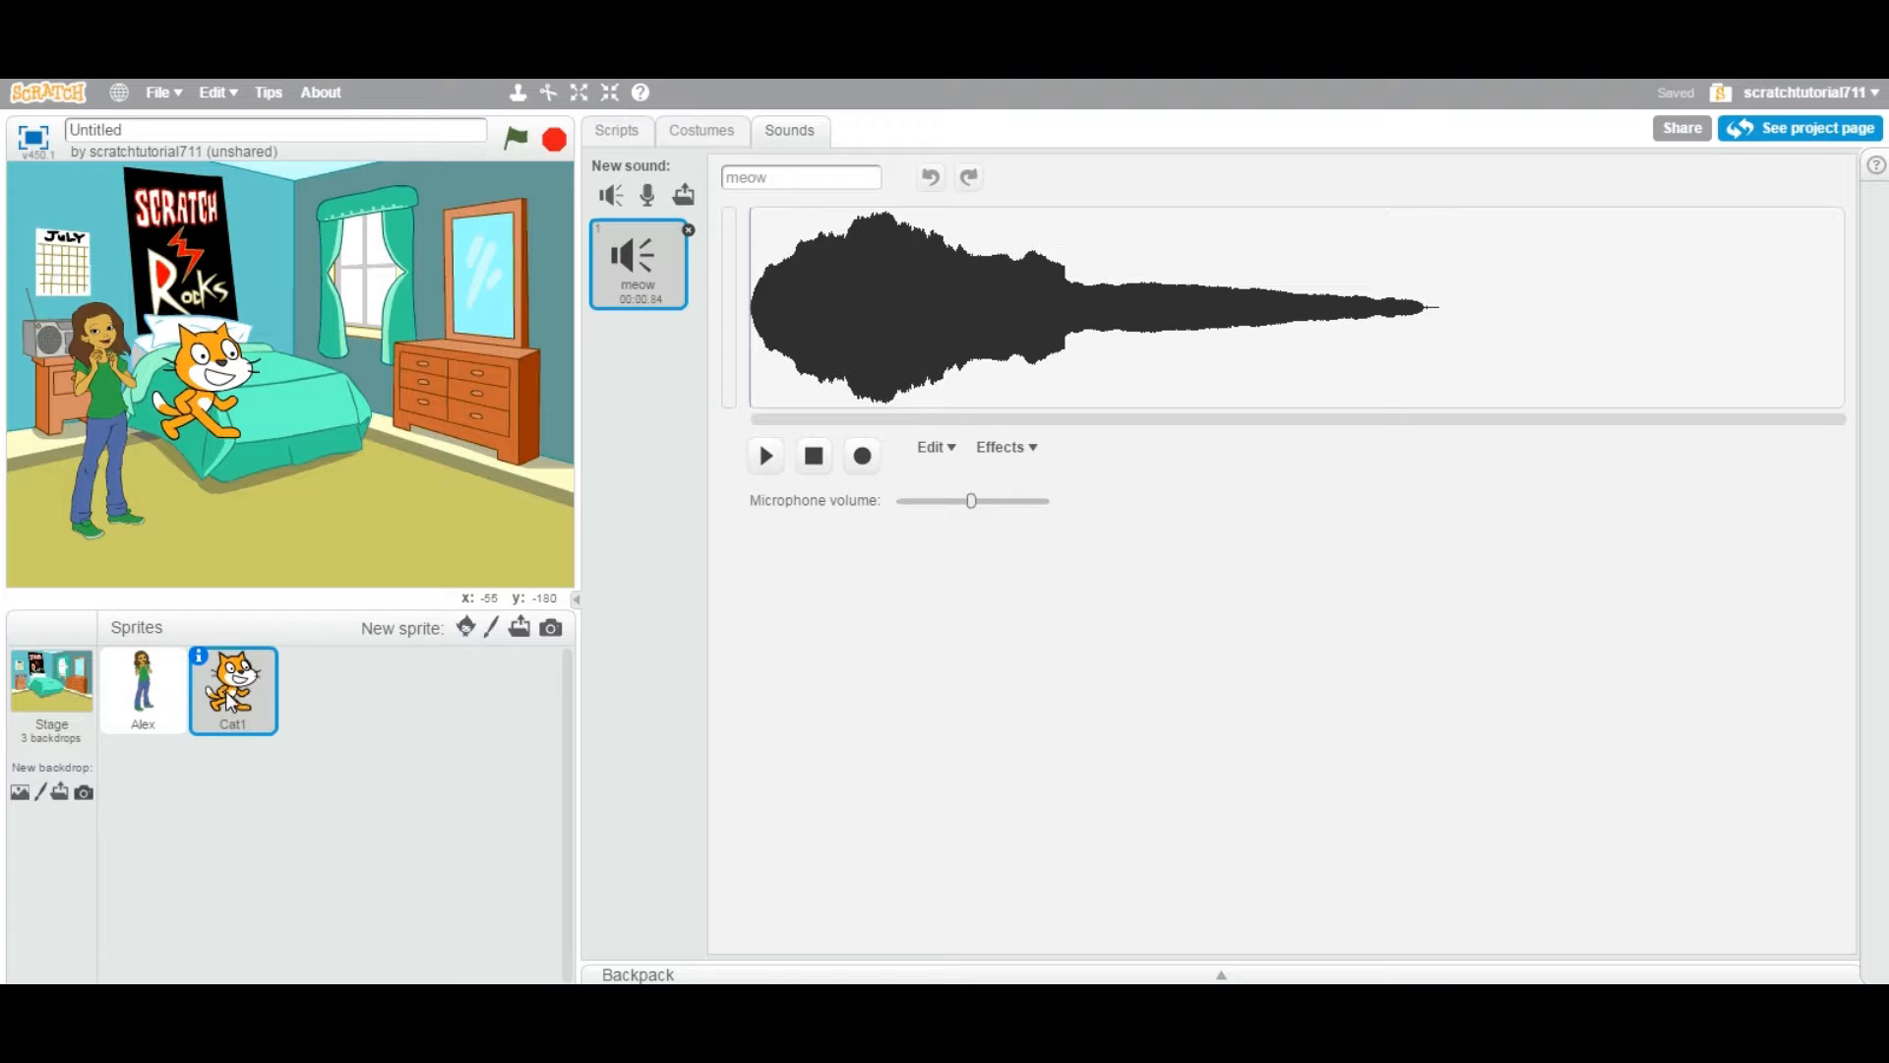
{"action": "left_click", "coordinate": [766, 455]}
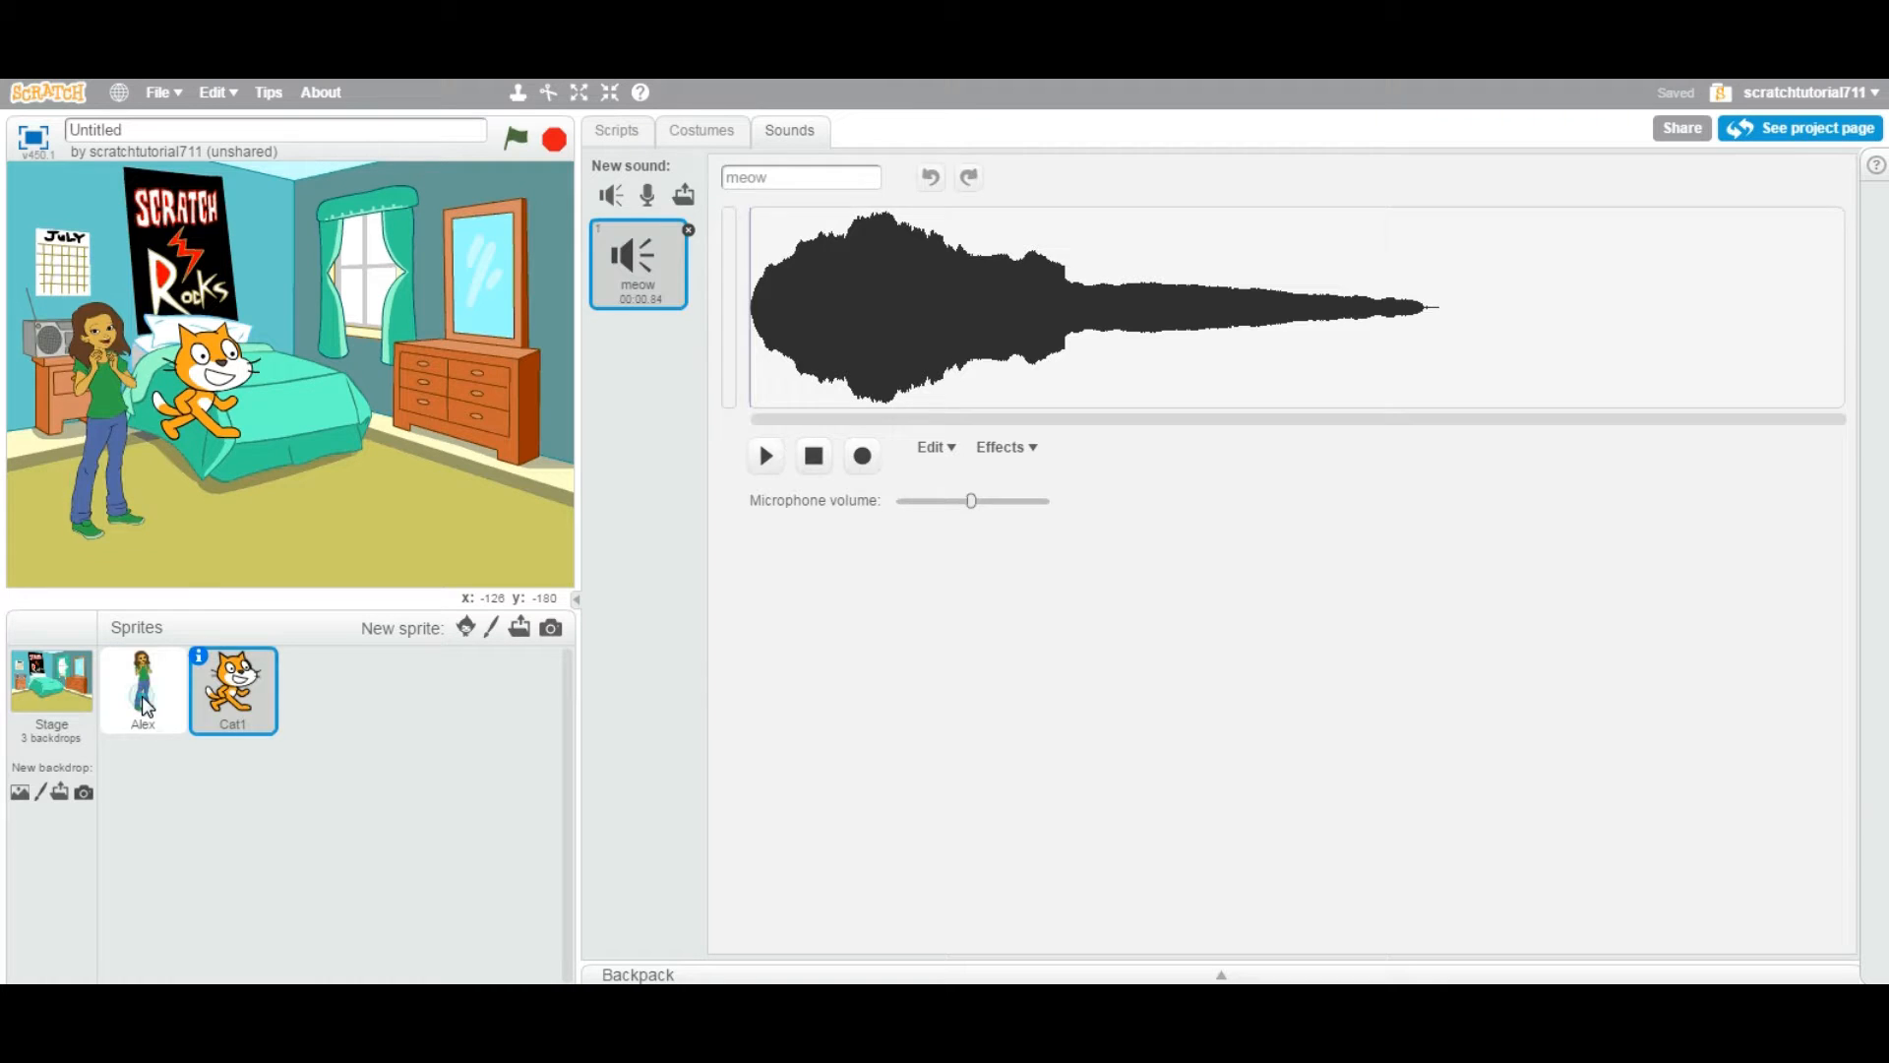
{"action": "left_click", "coordinate": [142, 691]}
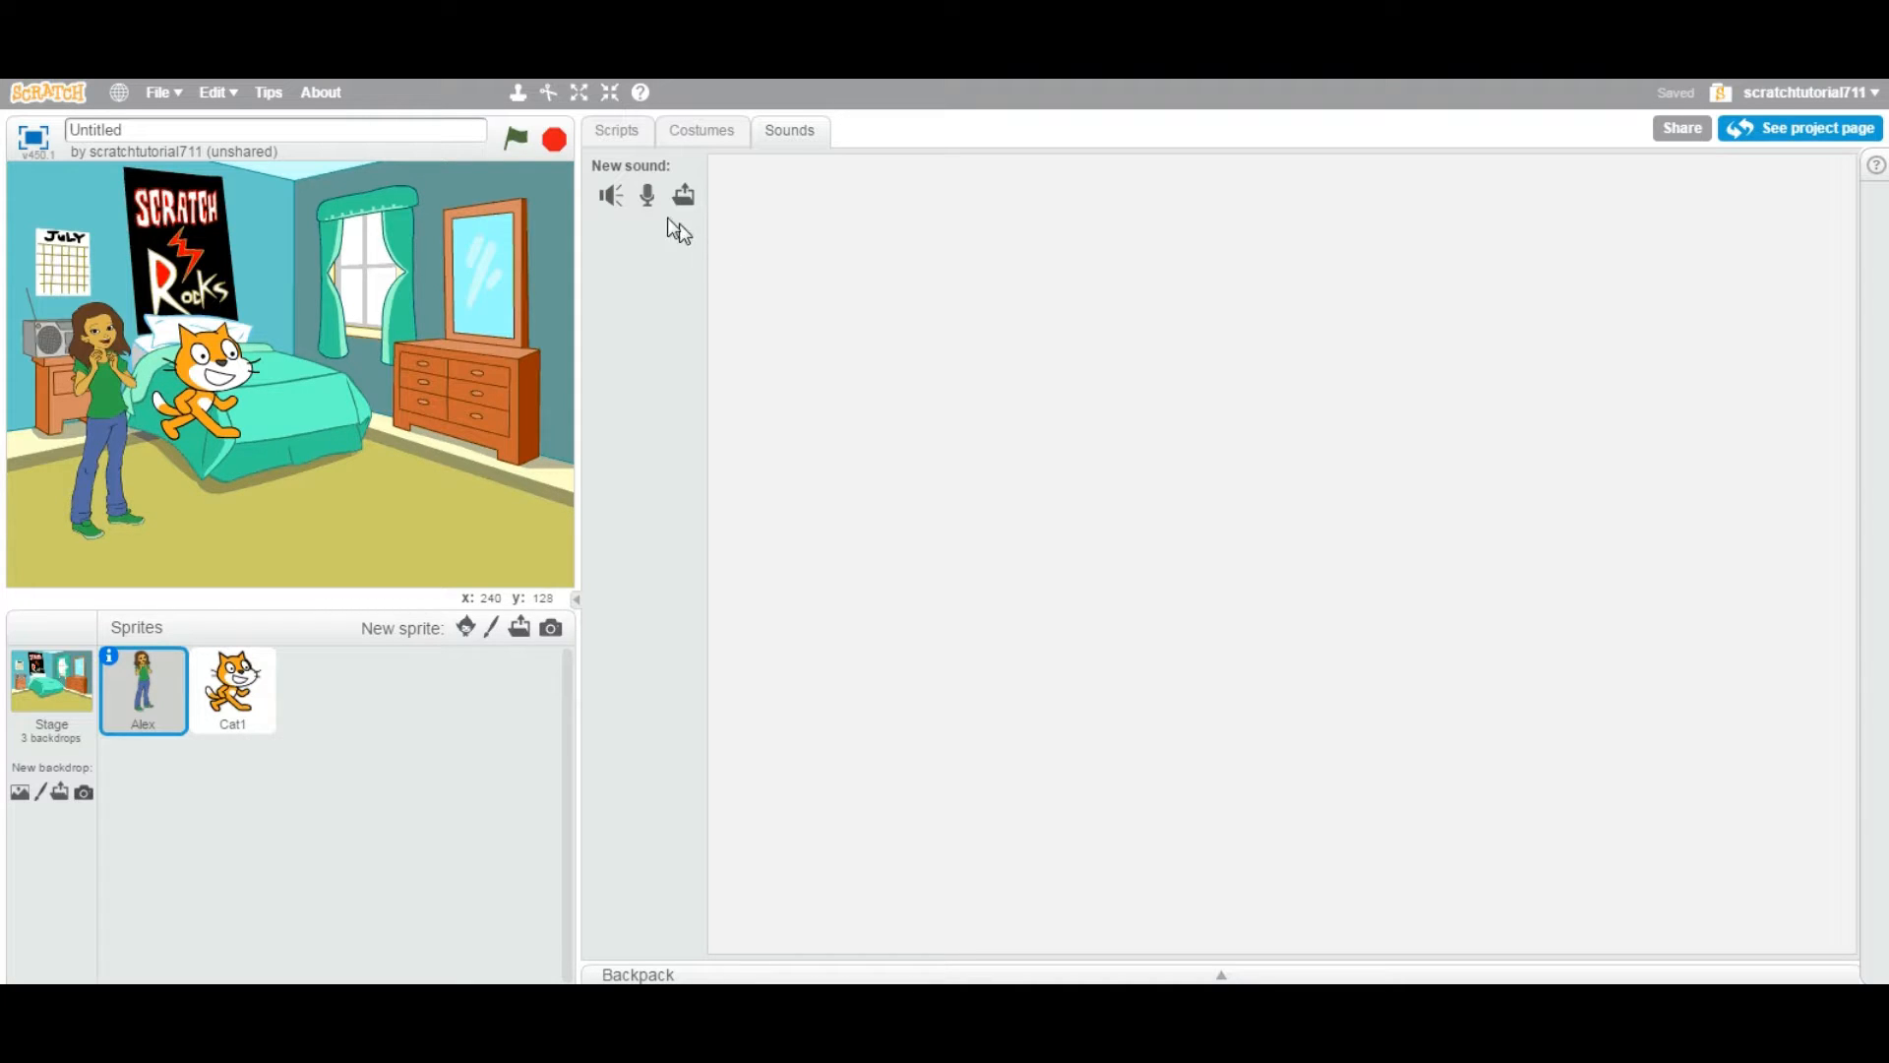
{"action": "mouse_move", "coordinate": [610, 194]}
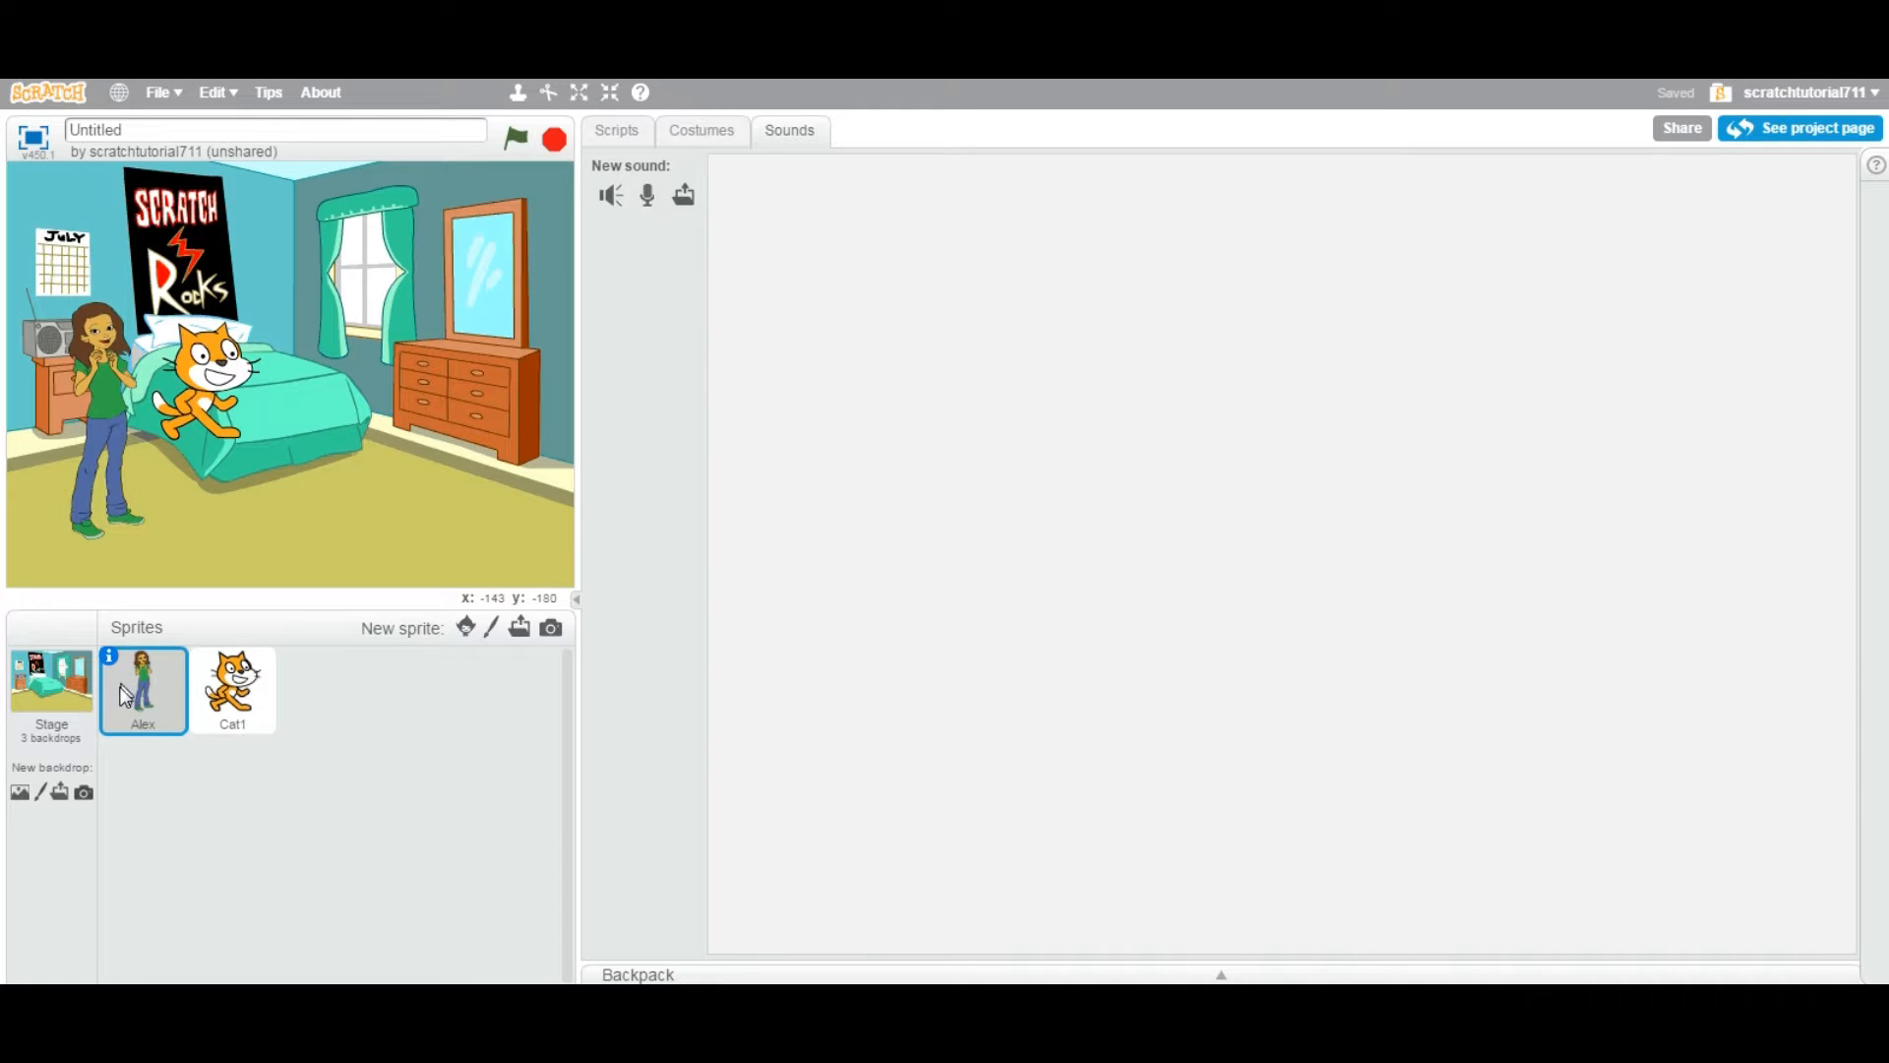
{"action": "mouse_move", "coordinate": [610, 194]}
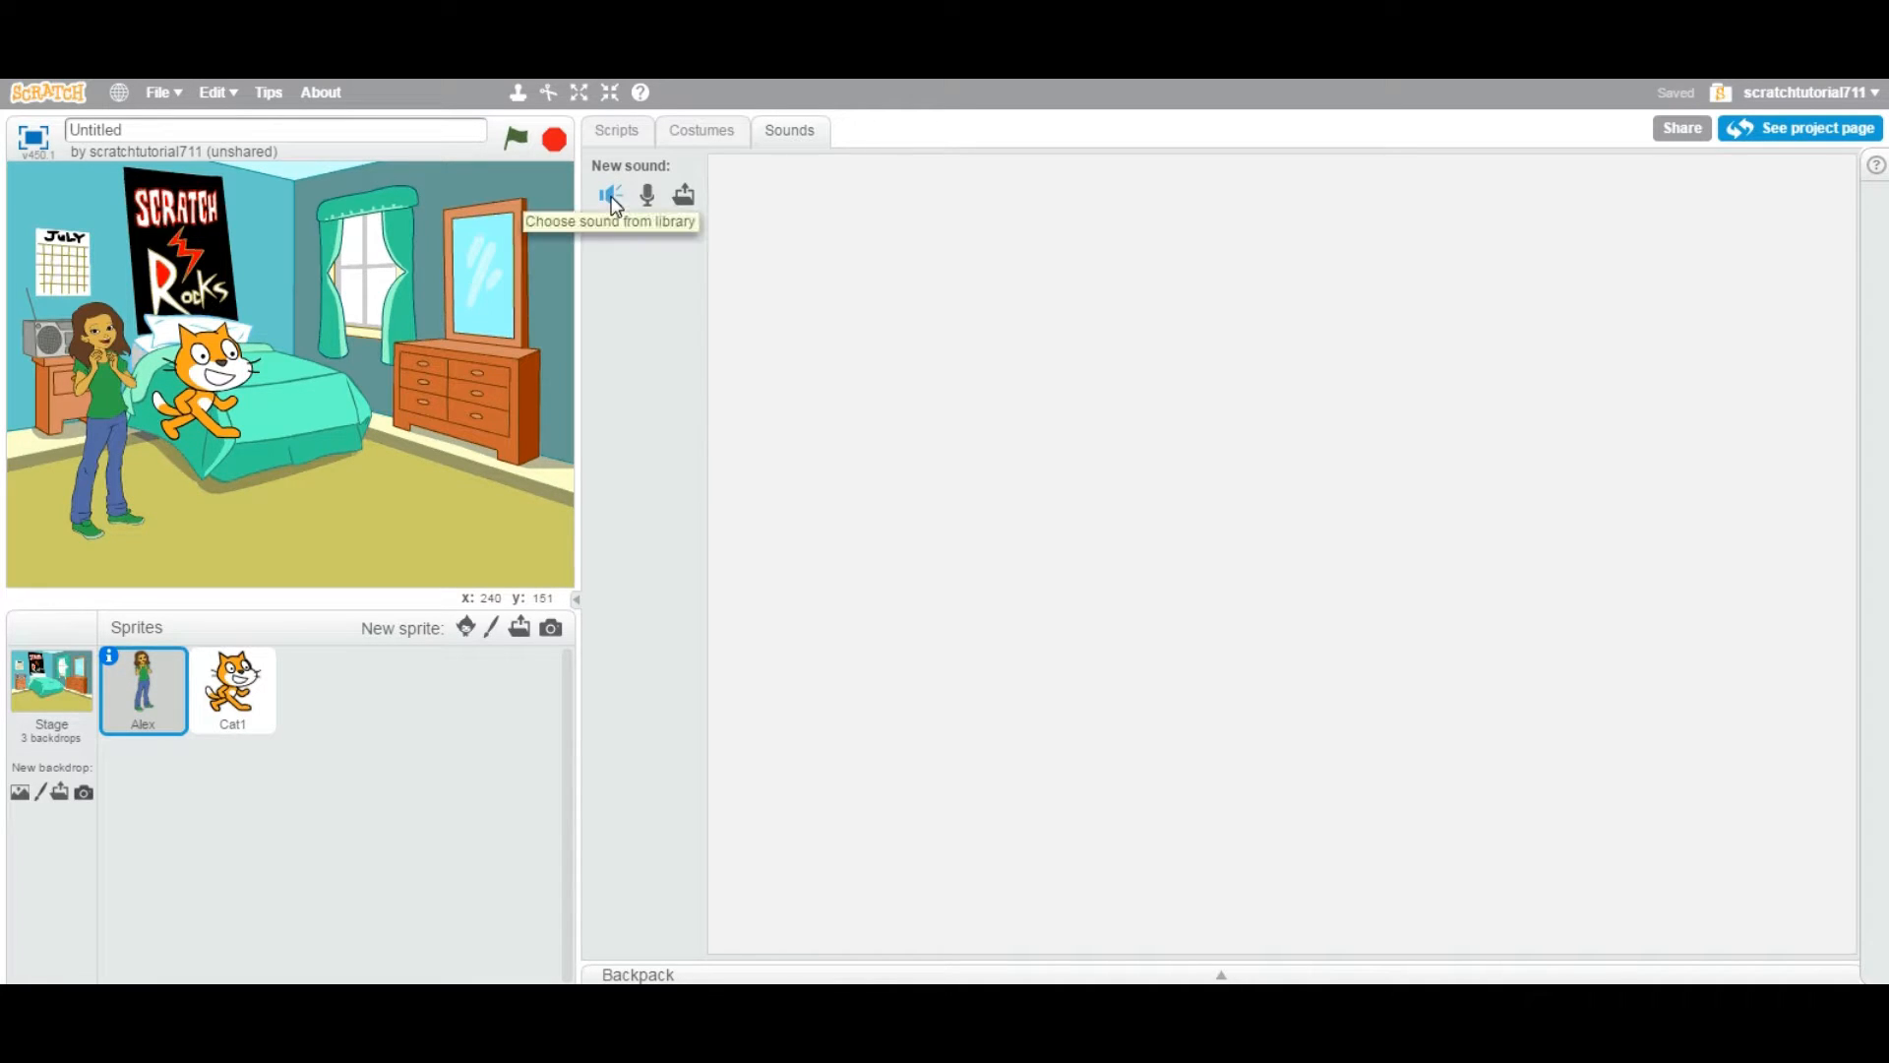
Browse the built-in sound library narrowed to the Human category
{"action": "left_click", "coordinate": [612, 195]}
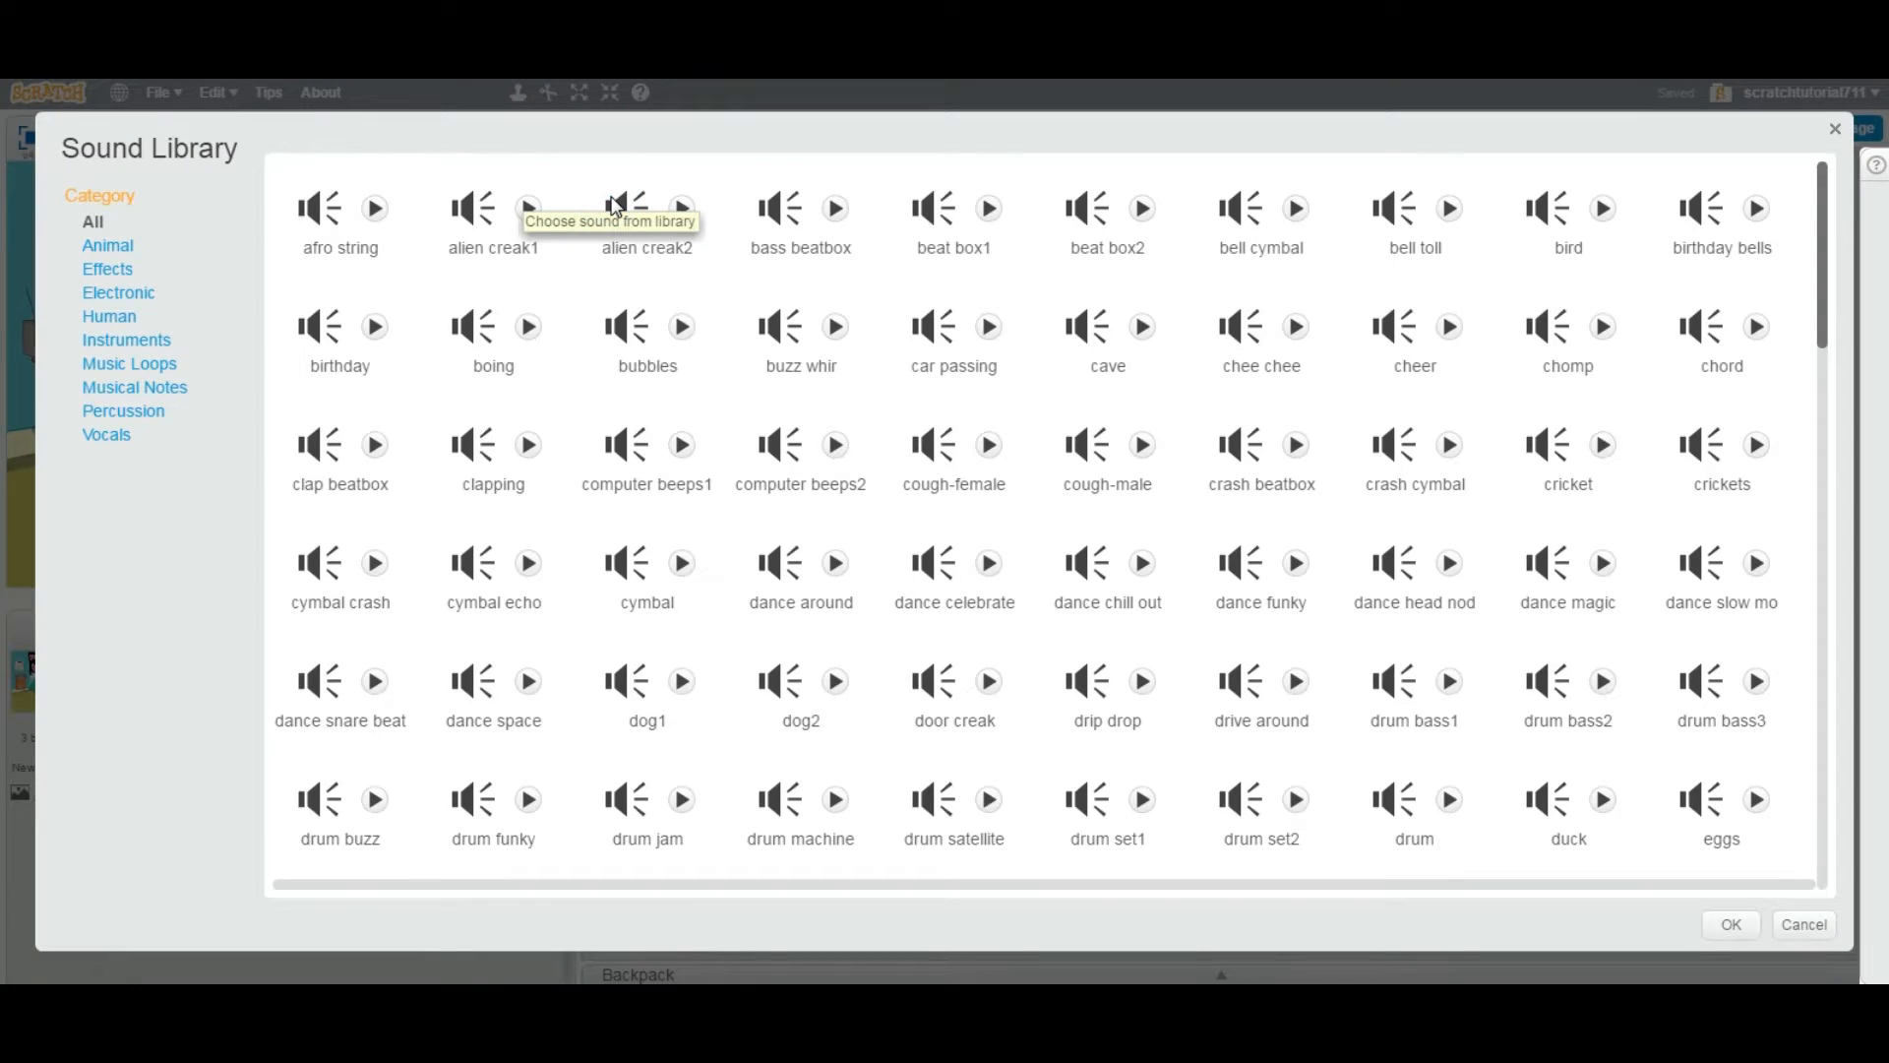
{"action": "mouse_move", "coordinate": [221, 321]}
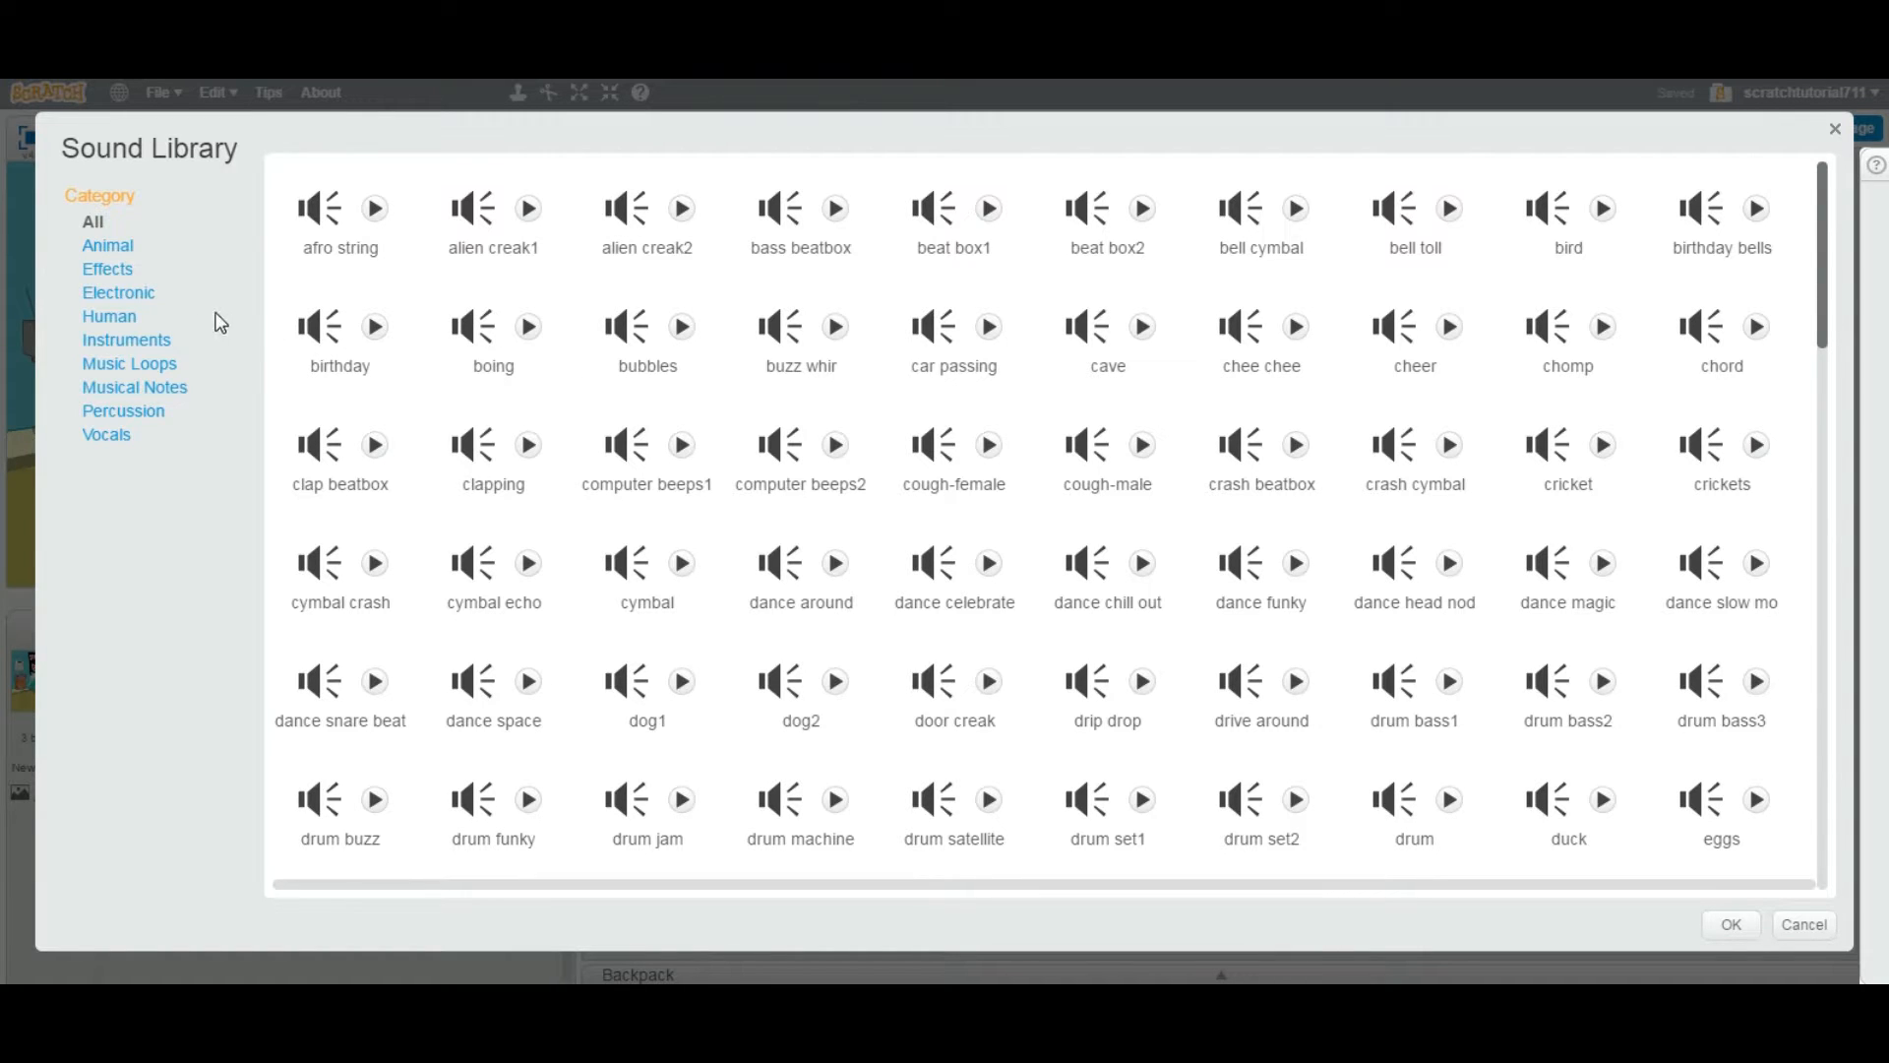
{"action": "left_click", "coordinate": [109, 315]}
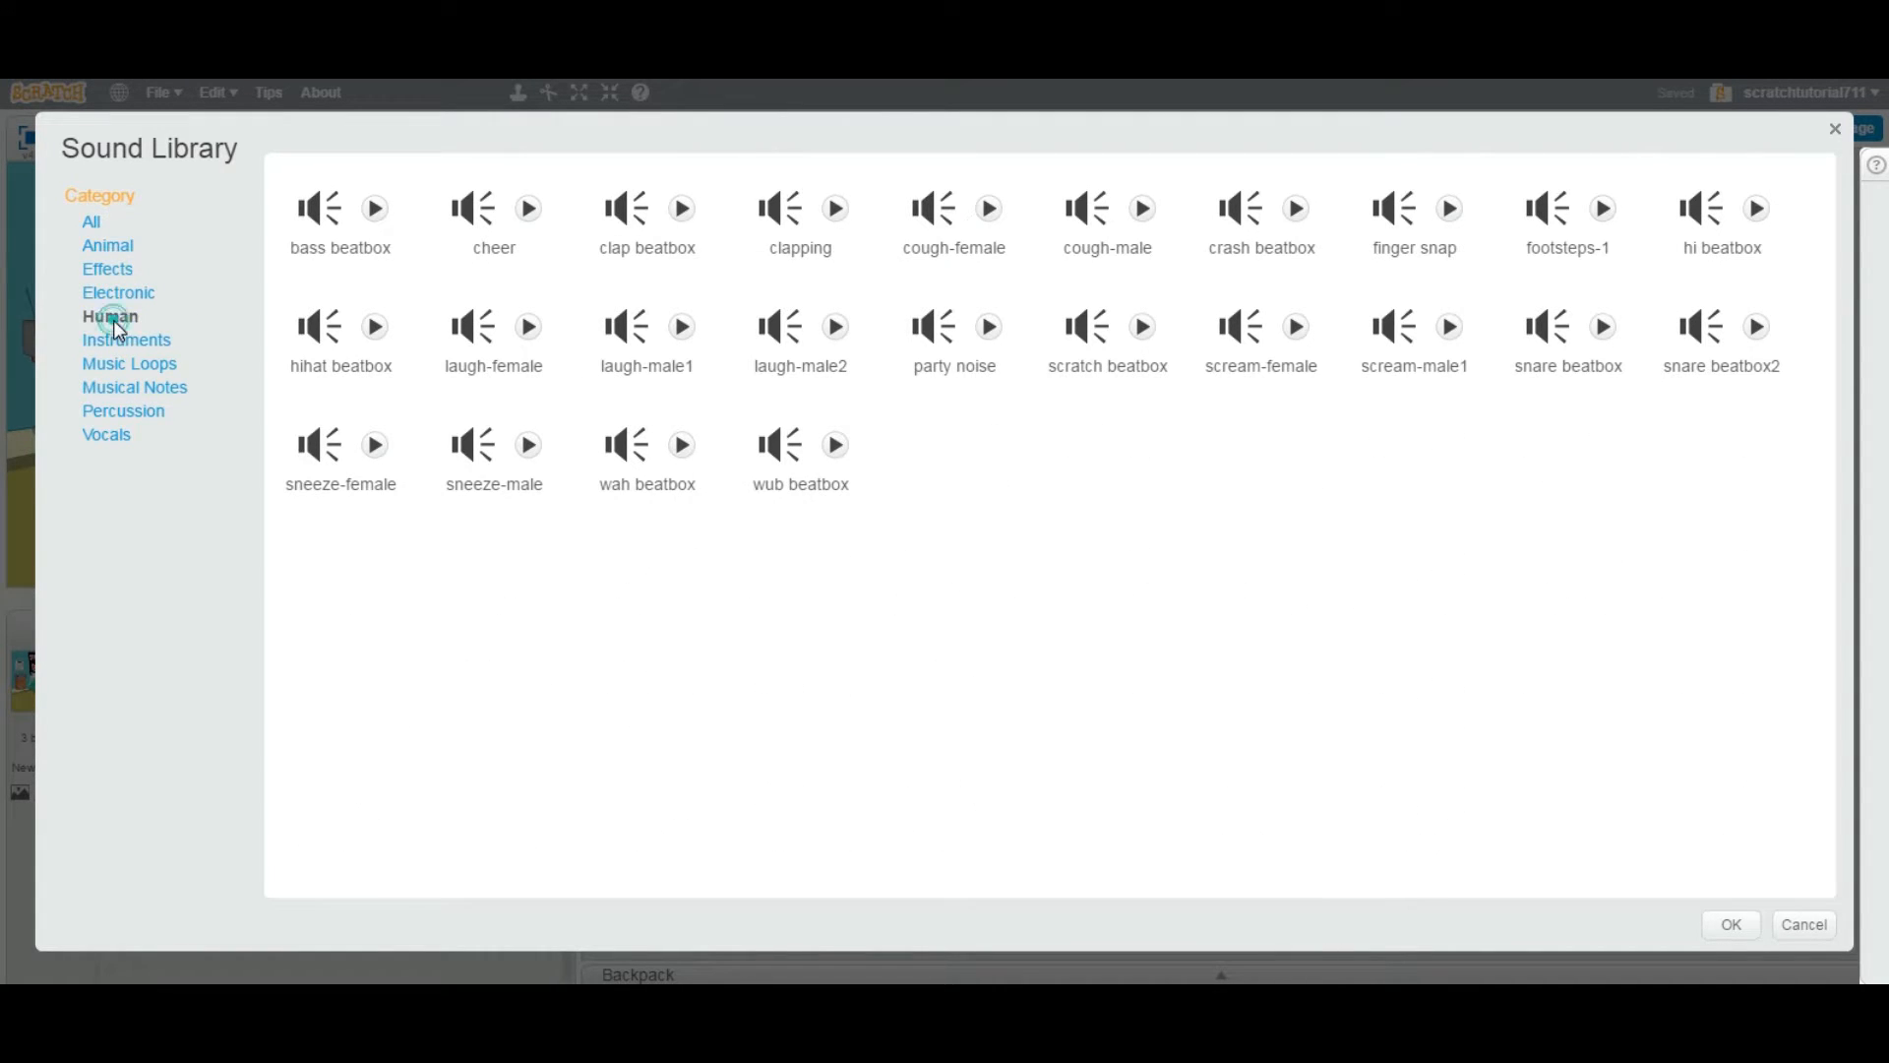
{"action": "left_click", "coordinate": [110, 315]}
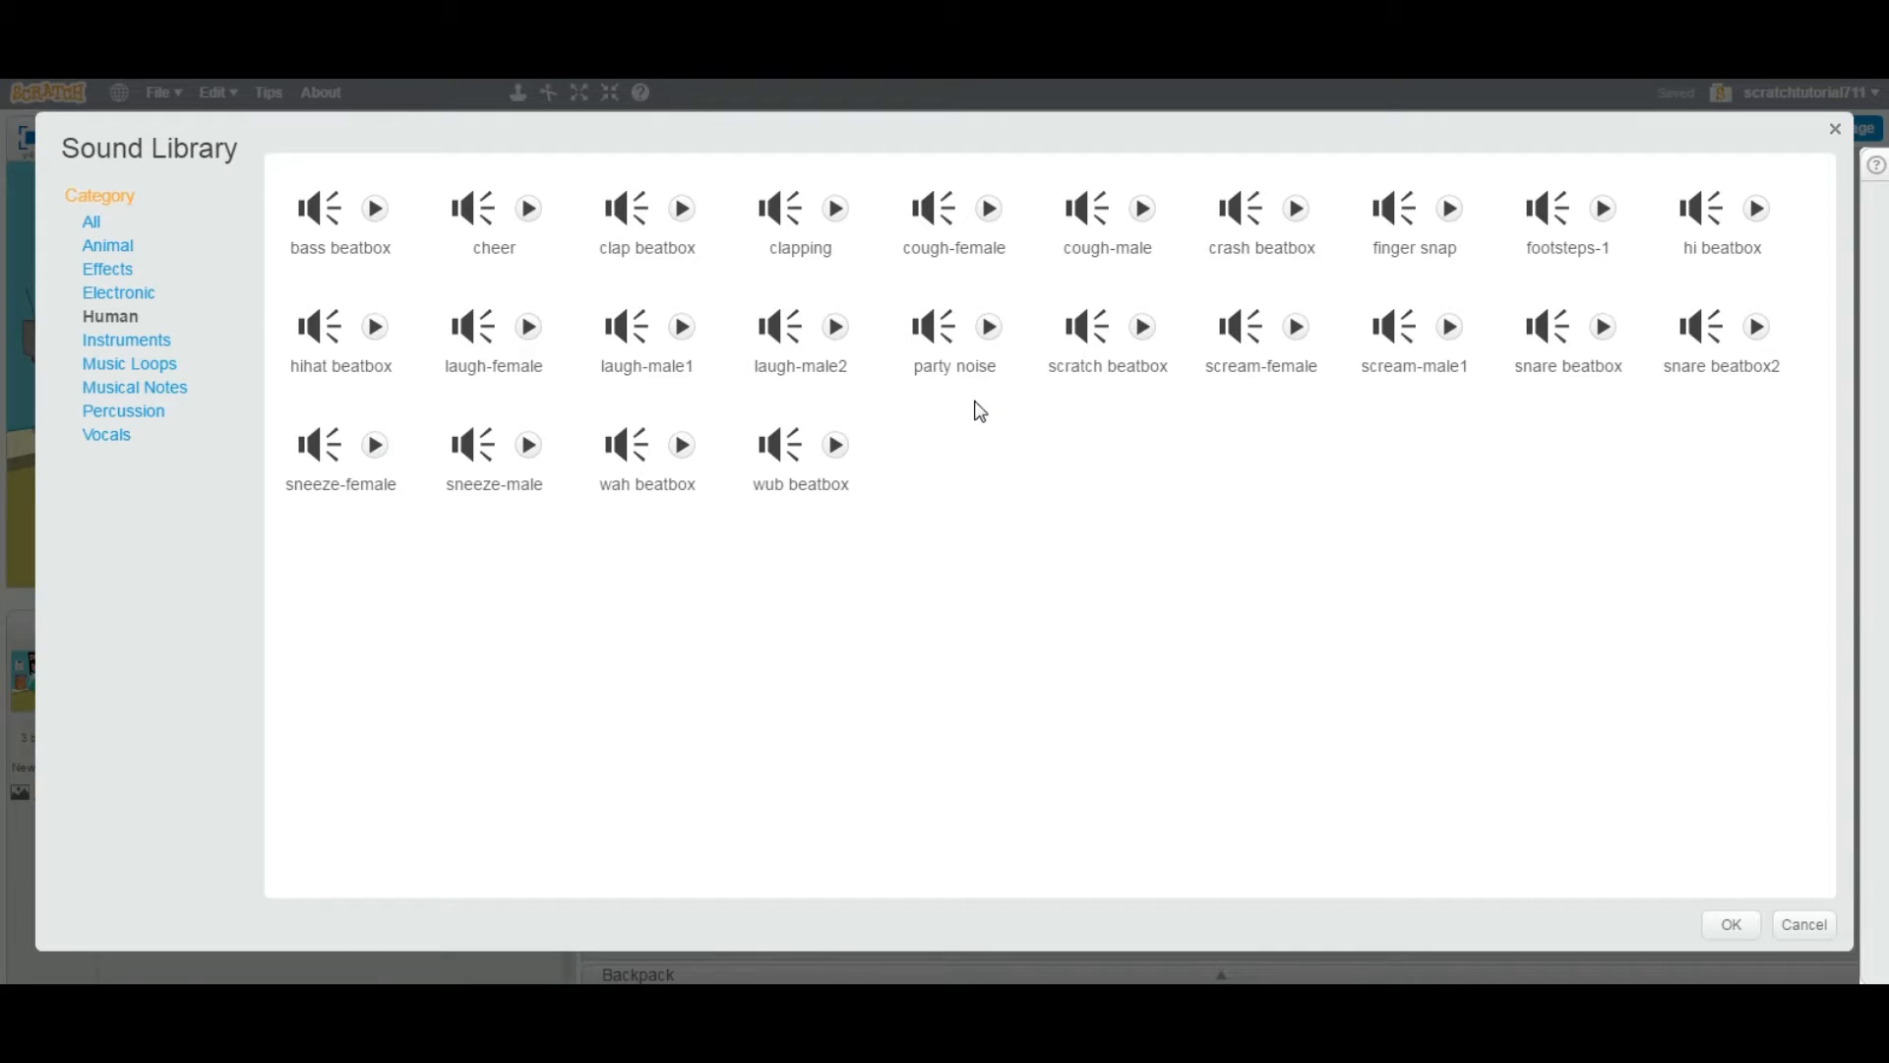
{"action": "left_click", "coordinate": [681, 208]}
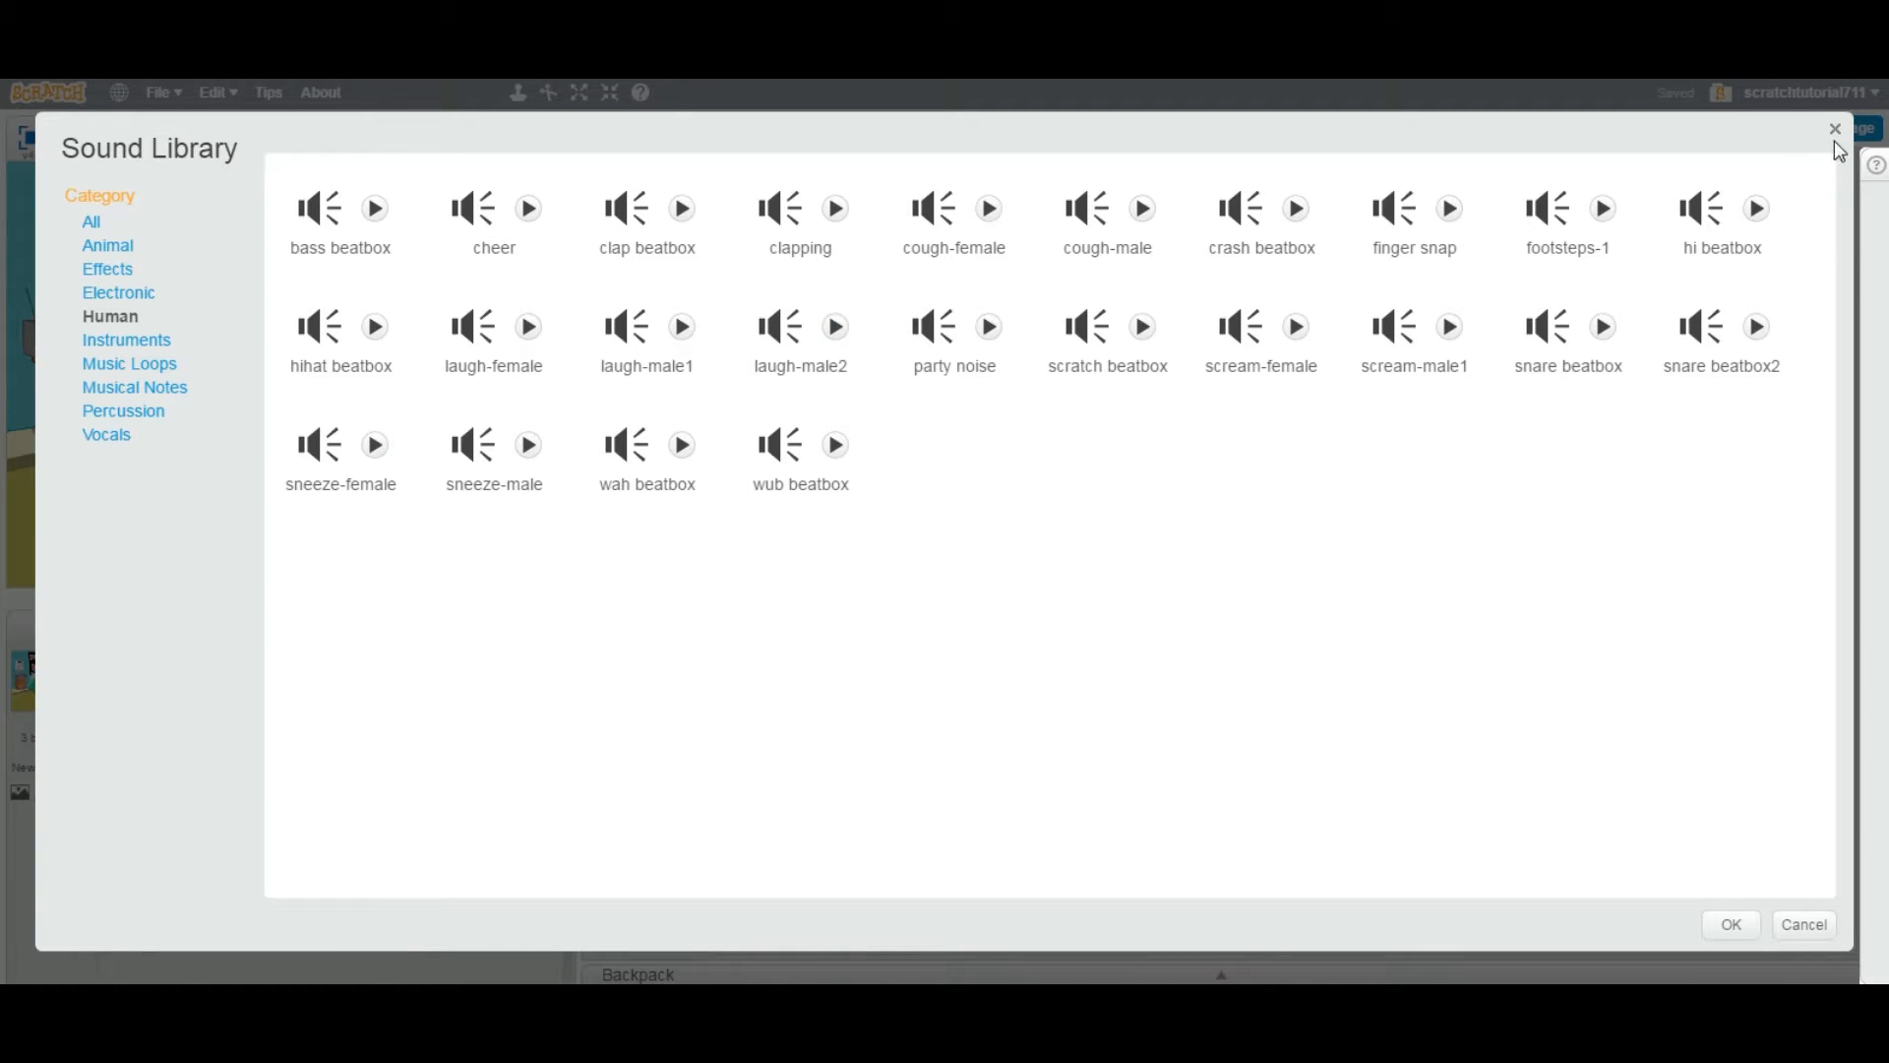
Close the sound library without adding any sound to Alex
{"action": "left_click", "coordinate": [1832, 130]}
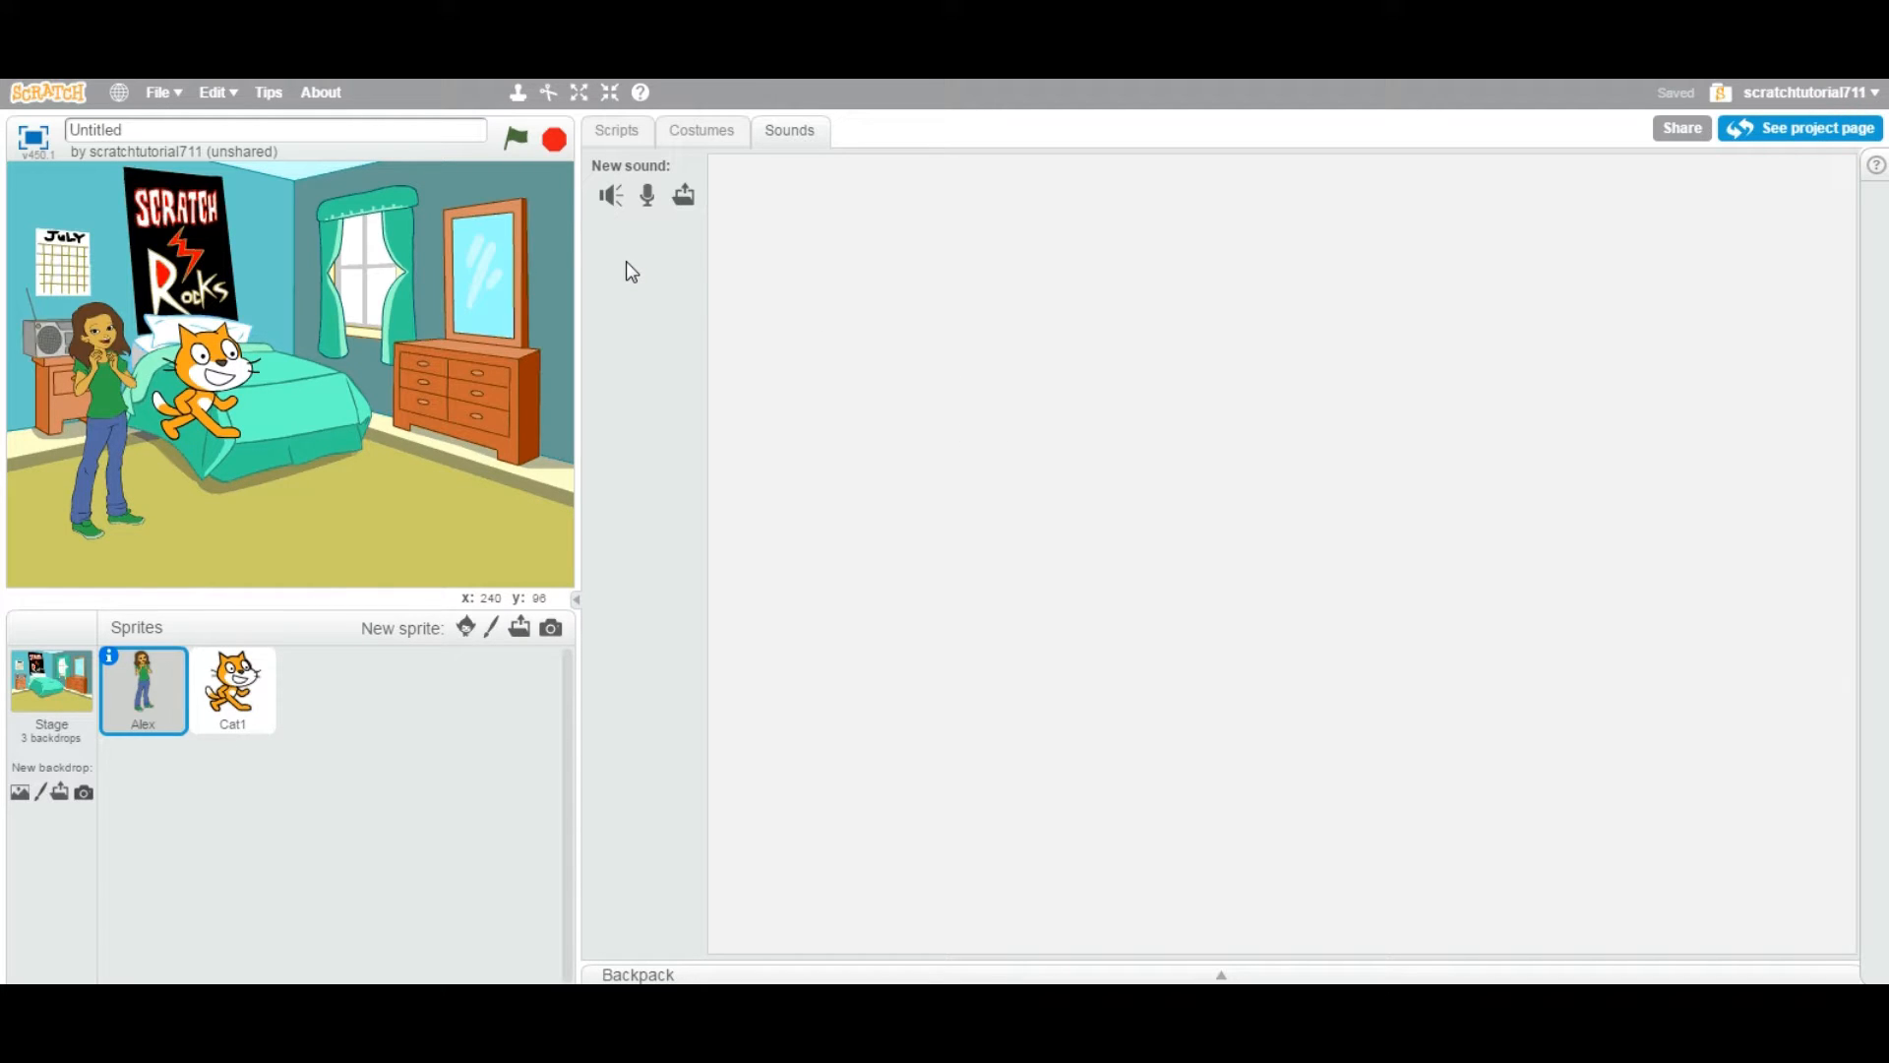
{"action": "mouse_move", "coordinate": [647, 195]}
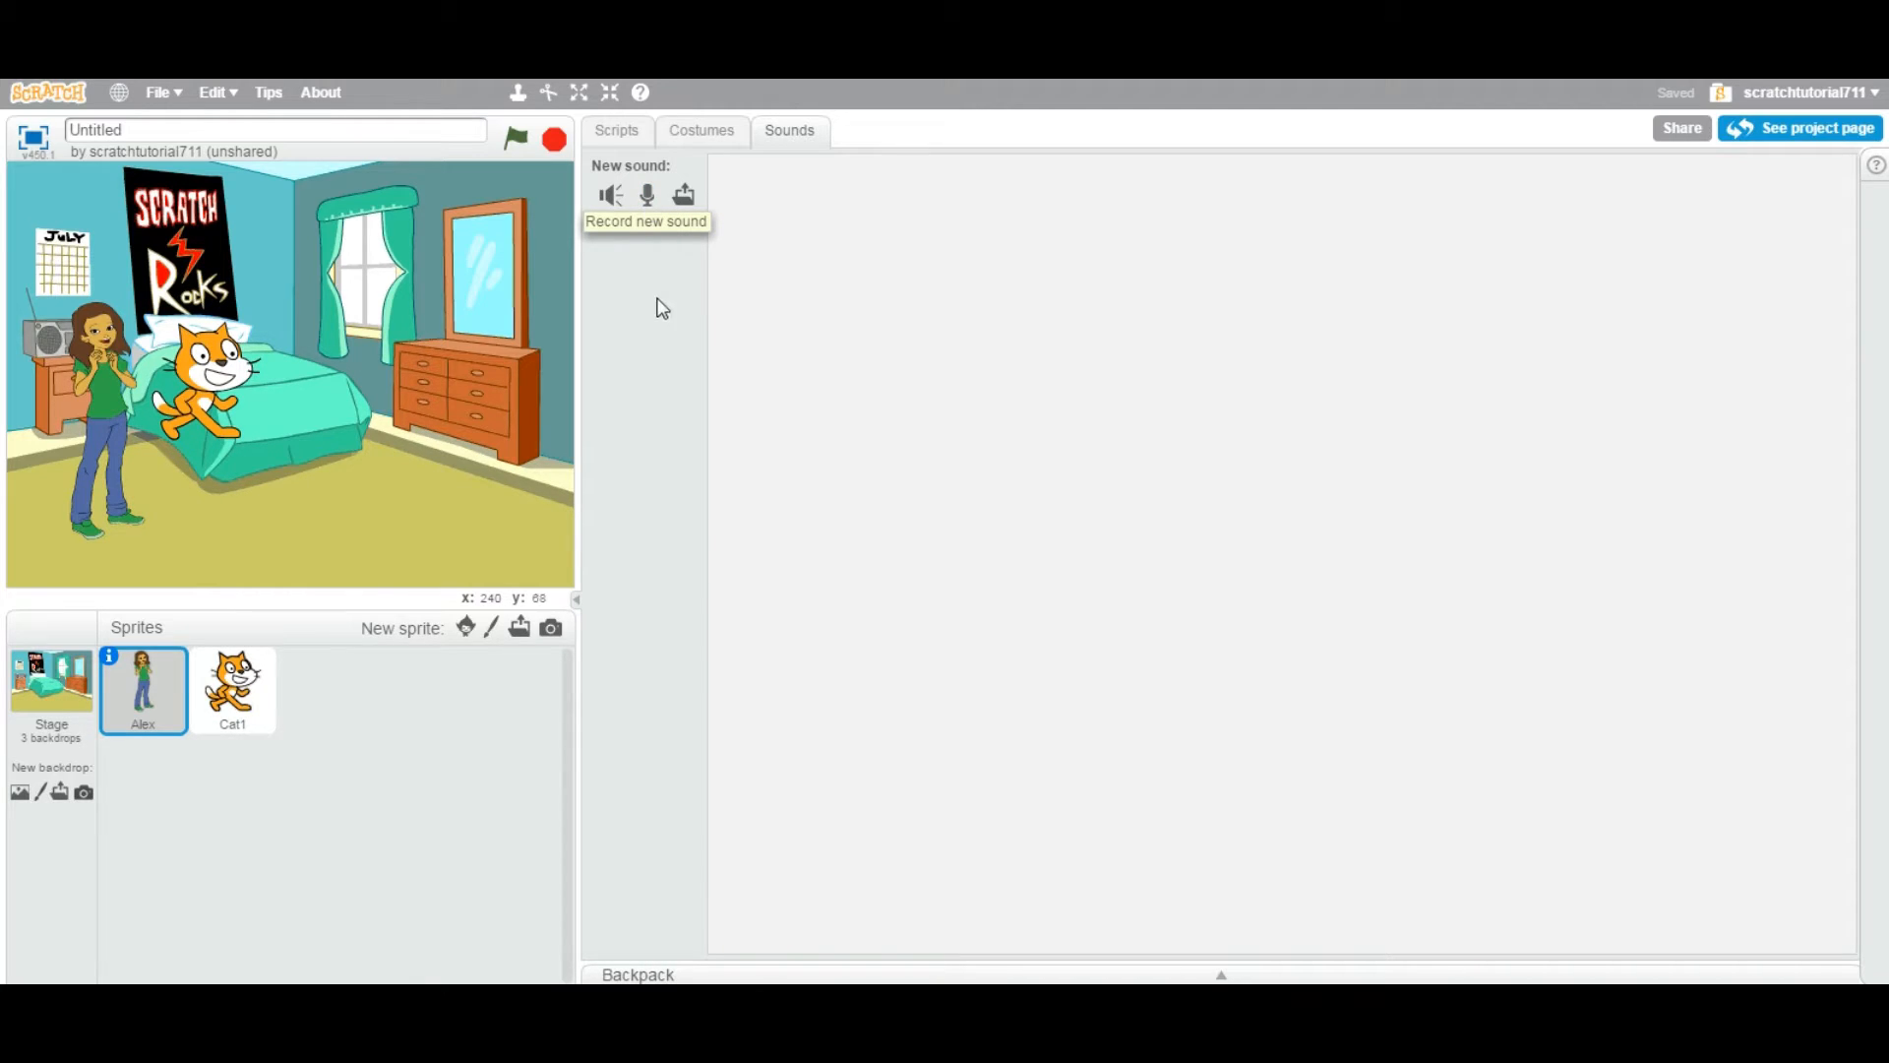
{"action": "mouse_move", "coordinate": [299, 465]}
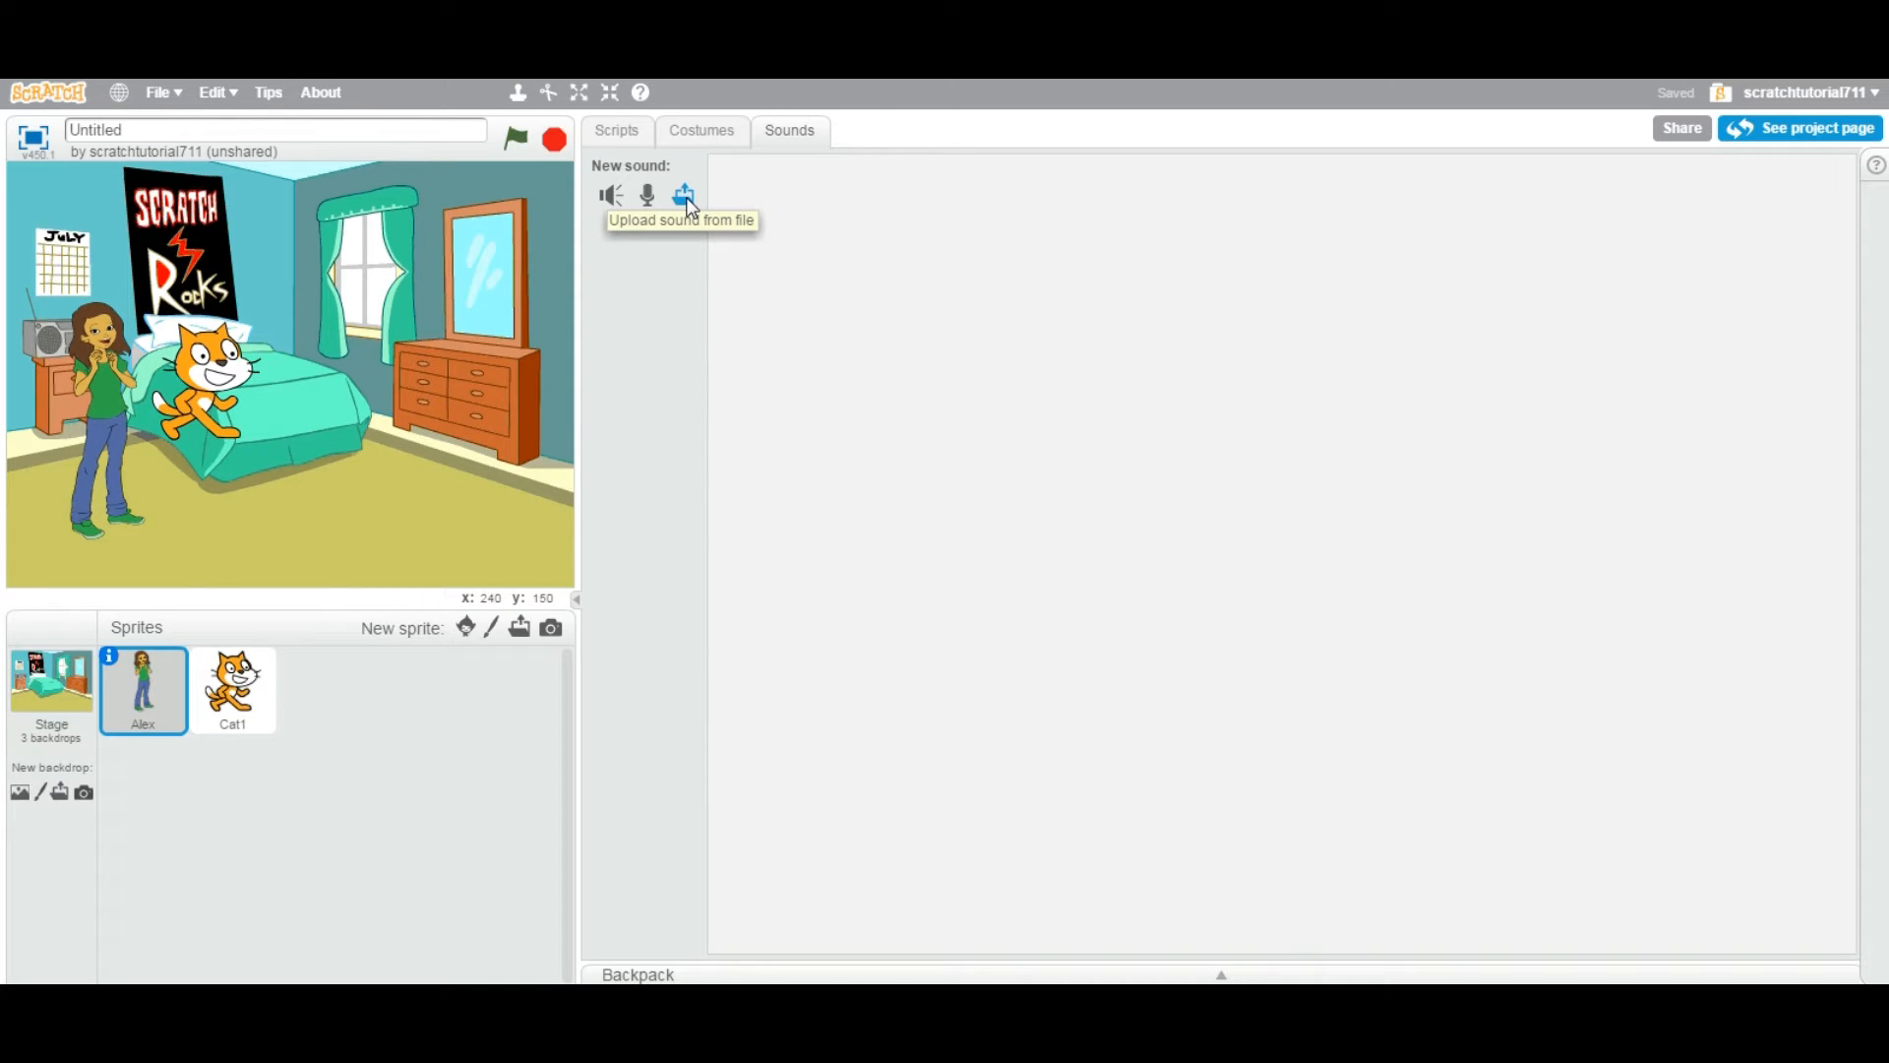
Upload bensound-cute.mp3 from the computer as a sound for Alex
{"action": "left_click", "coordinate": [682, 195]}
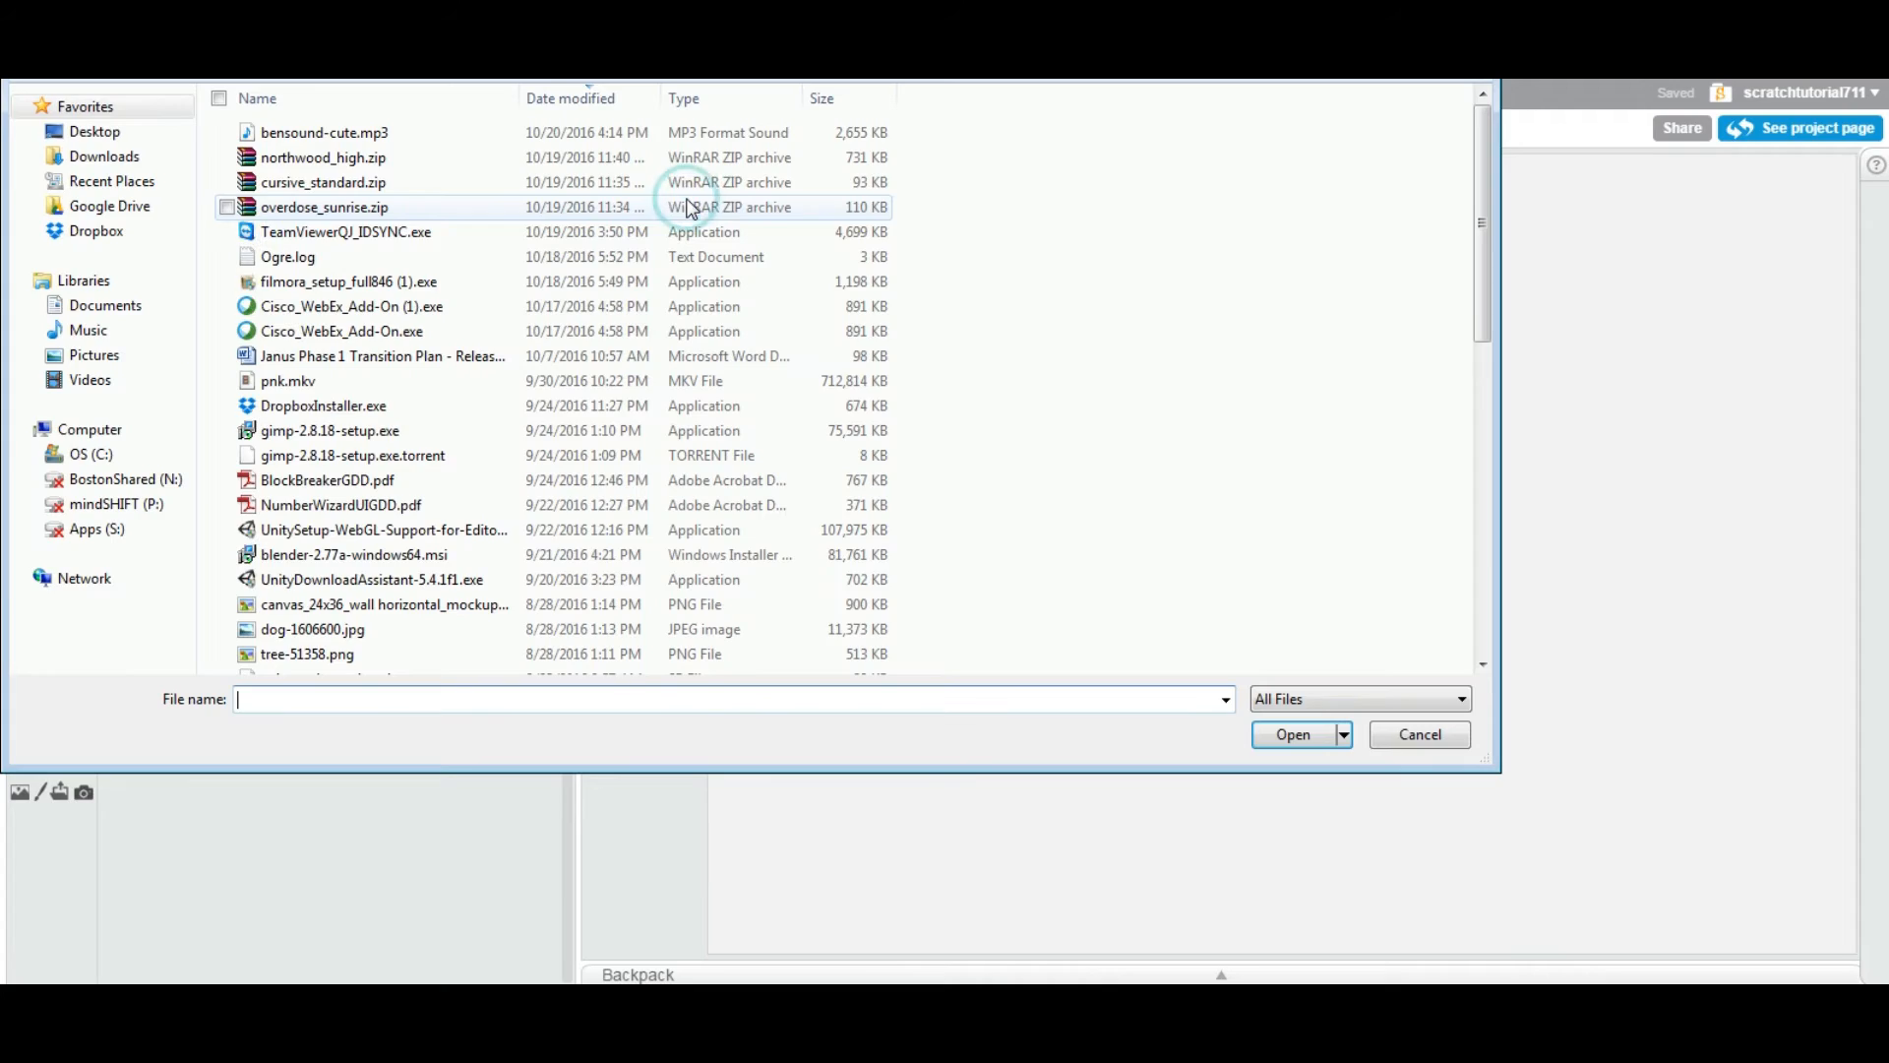
{"action": "left_click", "coordinate": [1291, 734]}
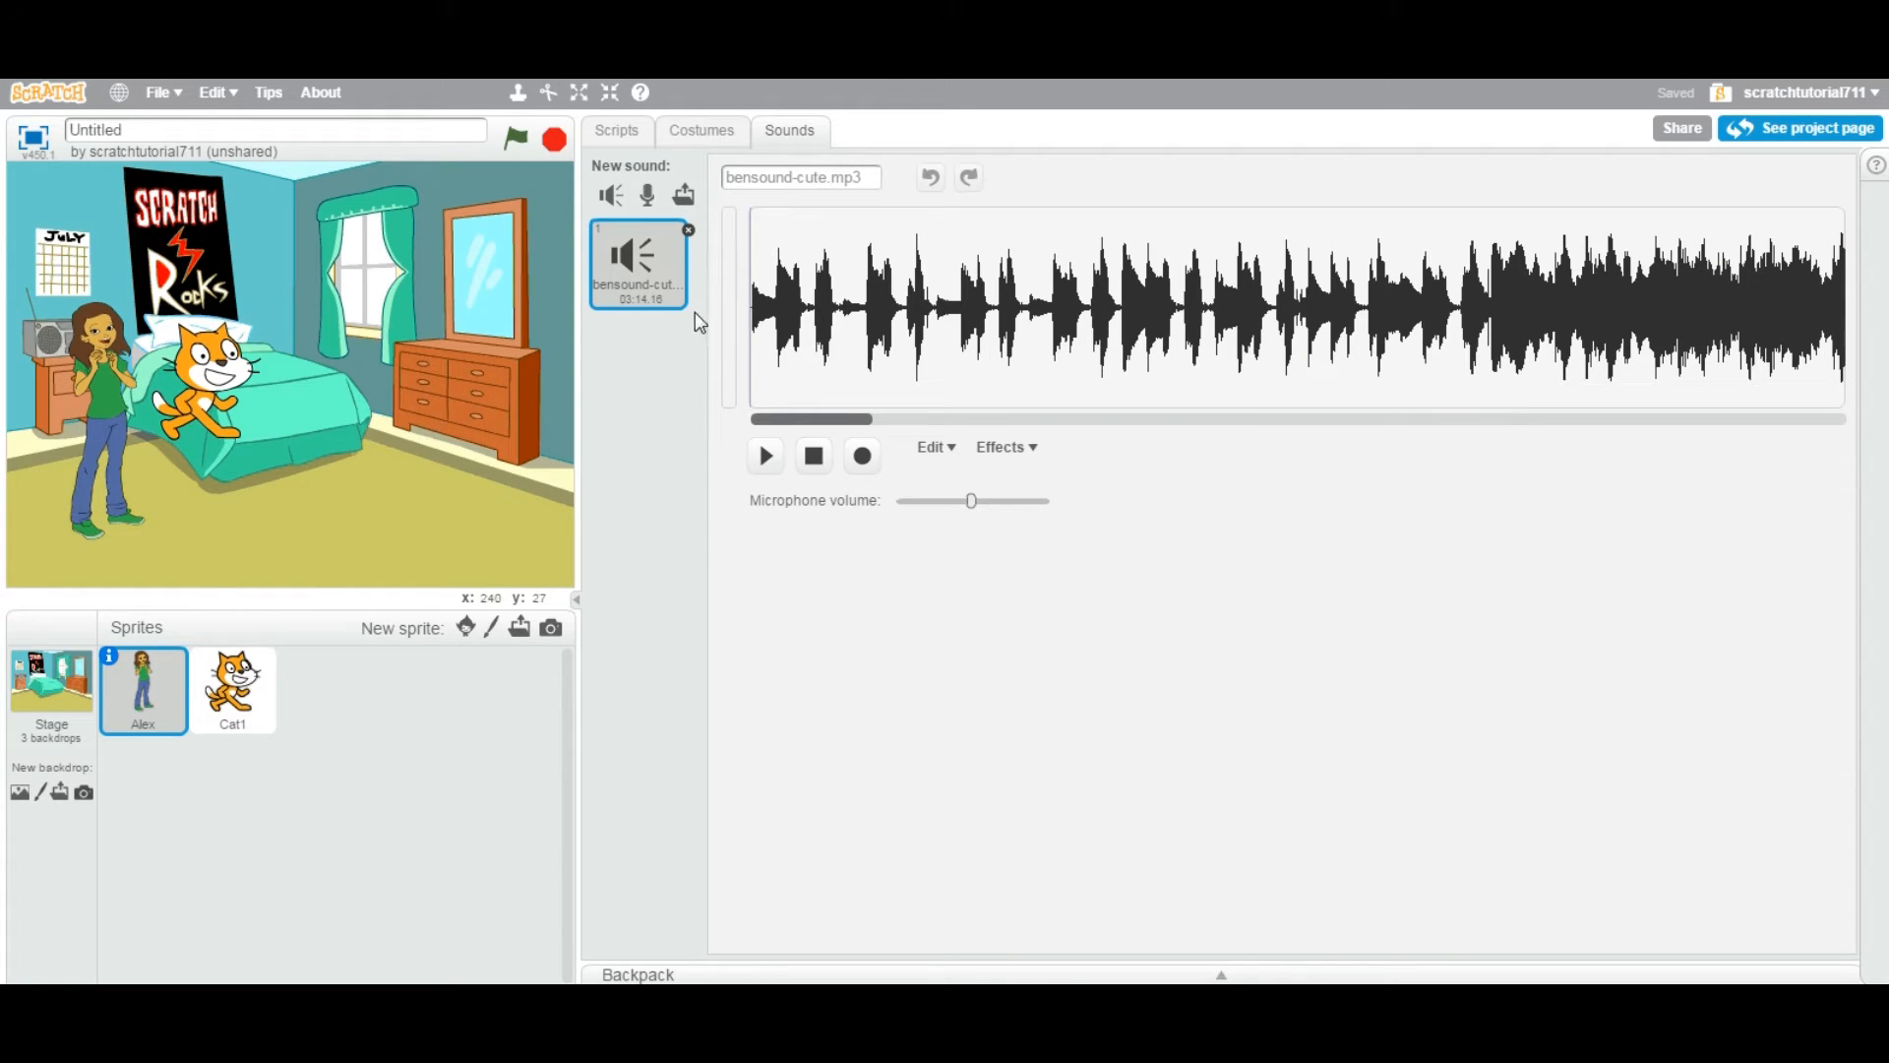
{"action": "left_click", "coordinate": [764, 454]}
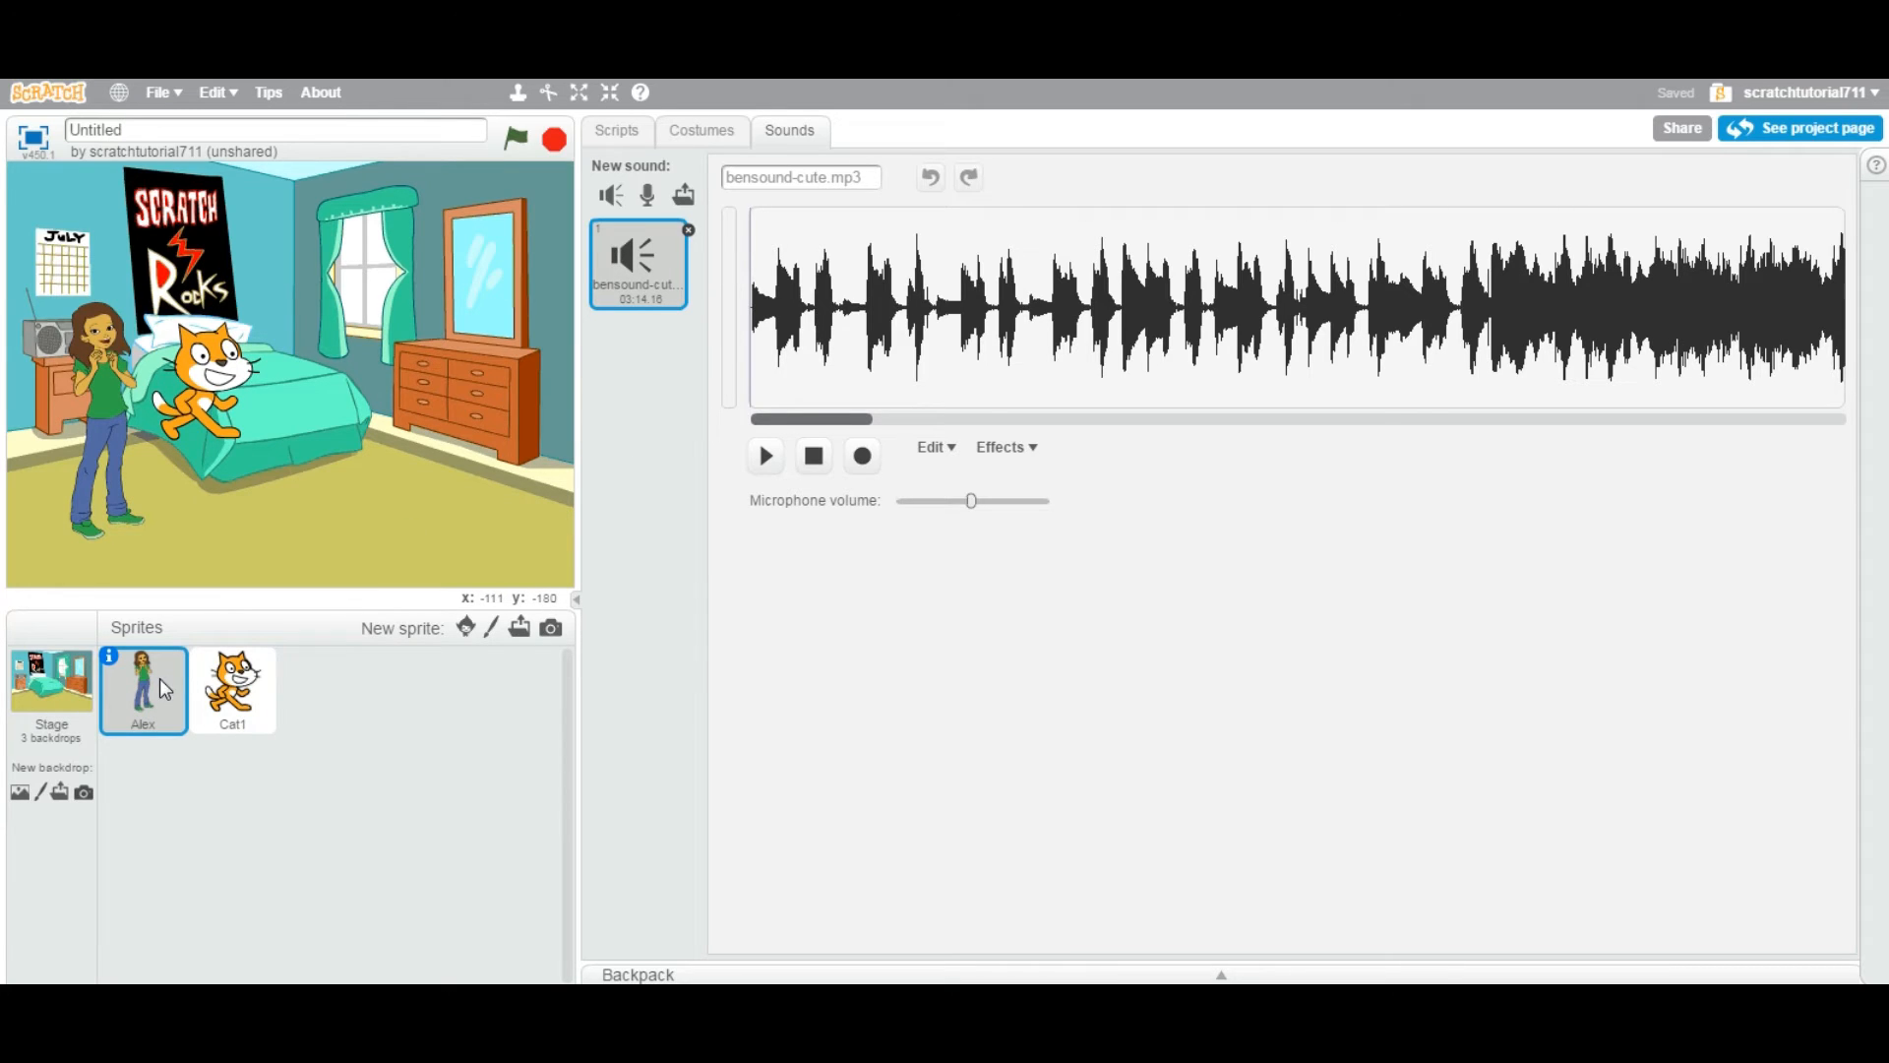
{"action": "left_click", "coordinate": [616, 130]}
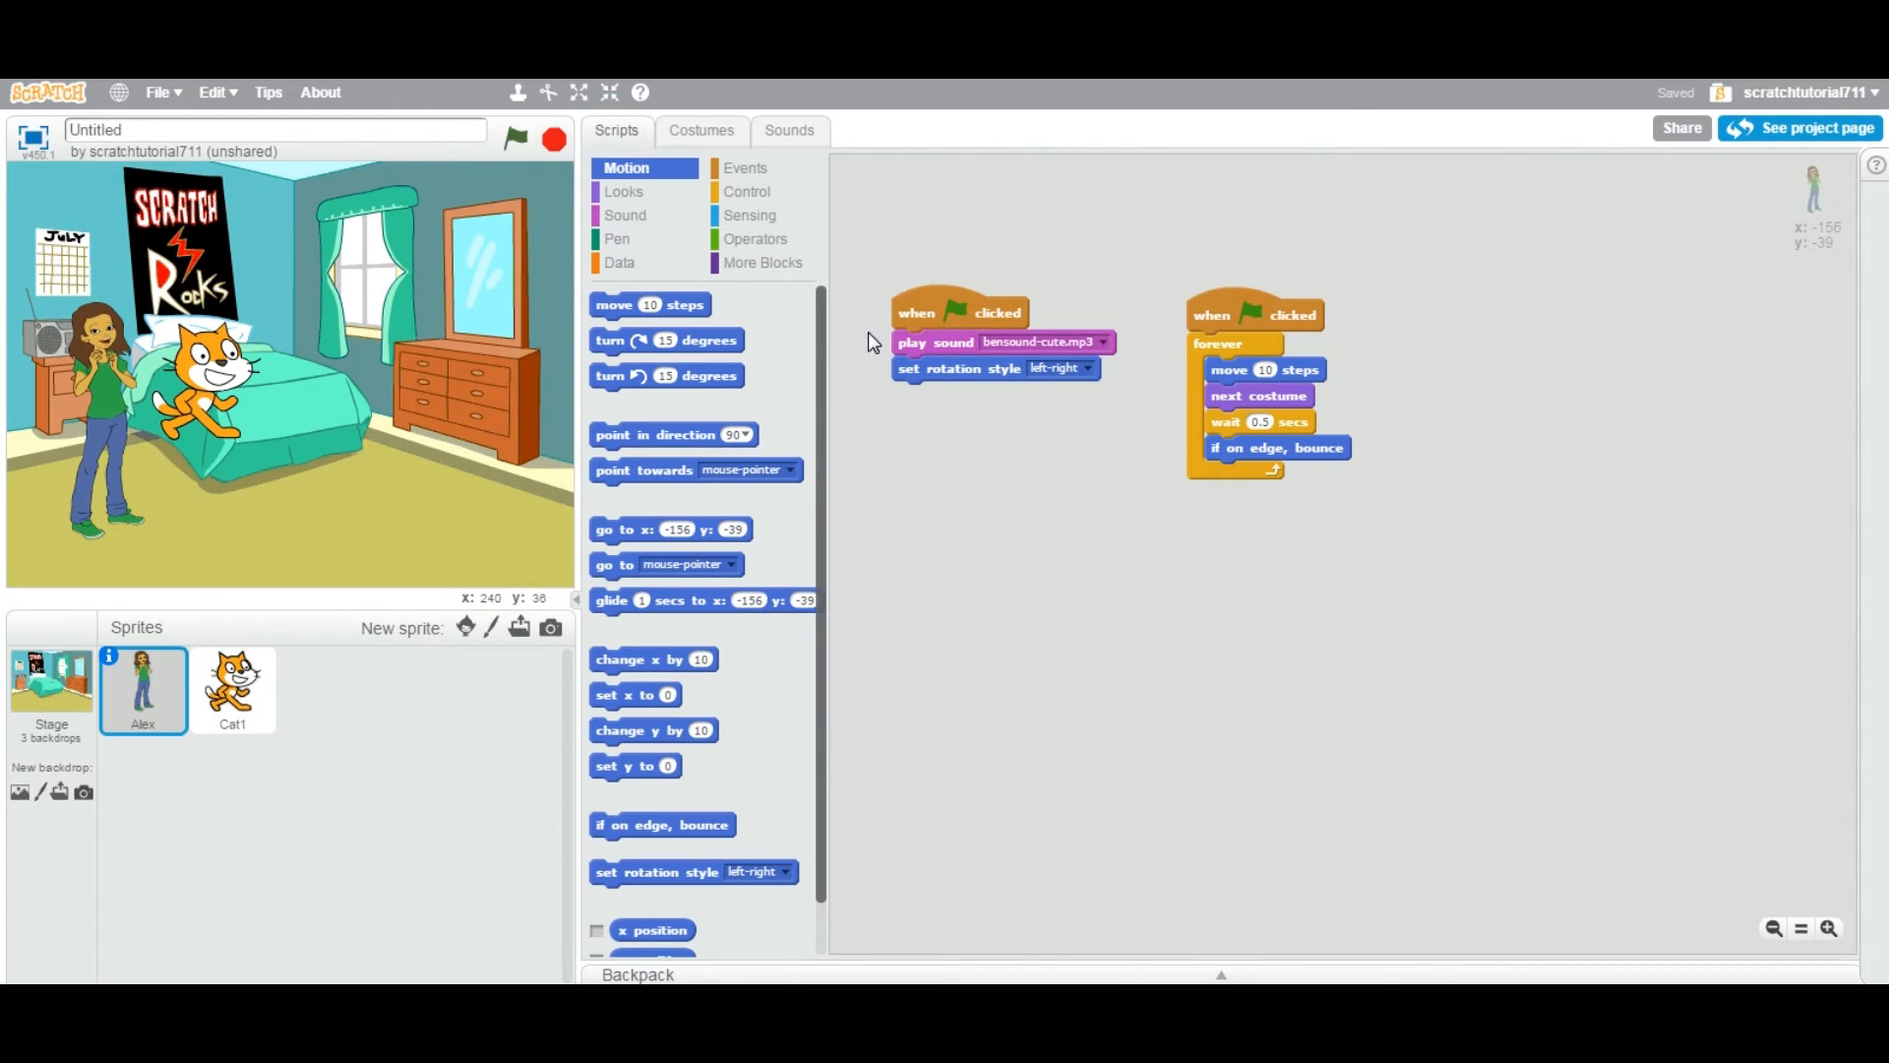
{"action": "mouse_move", "coordinate": [624, 216]}
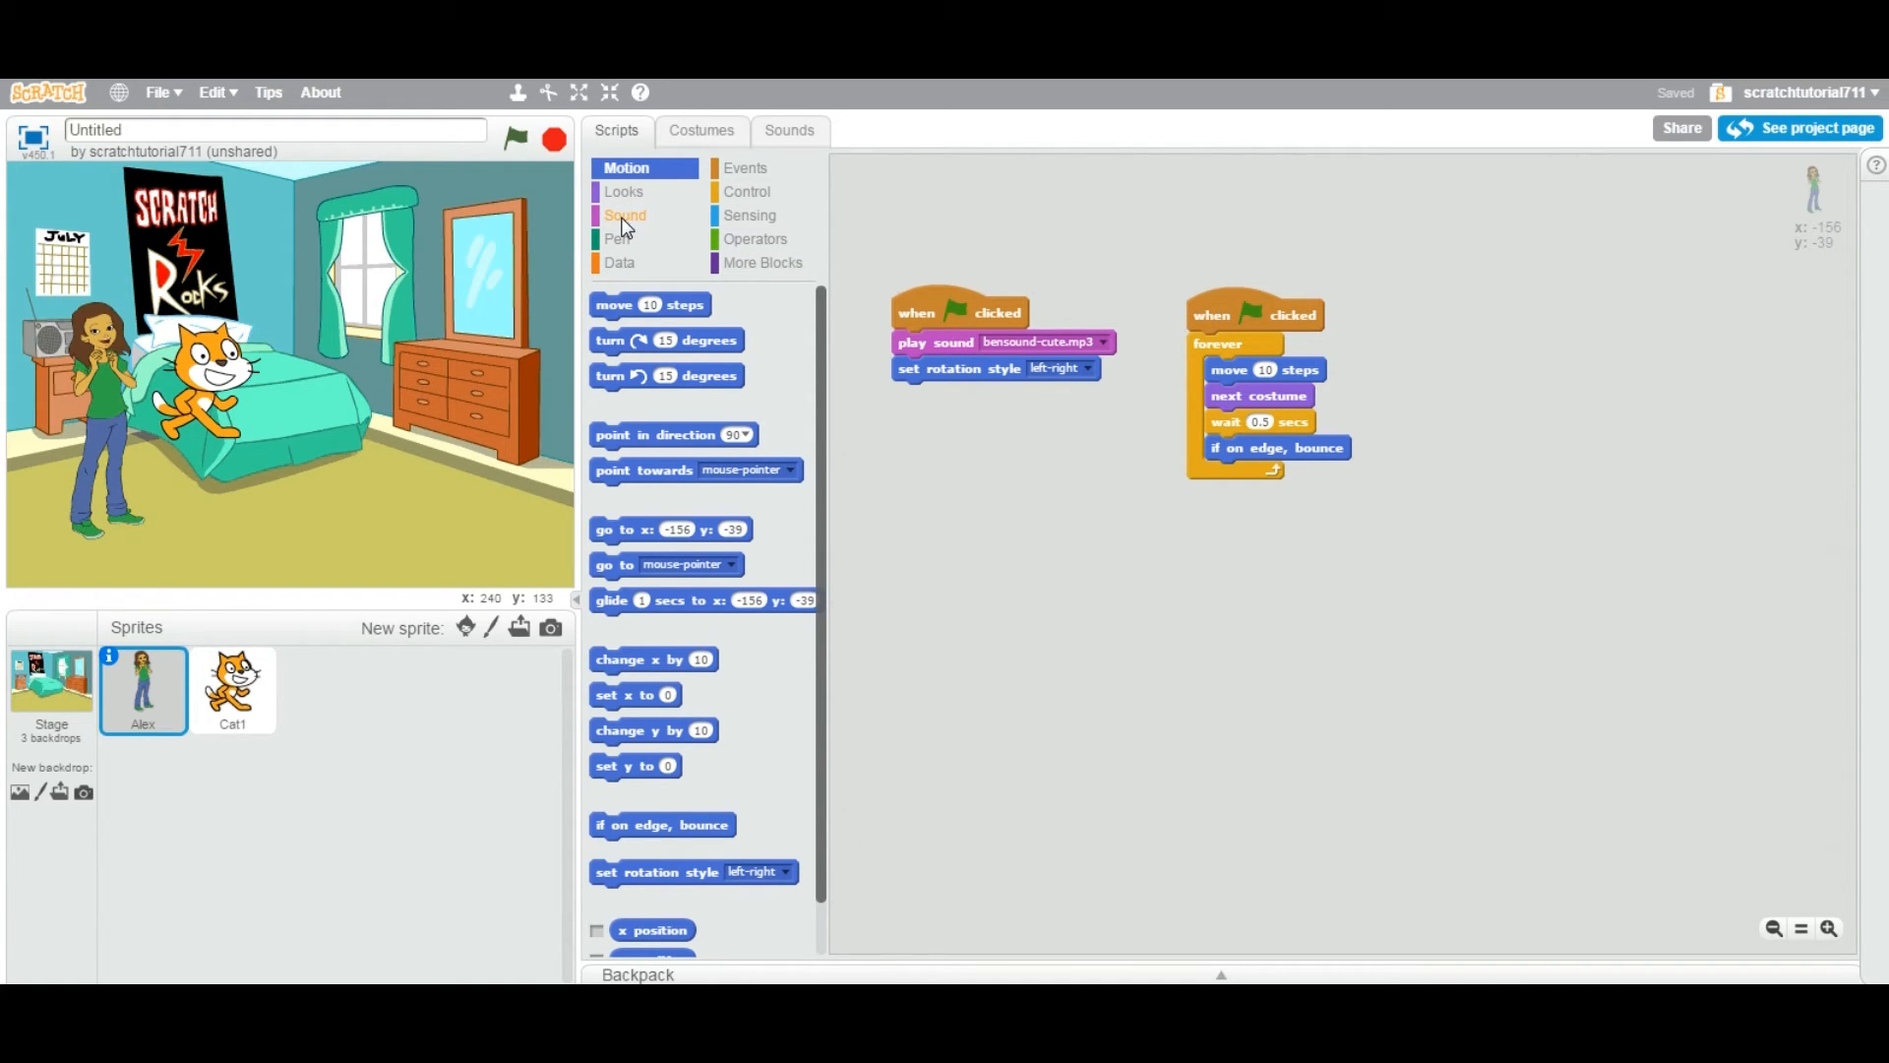
{"action": "left_click", "coordinate": [624, 215]}
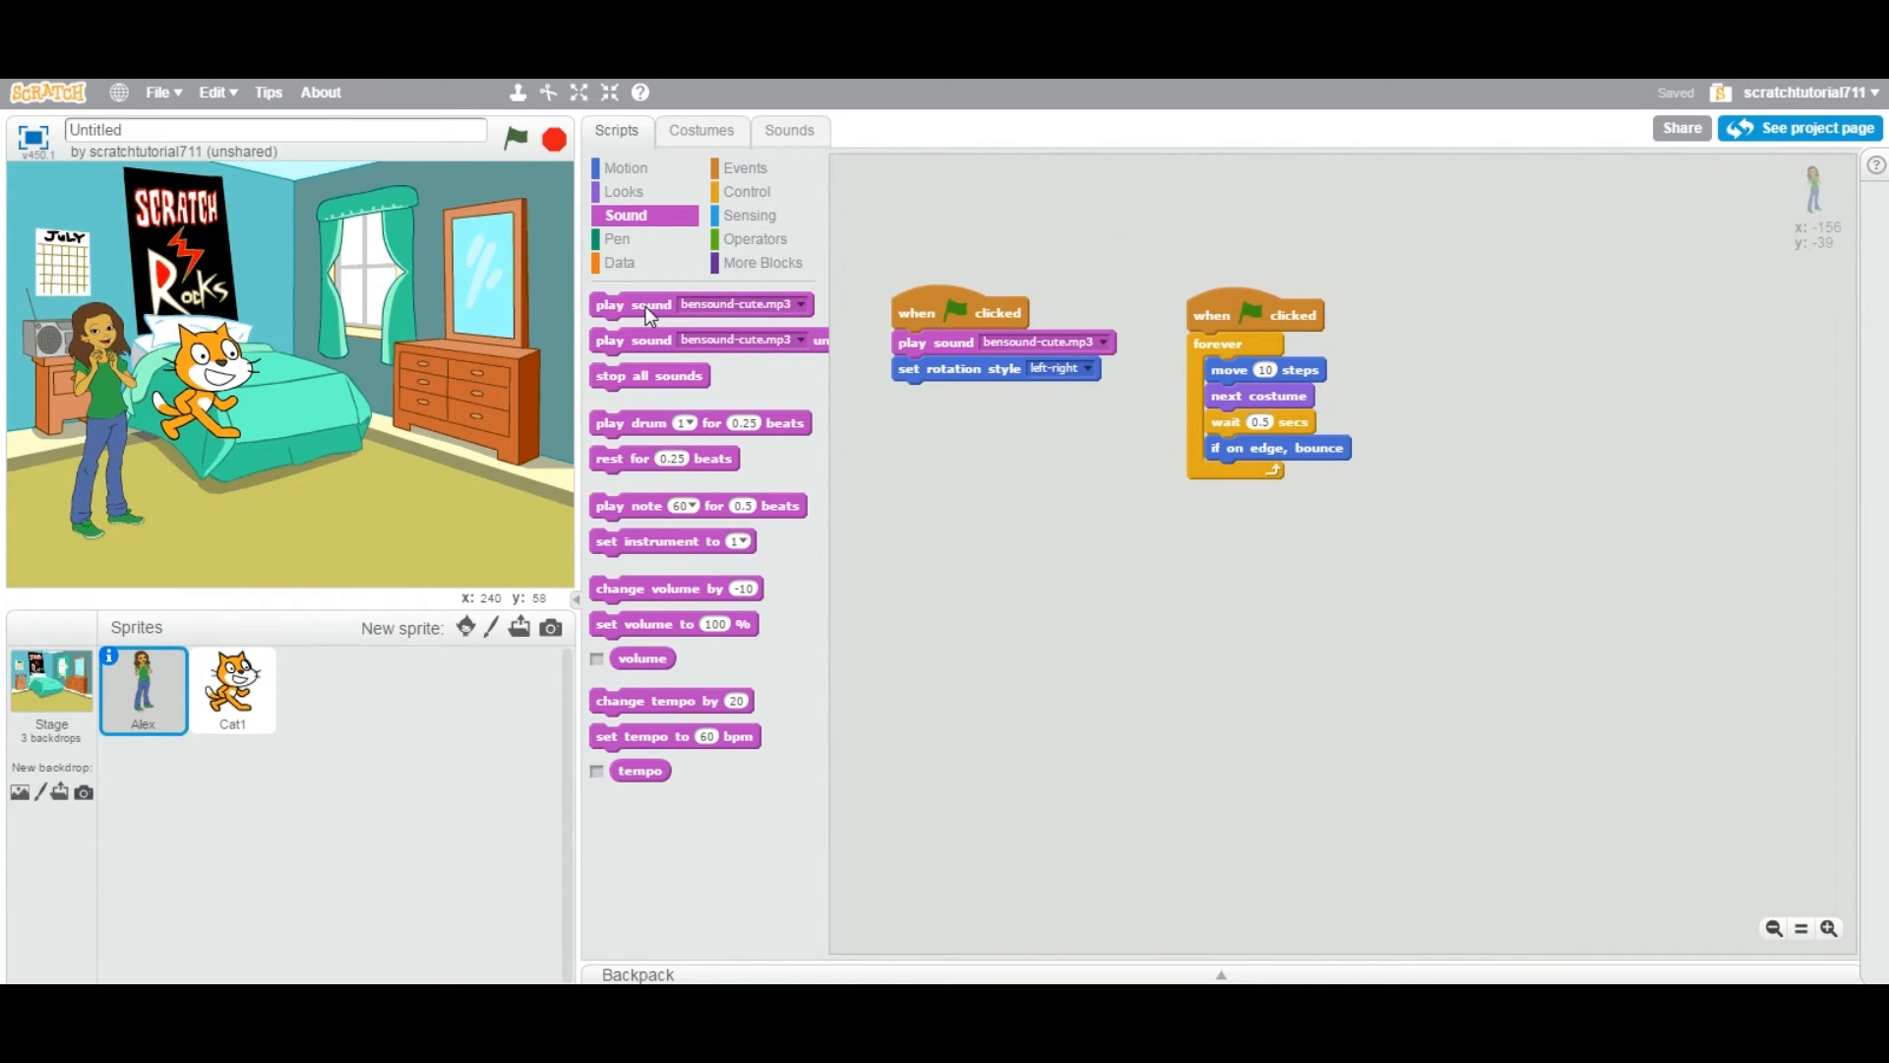
{"action": "left_click", "coordinate": [797, 303]}
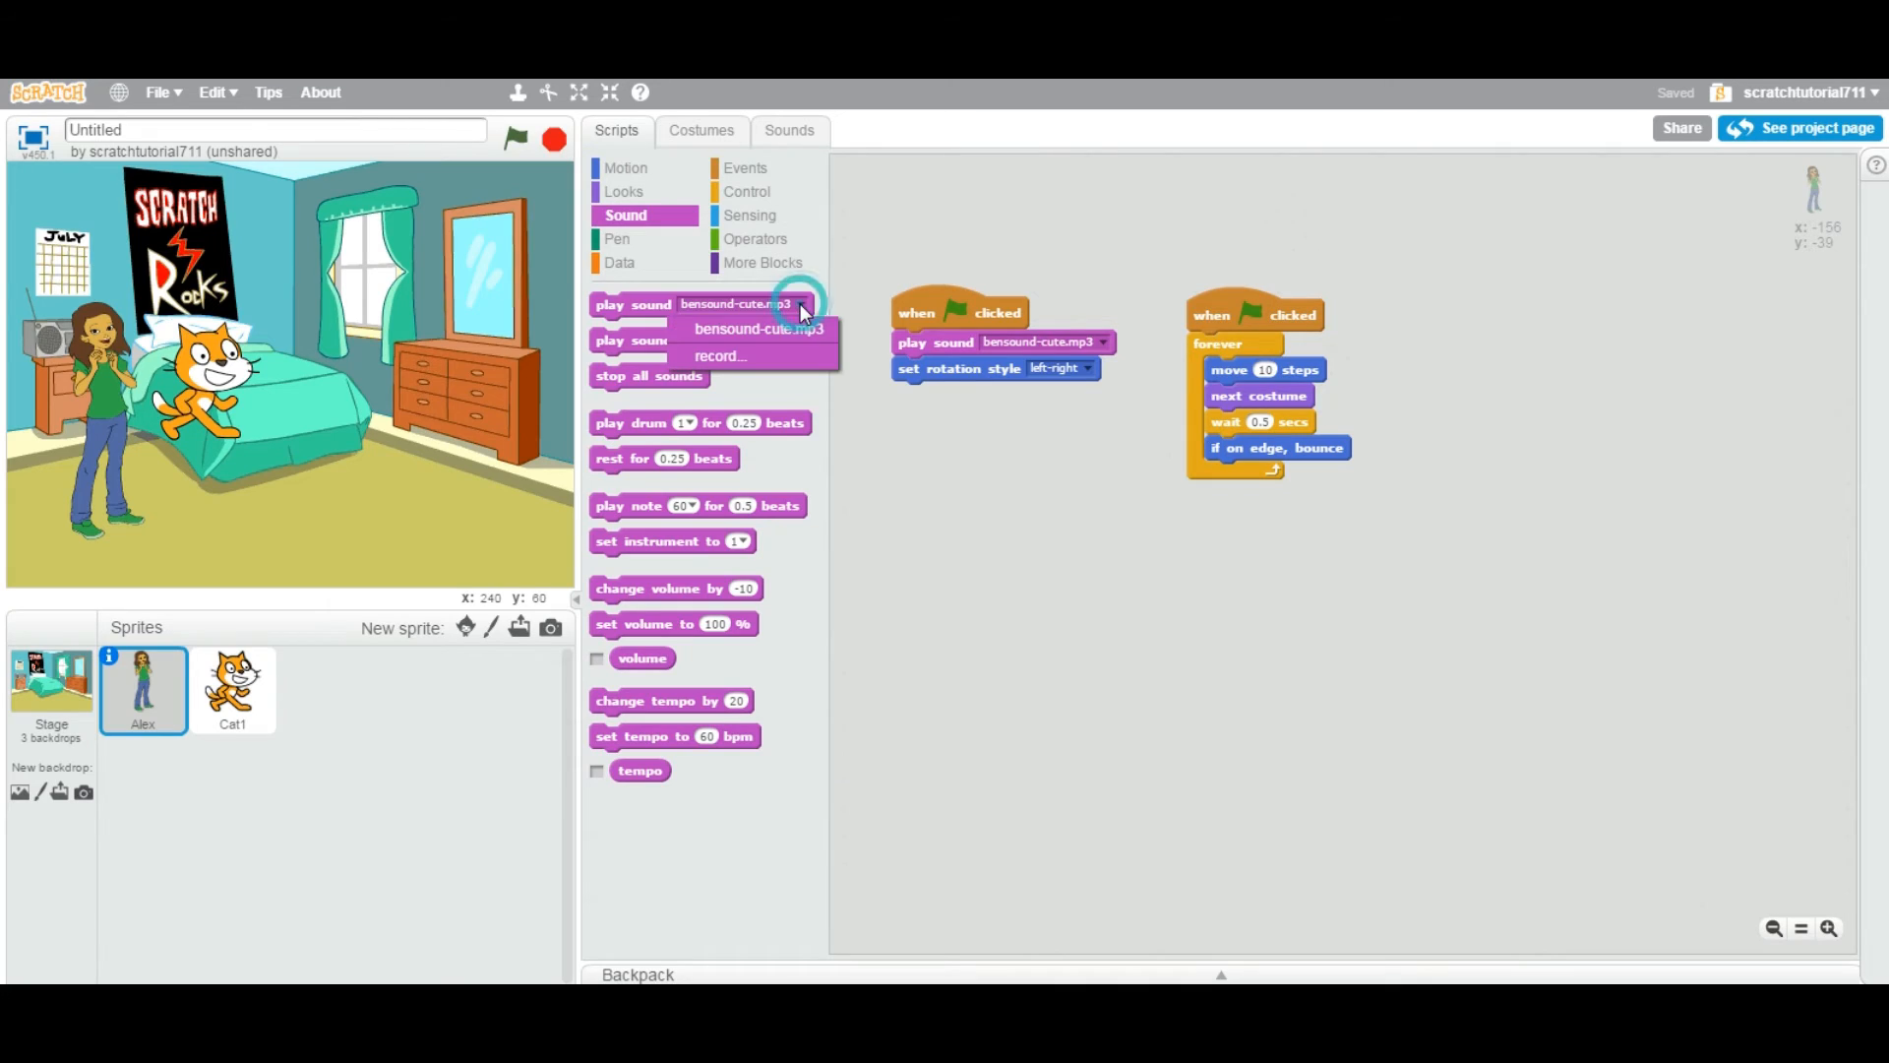
{"action": "left_click", "coordinate": [756, 329]}
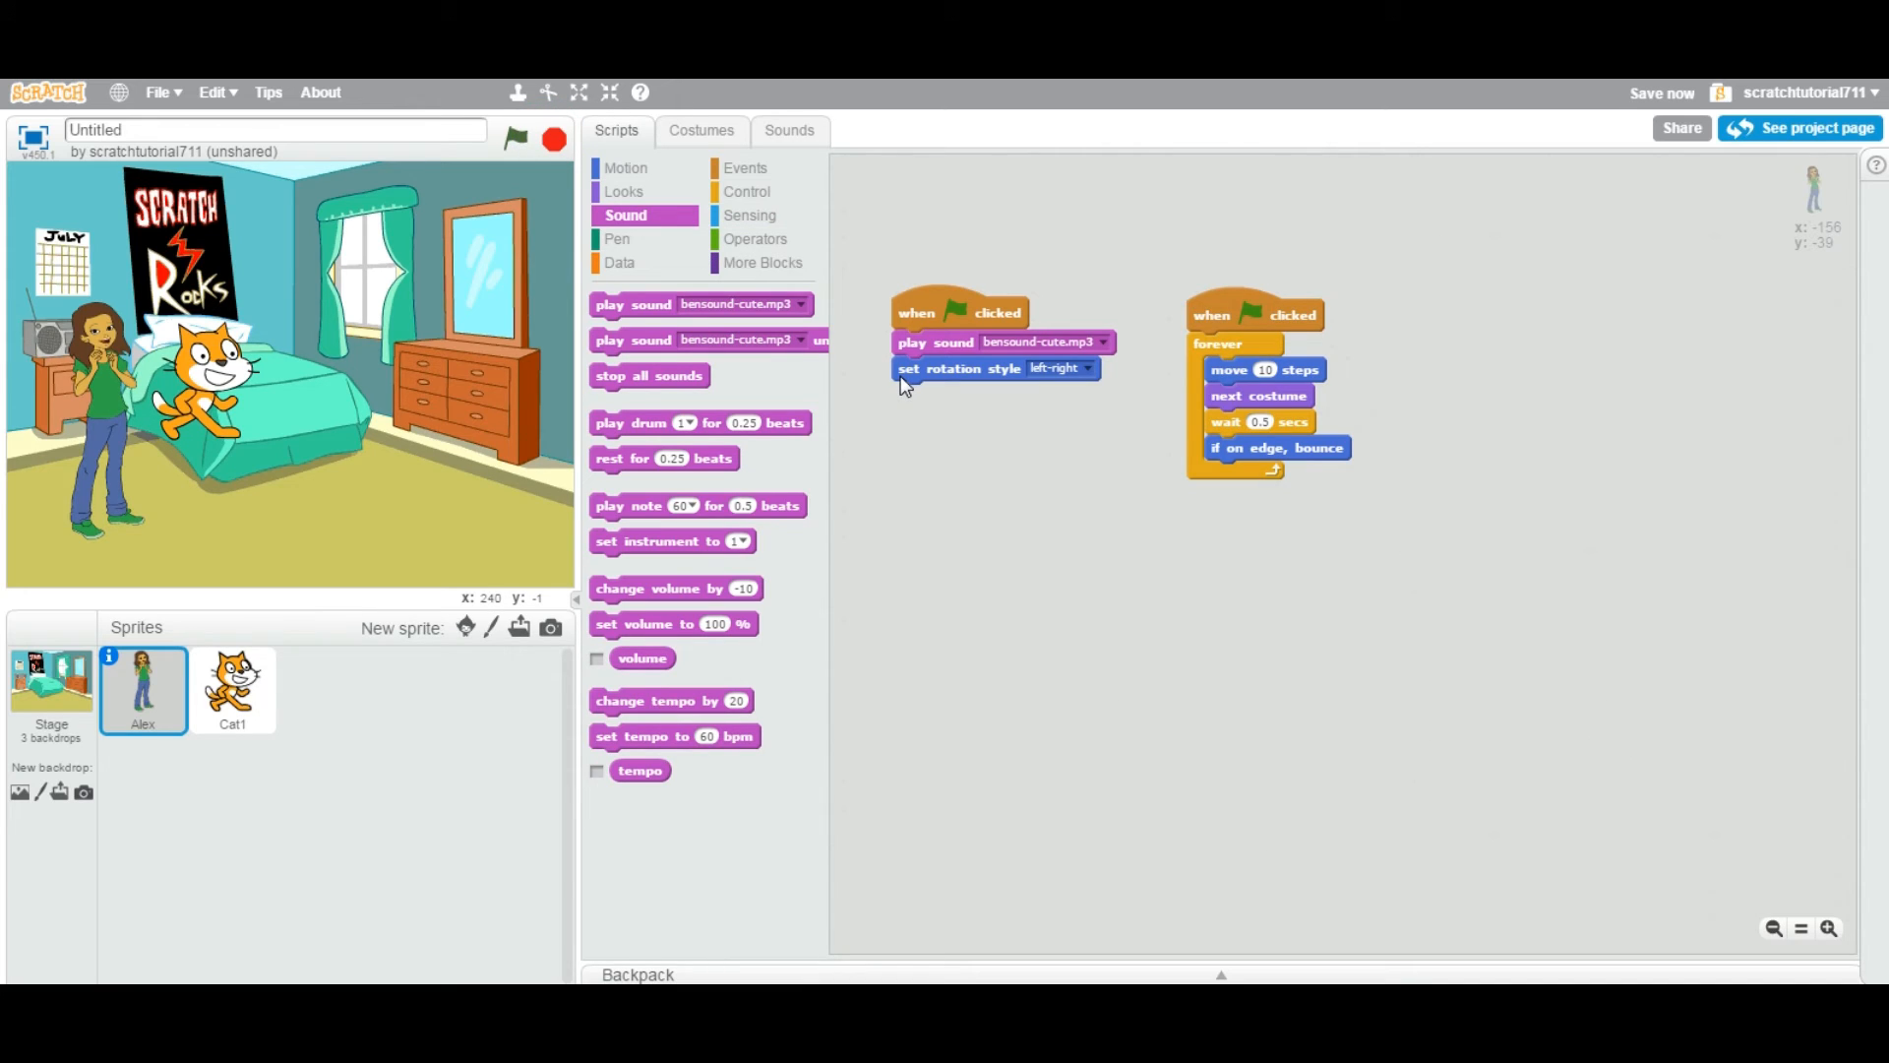
{"action": "mouse_move", "coordinate": [976, 453]}
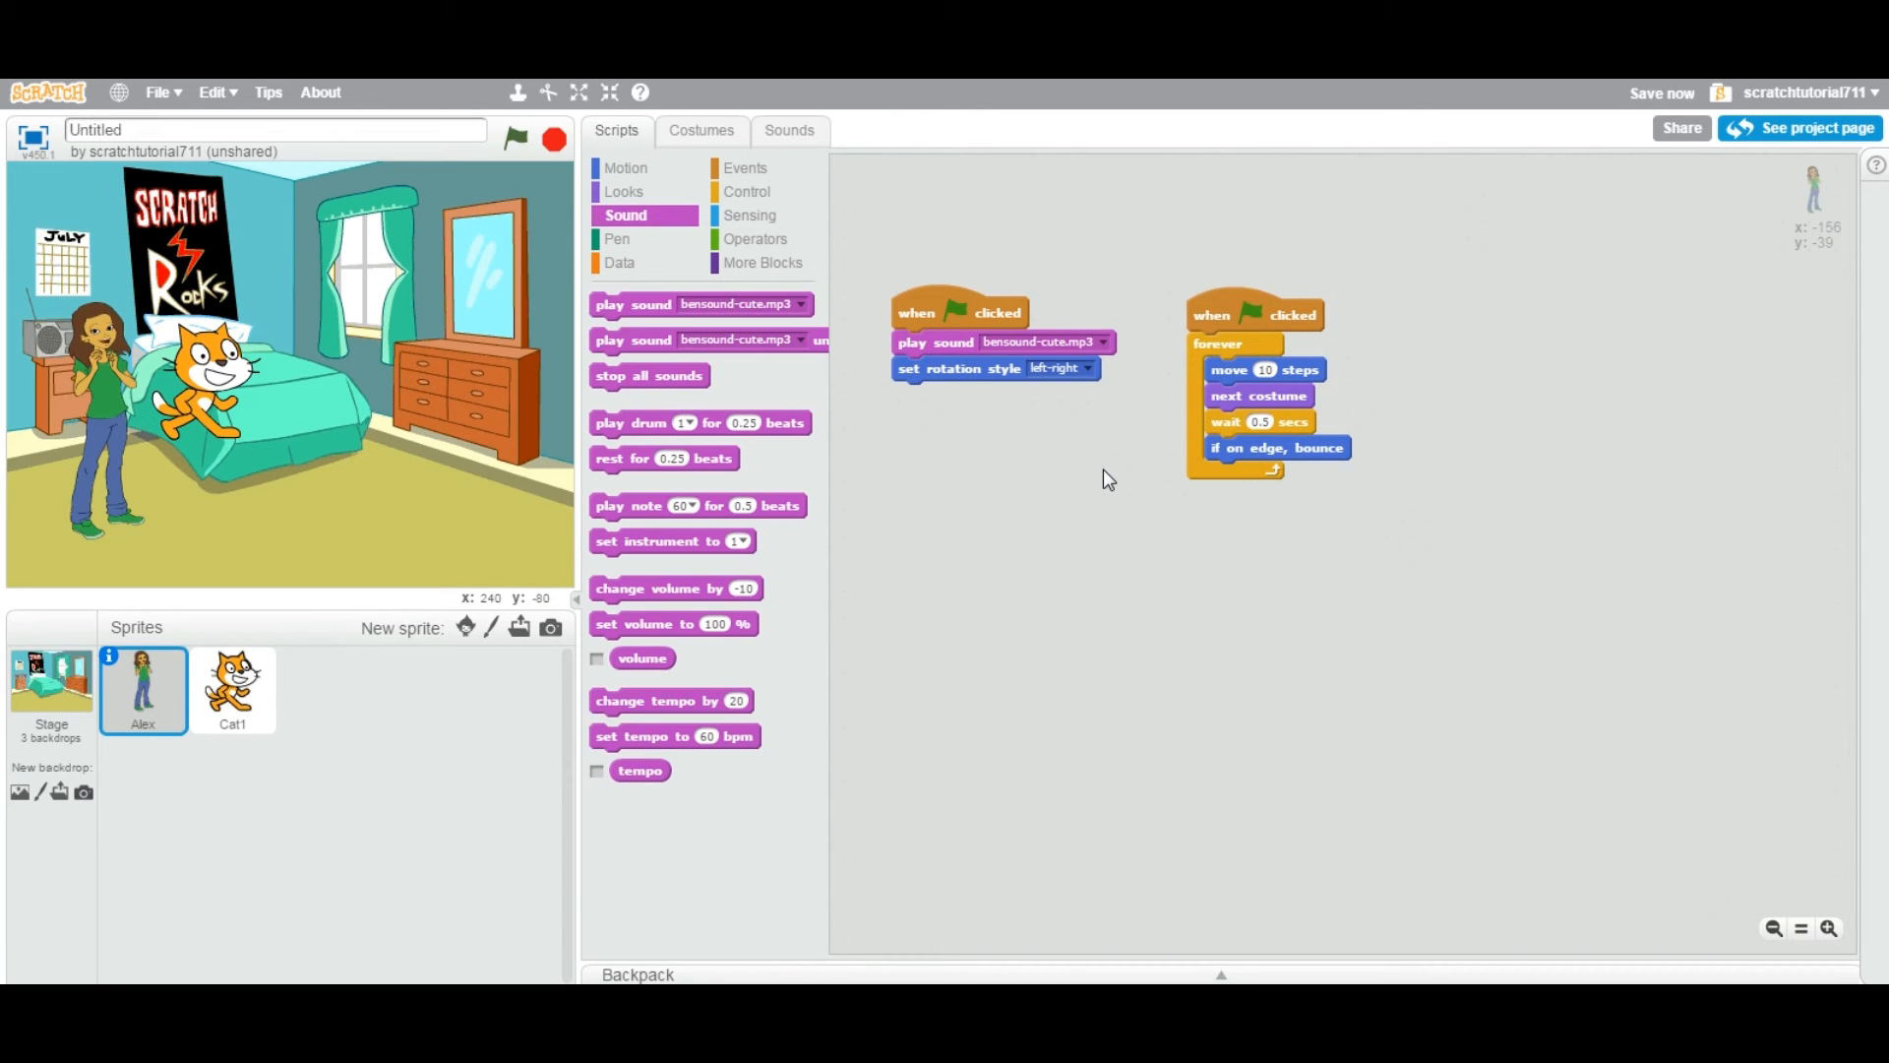
{"action": "mouse_move", "coordinate": [1071, 459]}
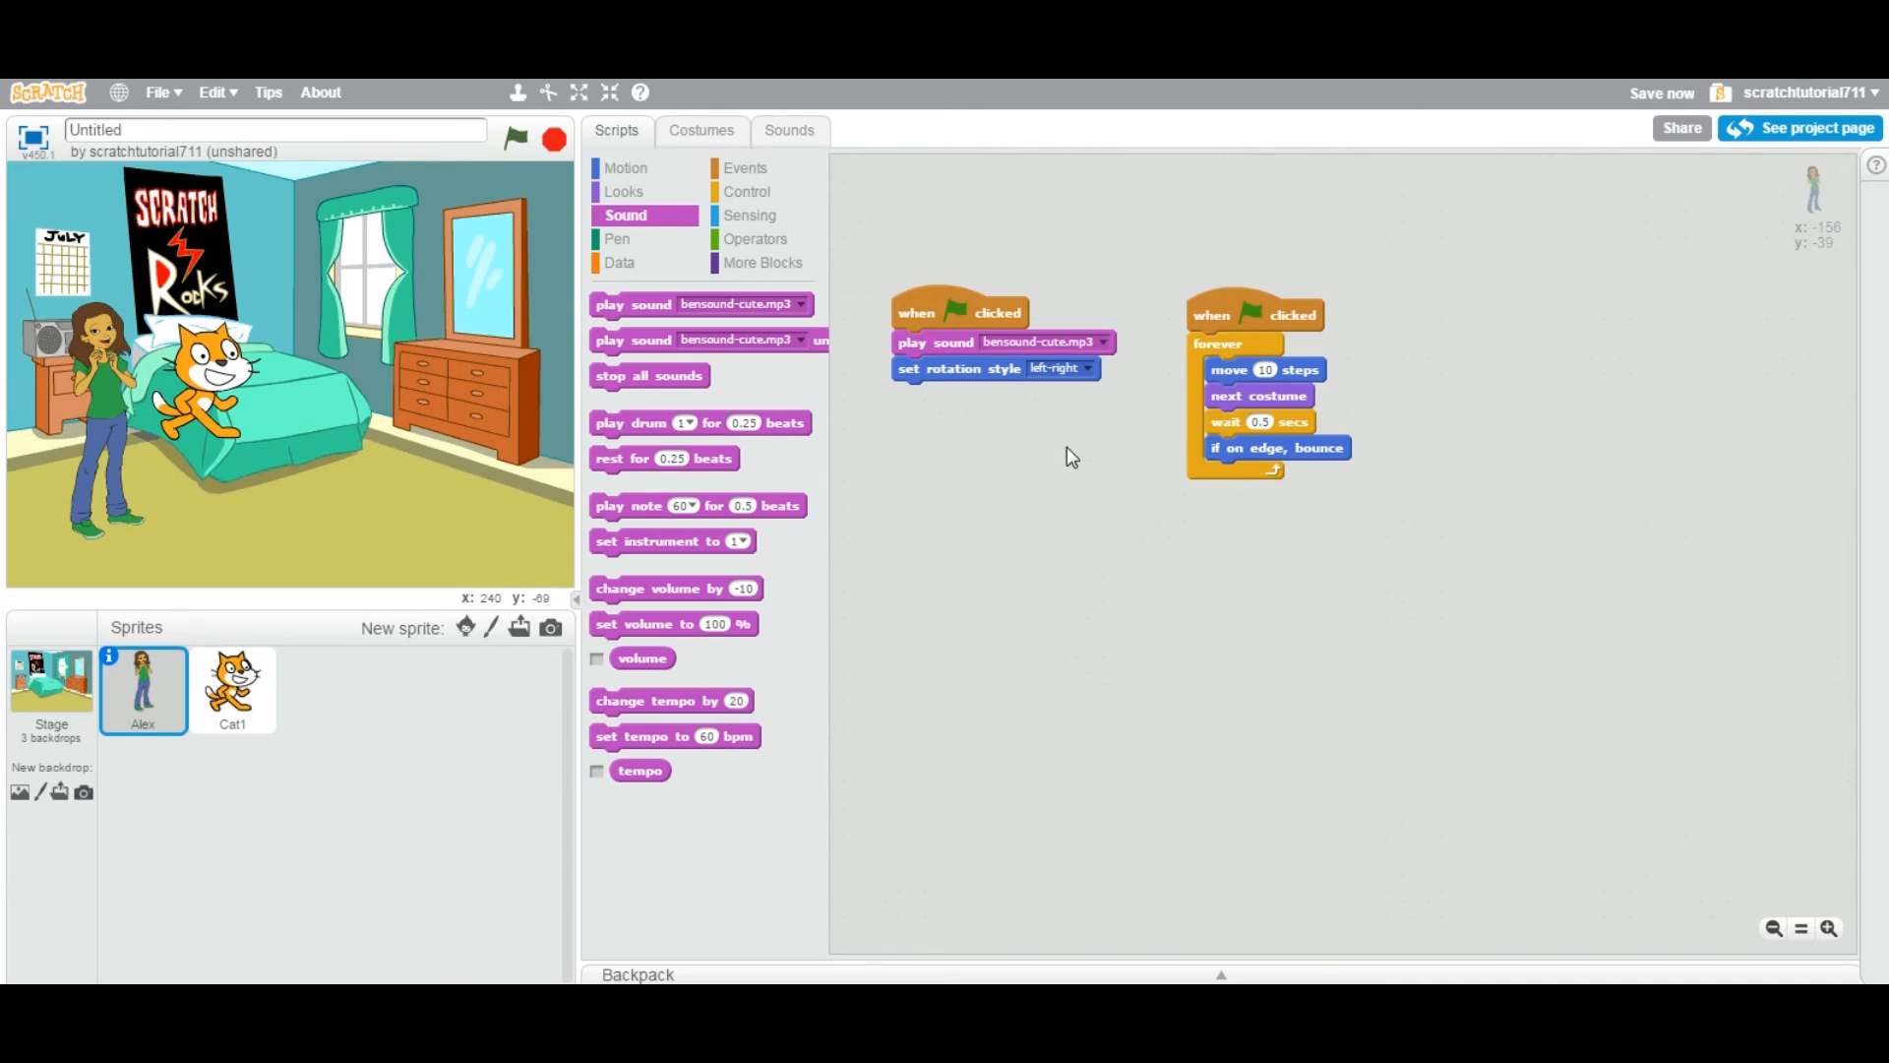
{"action": "left_click", "coordinate": [789, 130]}
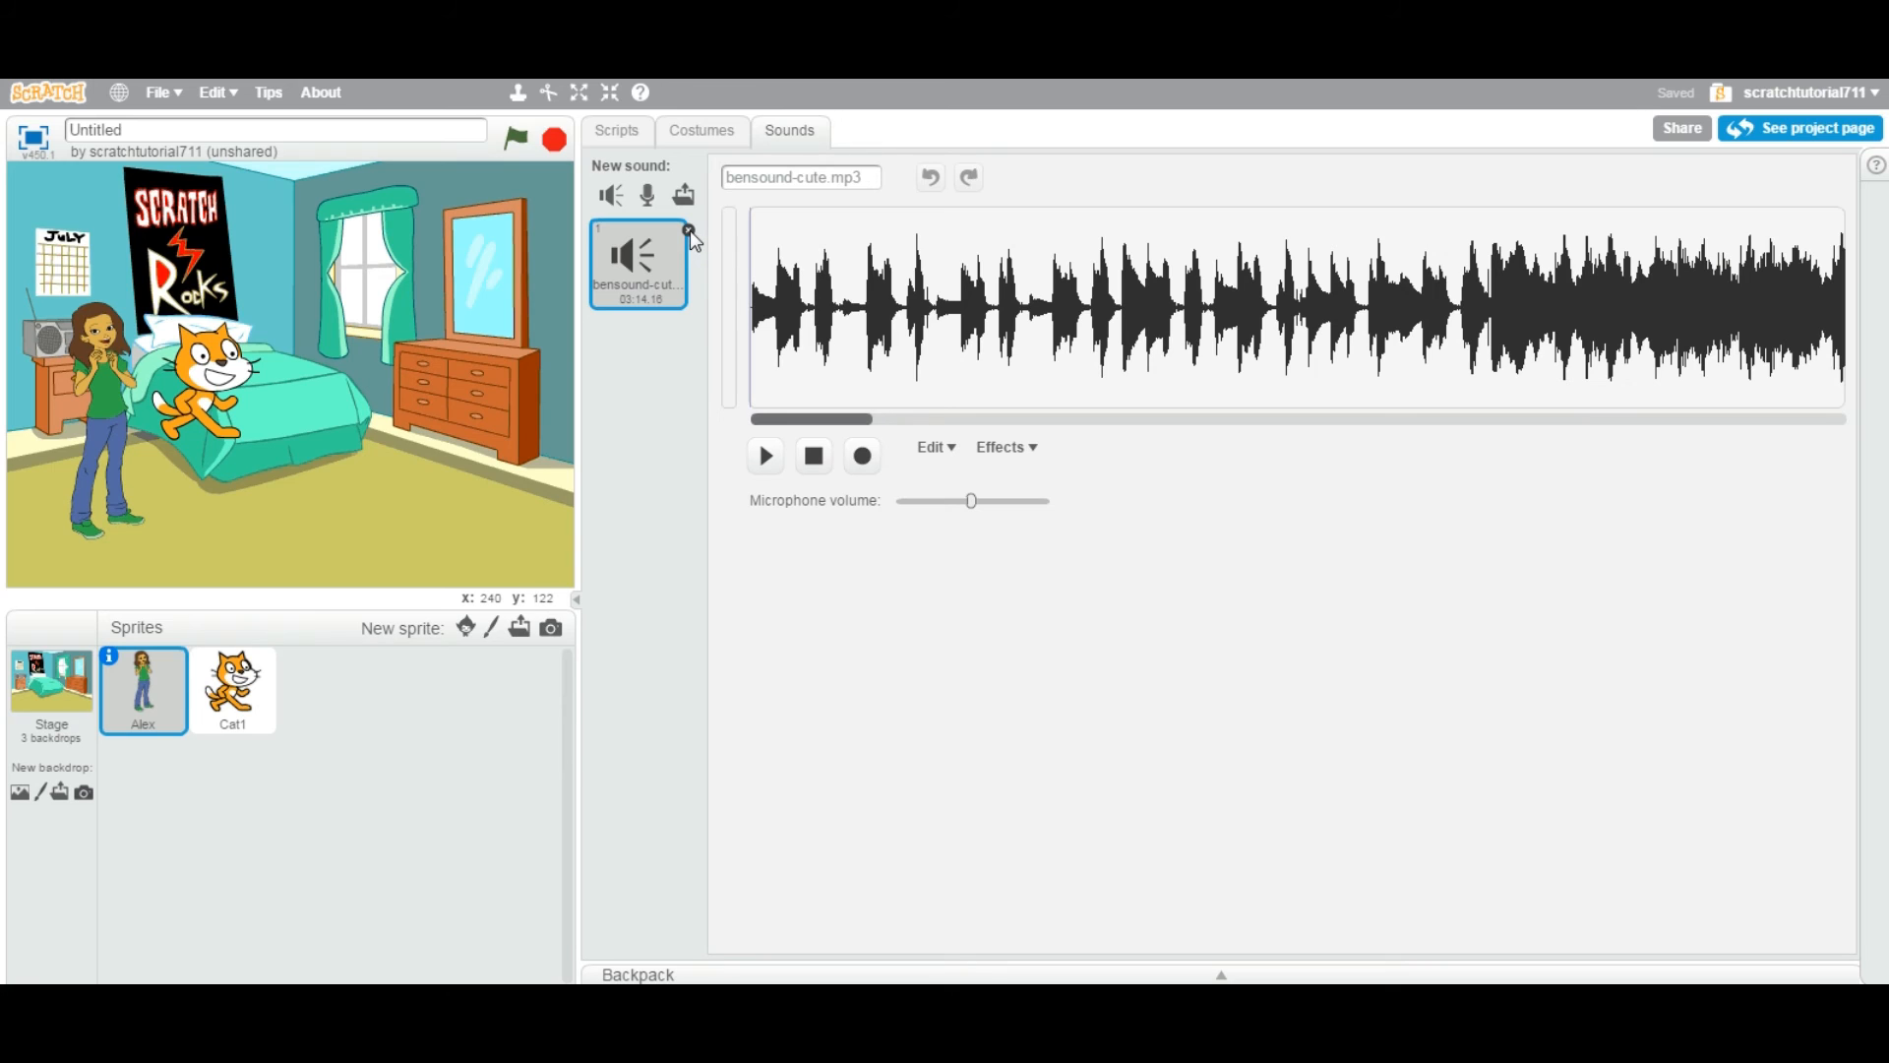
Switch between the Cat1 and Alex sprites to compare their sound lists
{"action": "left_click", "coordinate": [232, 689]}
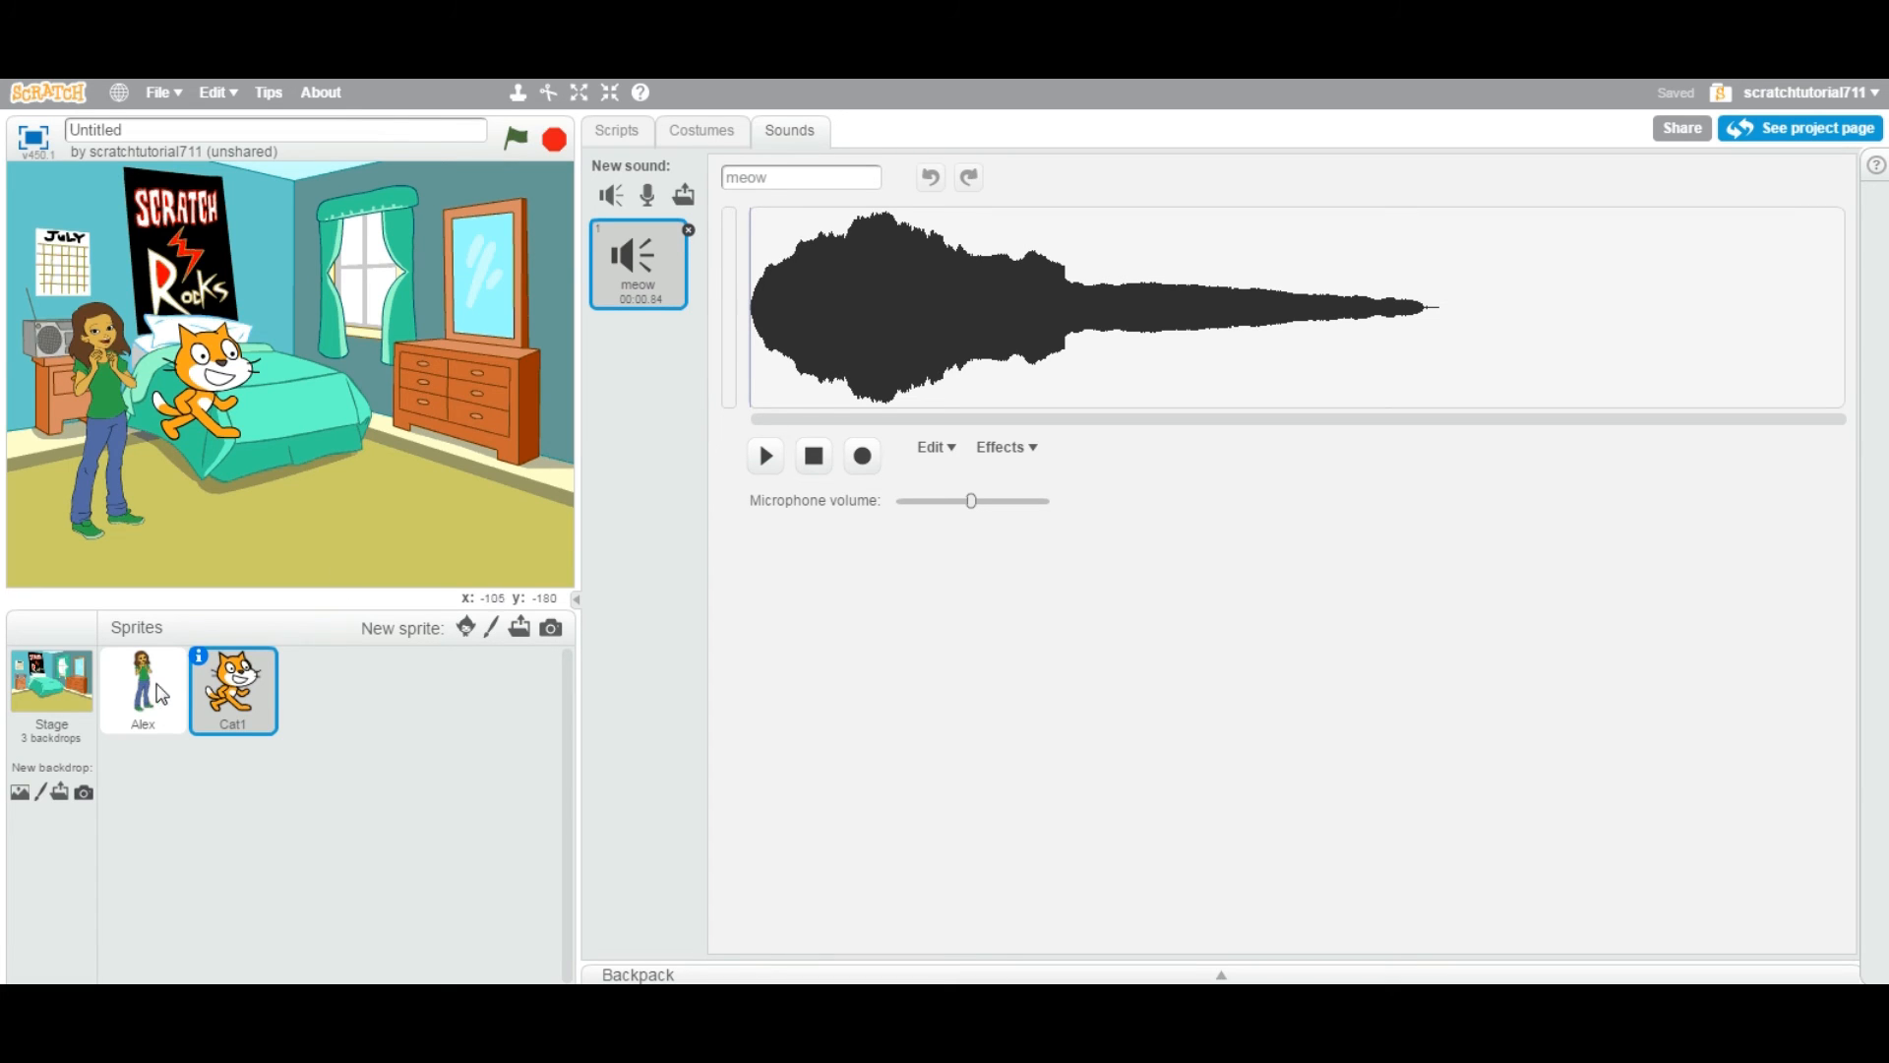
{"action": "left_click", "coordinate": [142, 691]}
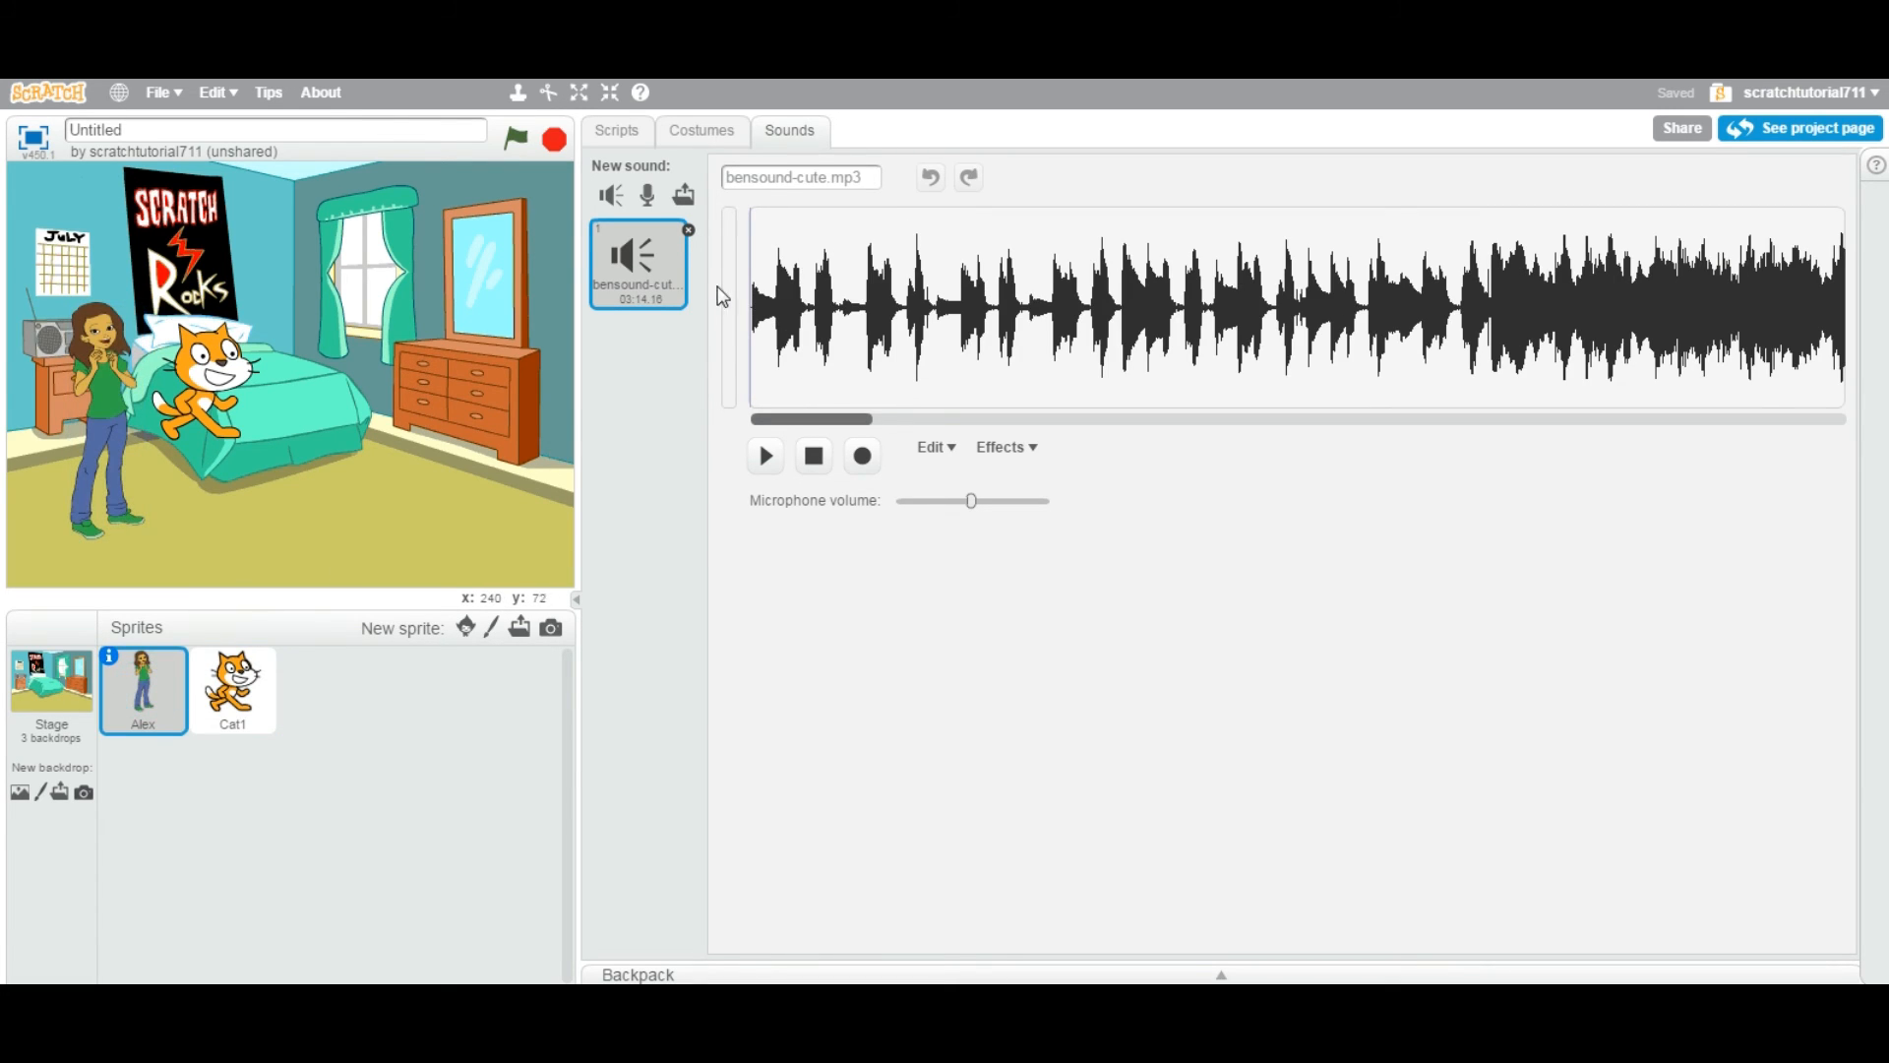
{"action": "mouse_move", "coordinate": [689, 239]}
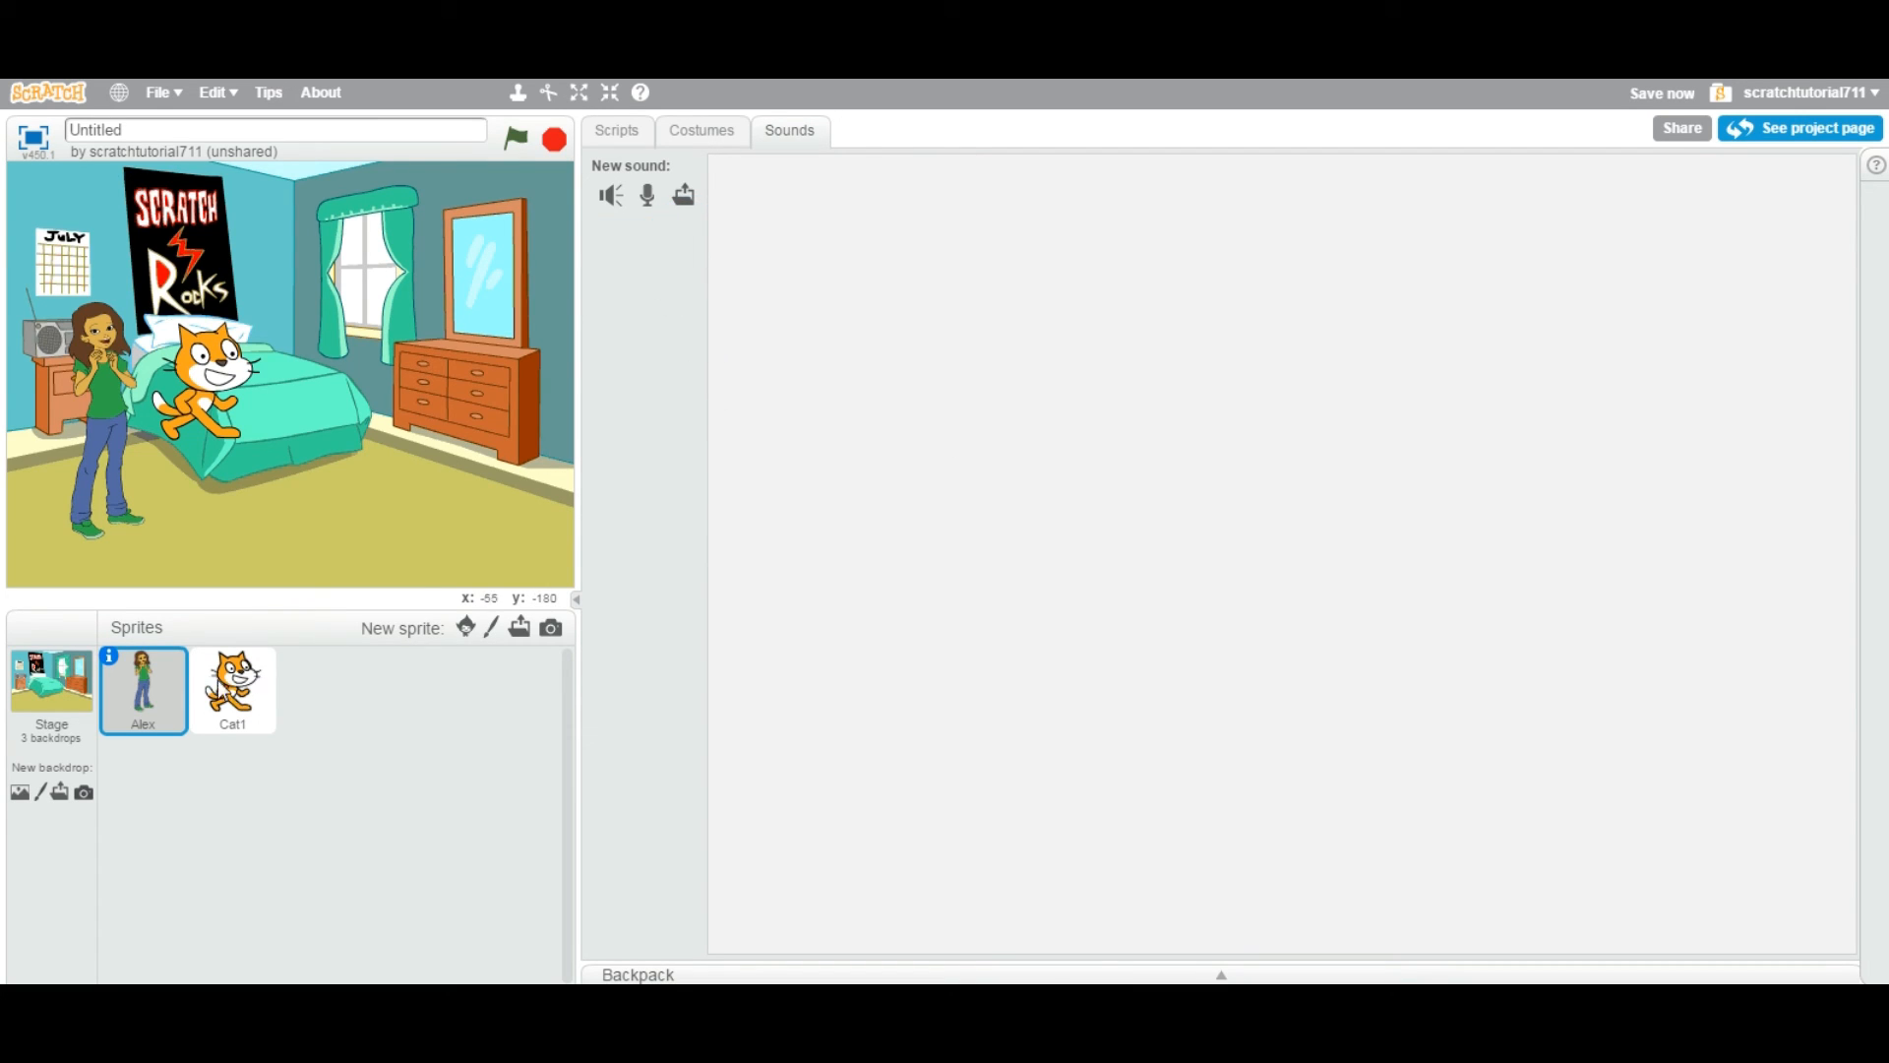
{"action": "left_click", "coordinate": [233, 691]}
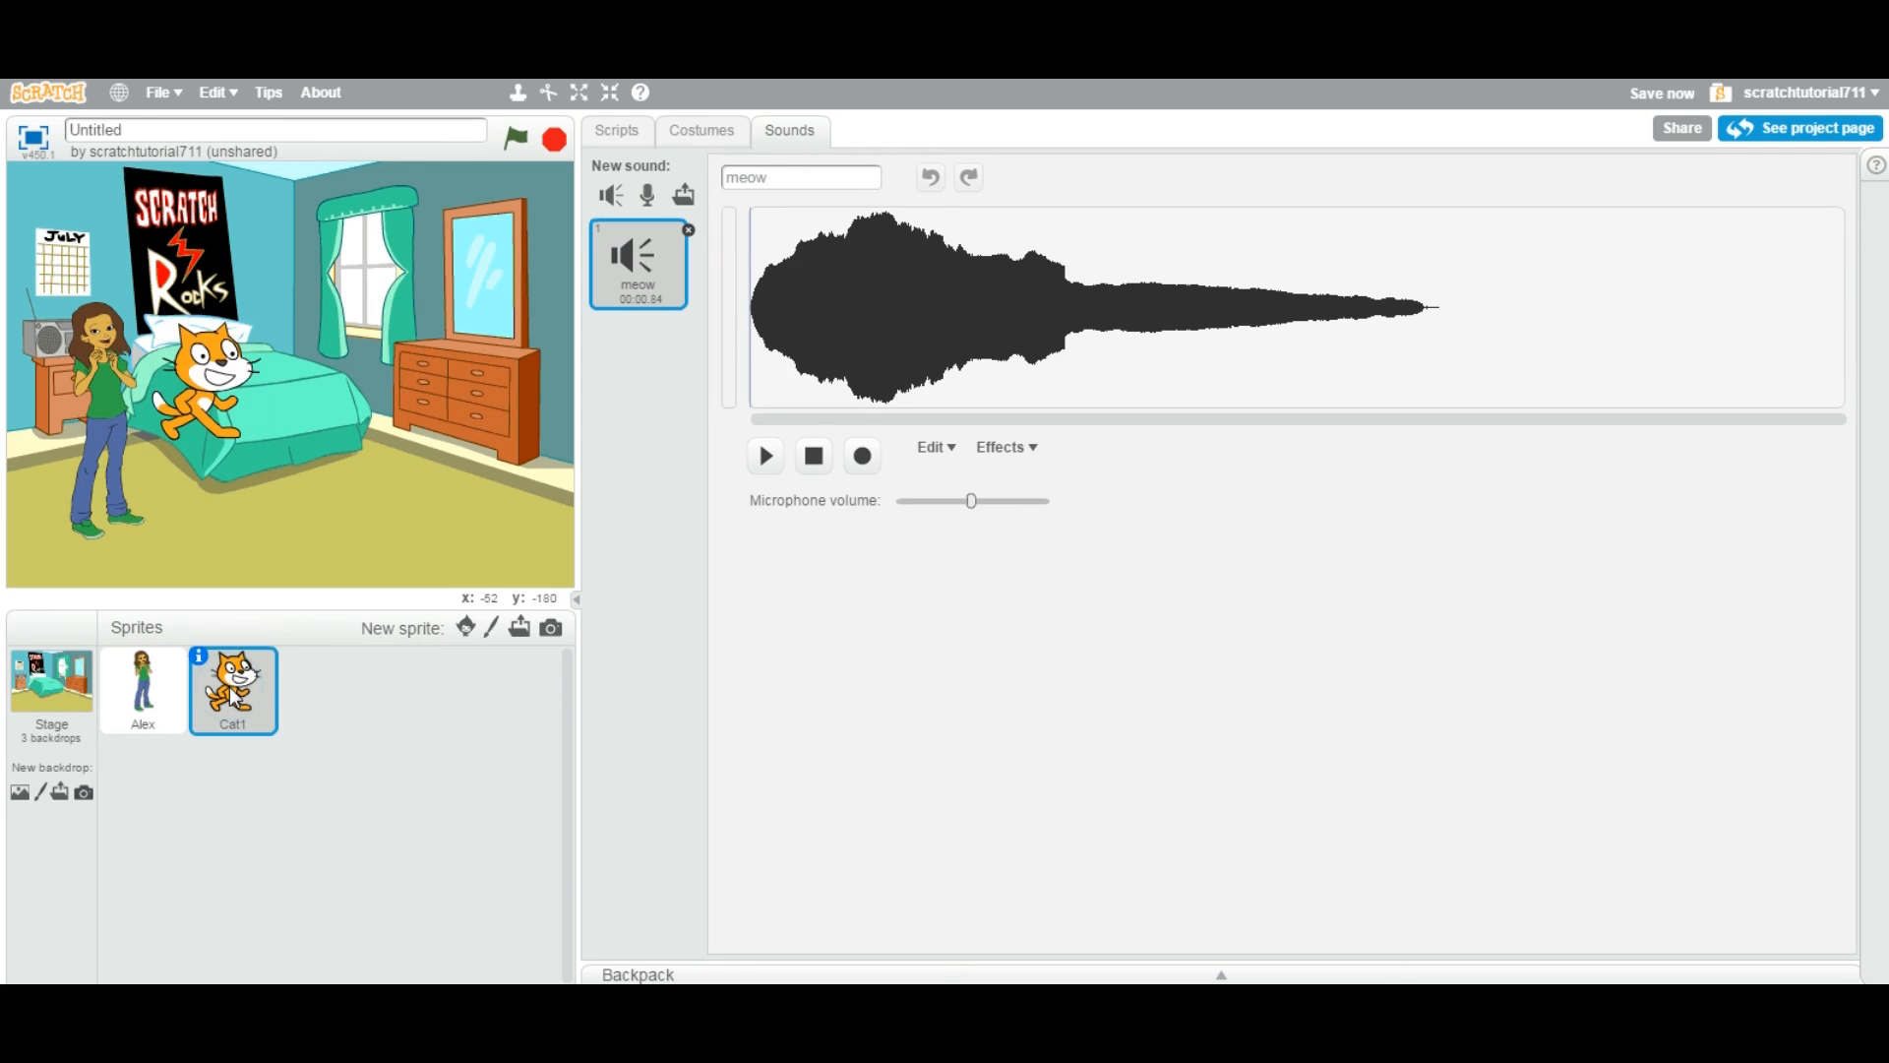